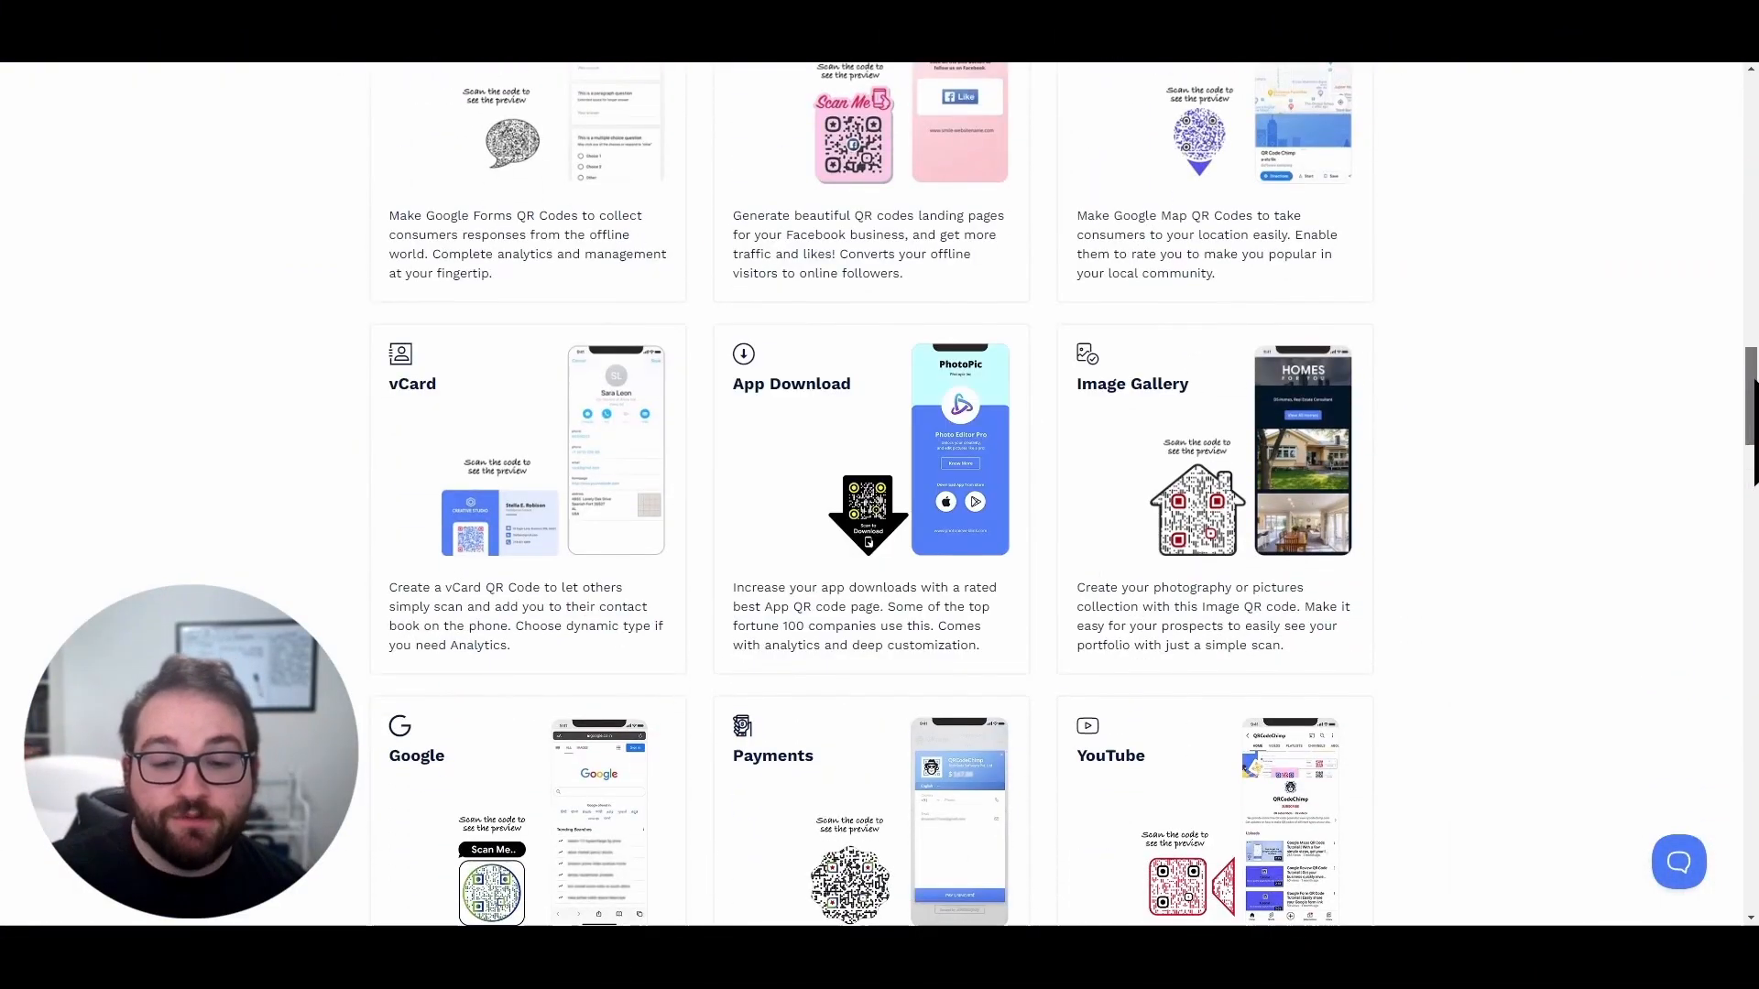
scroll("down", 3)
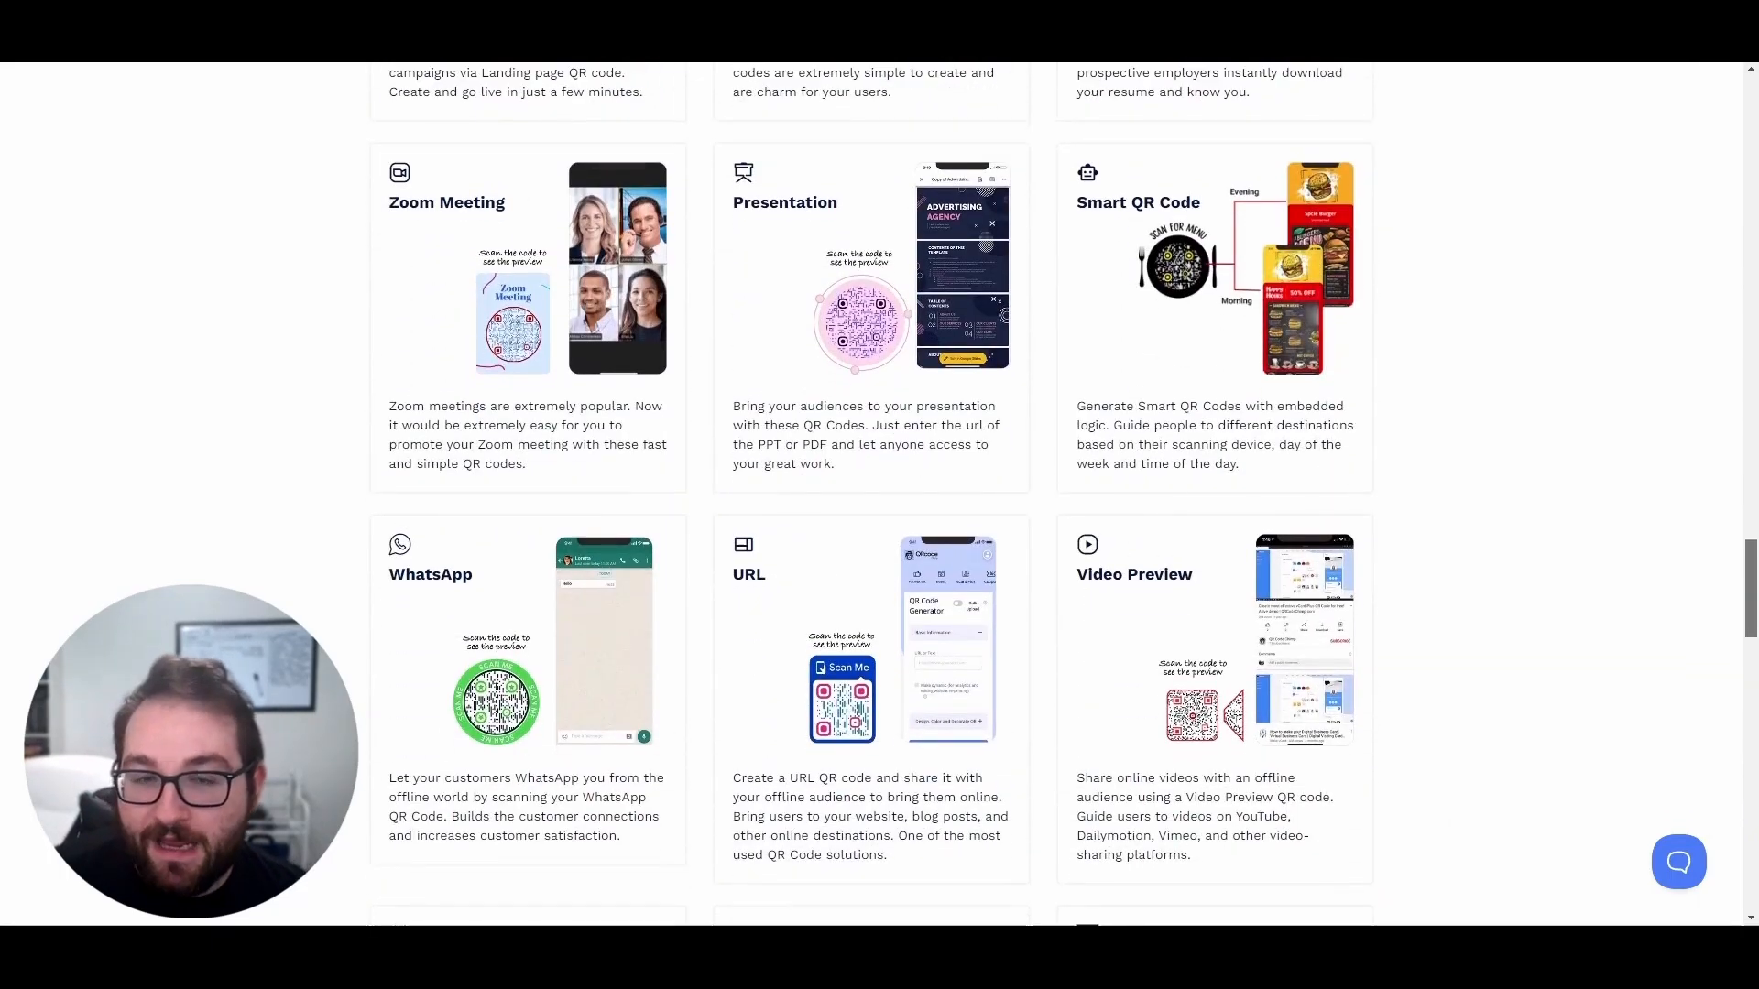
scroll("up", 3)
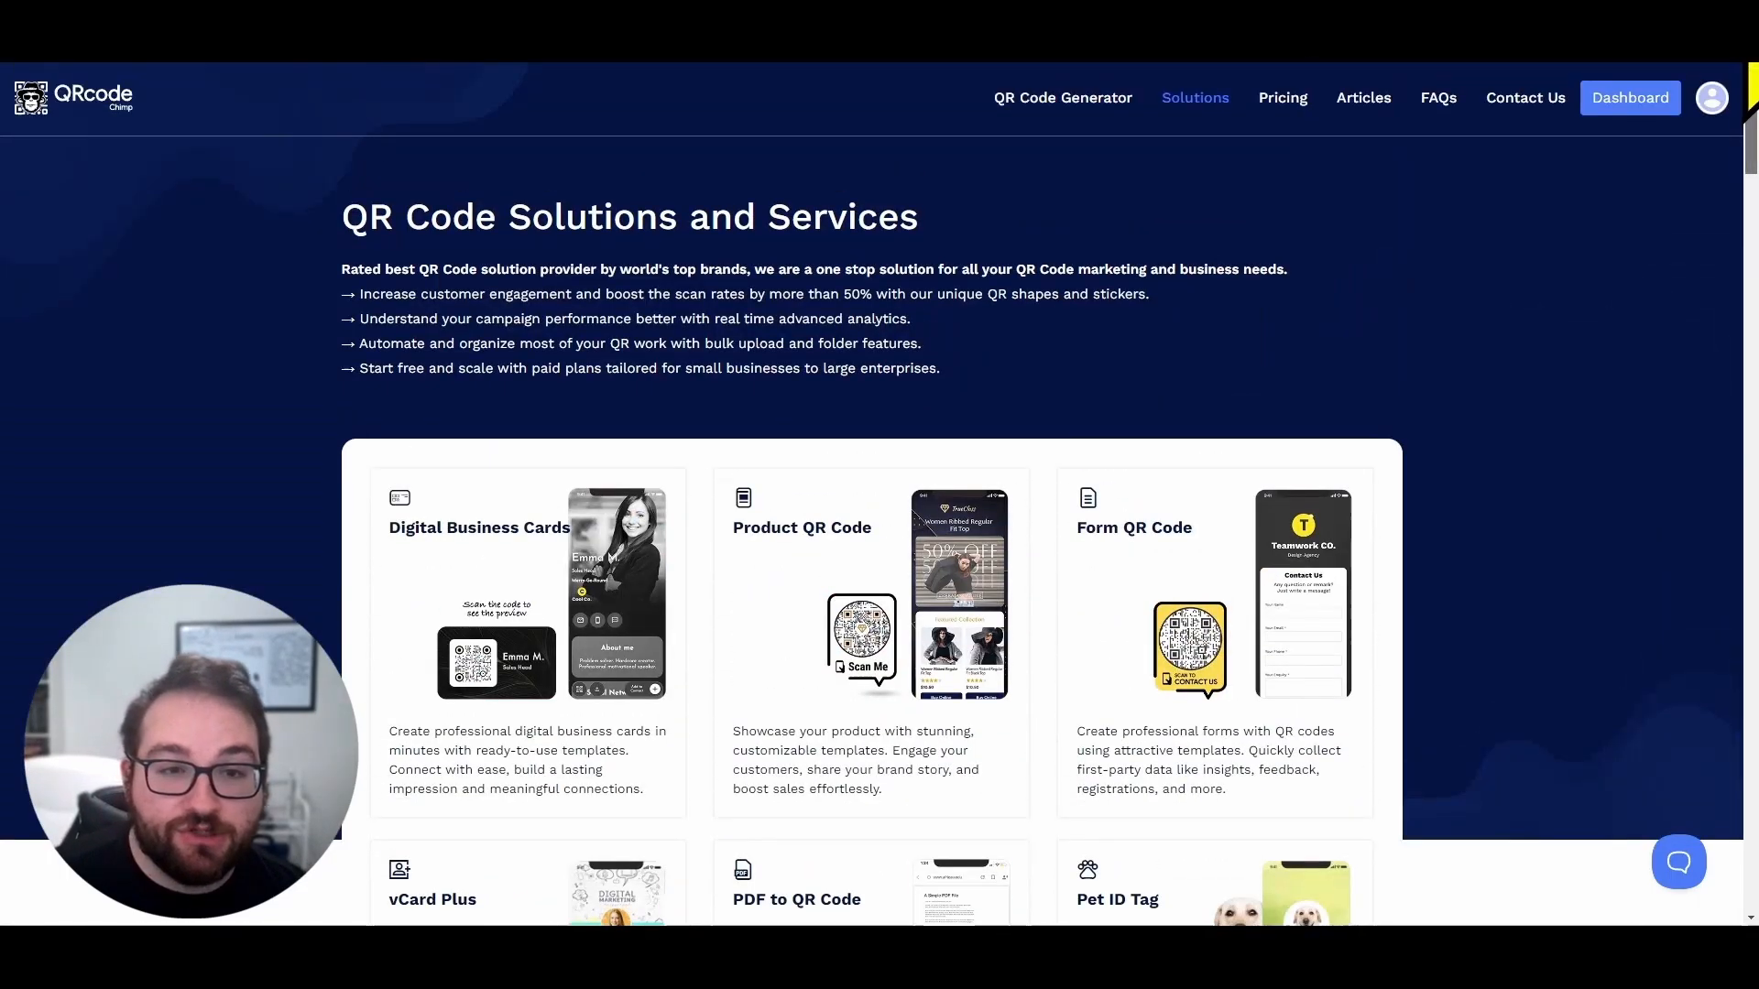
scroll("down", 3)
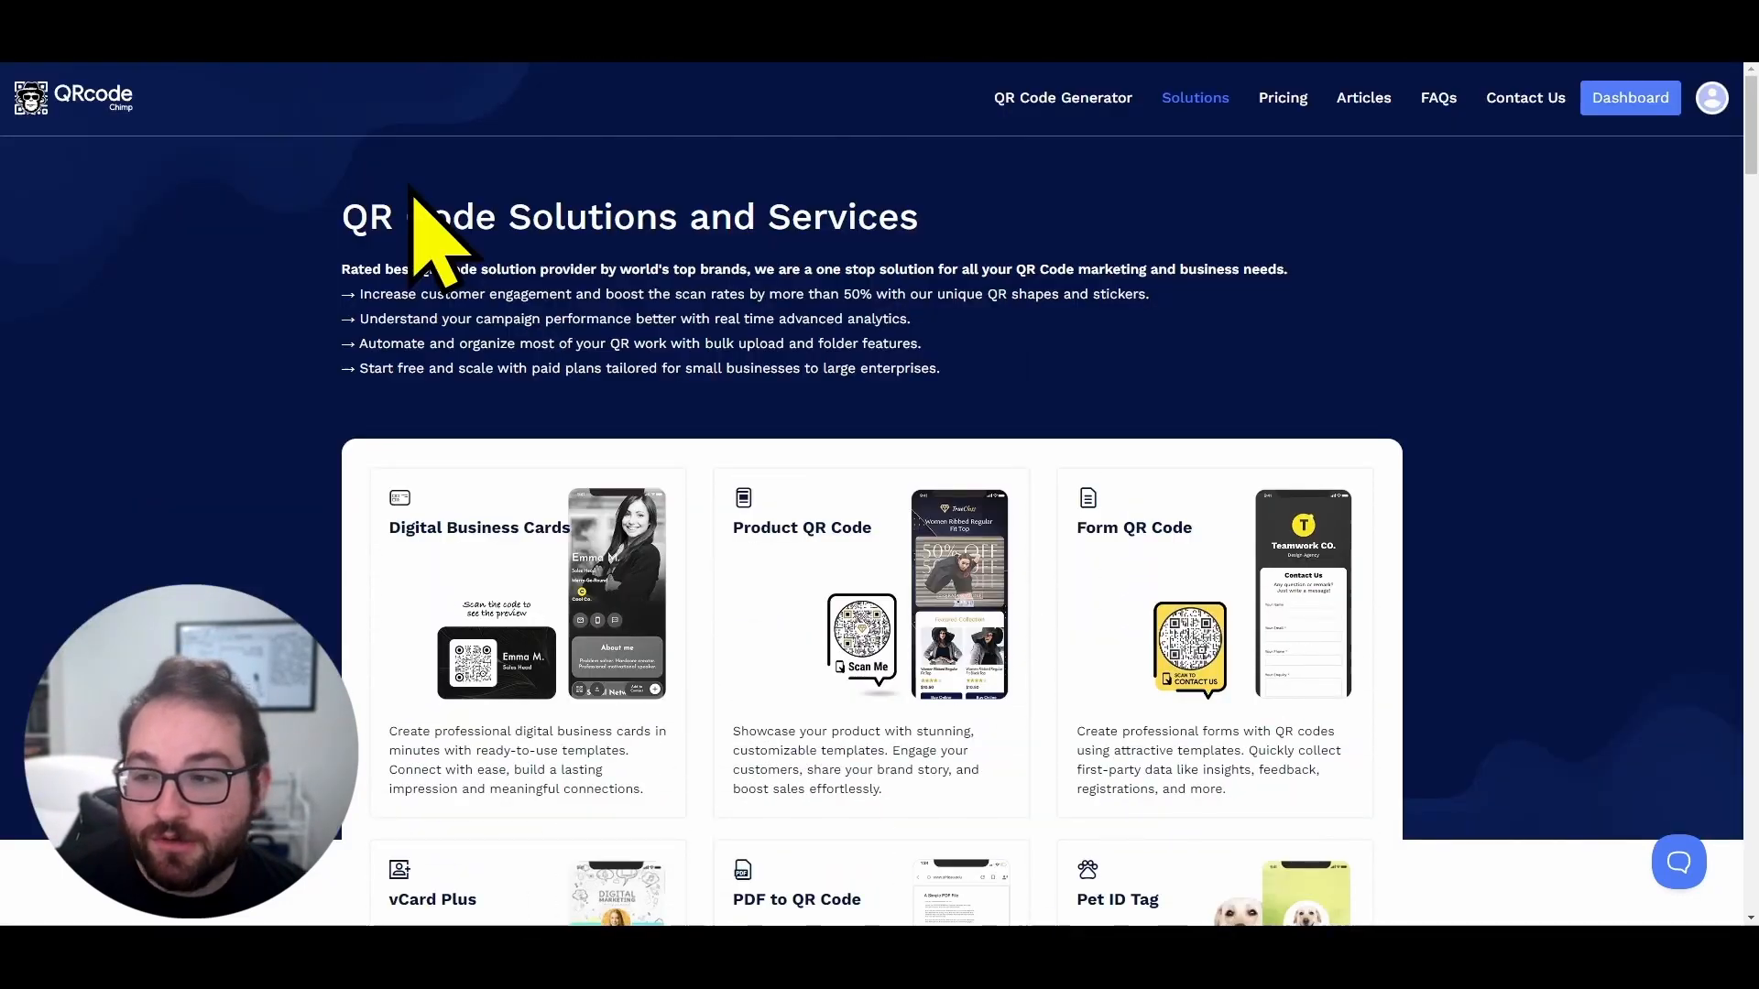
scroll("down", 3)
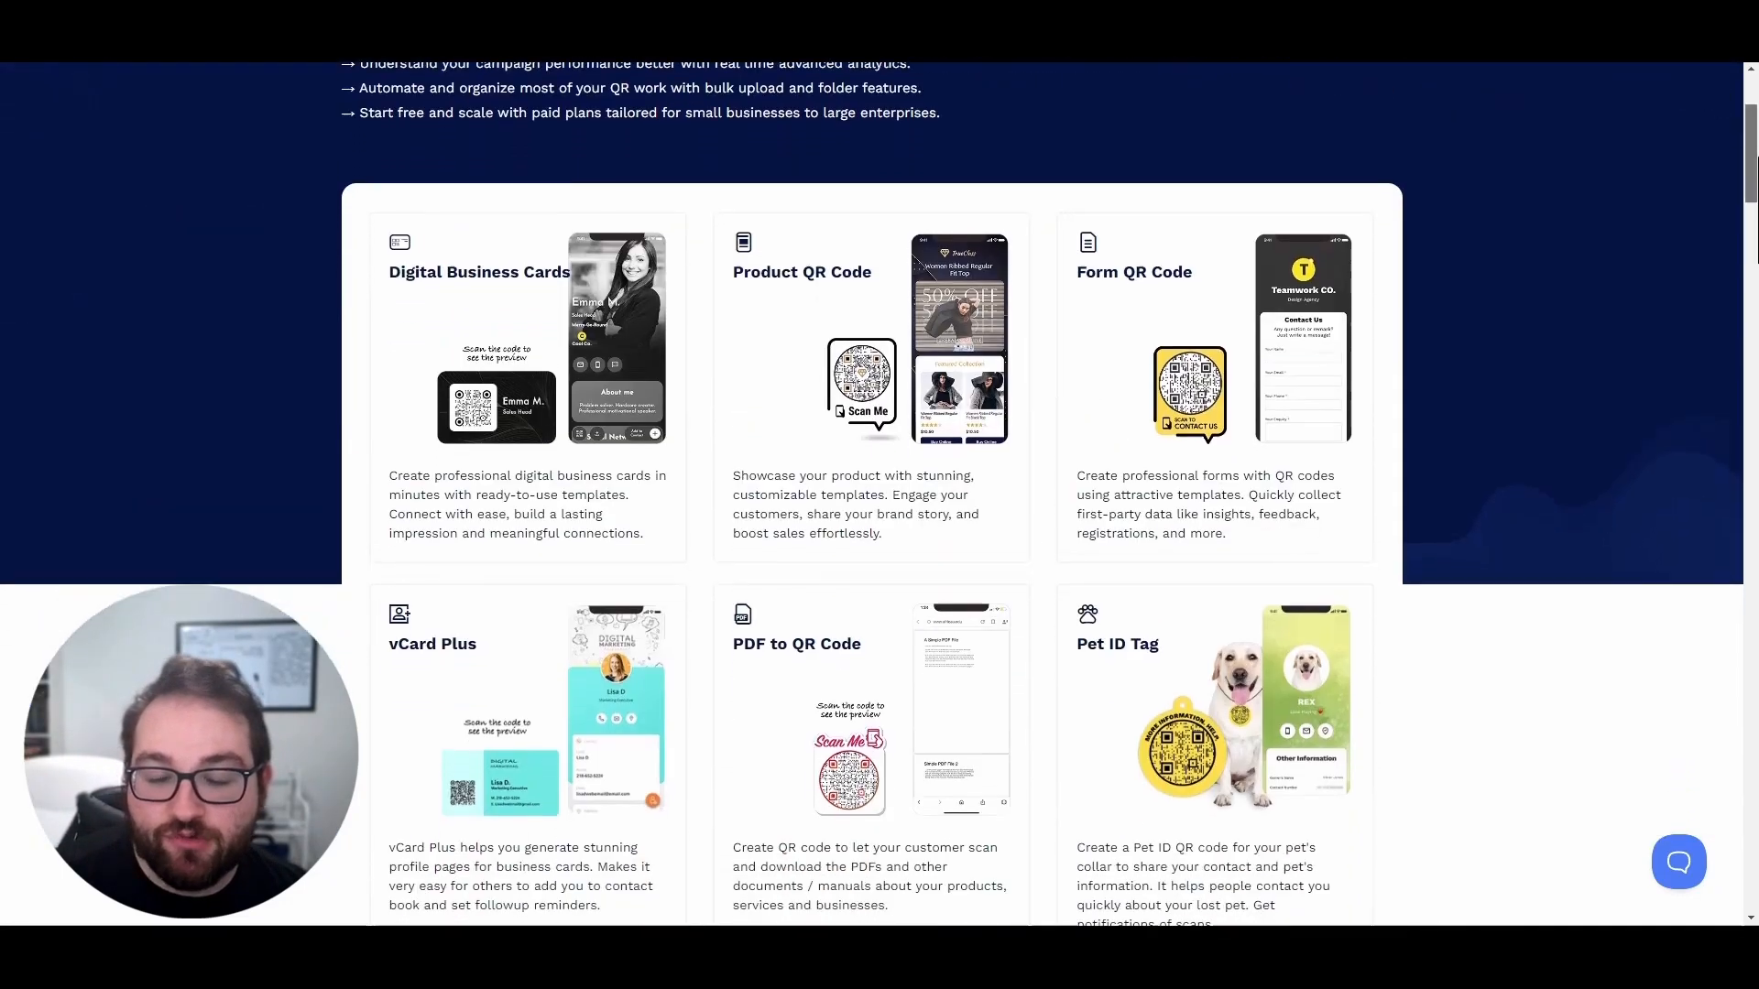
scroll("down", 3)
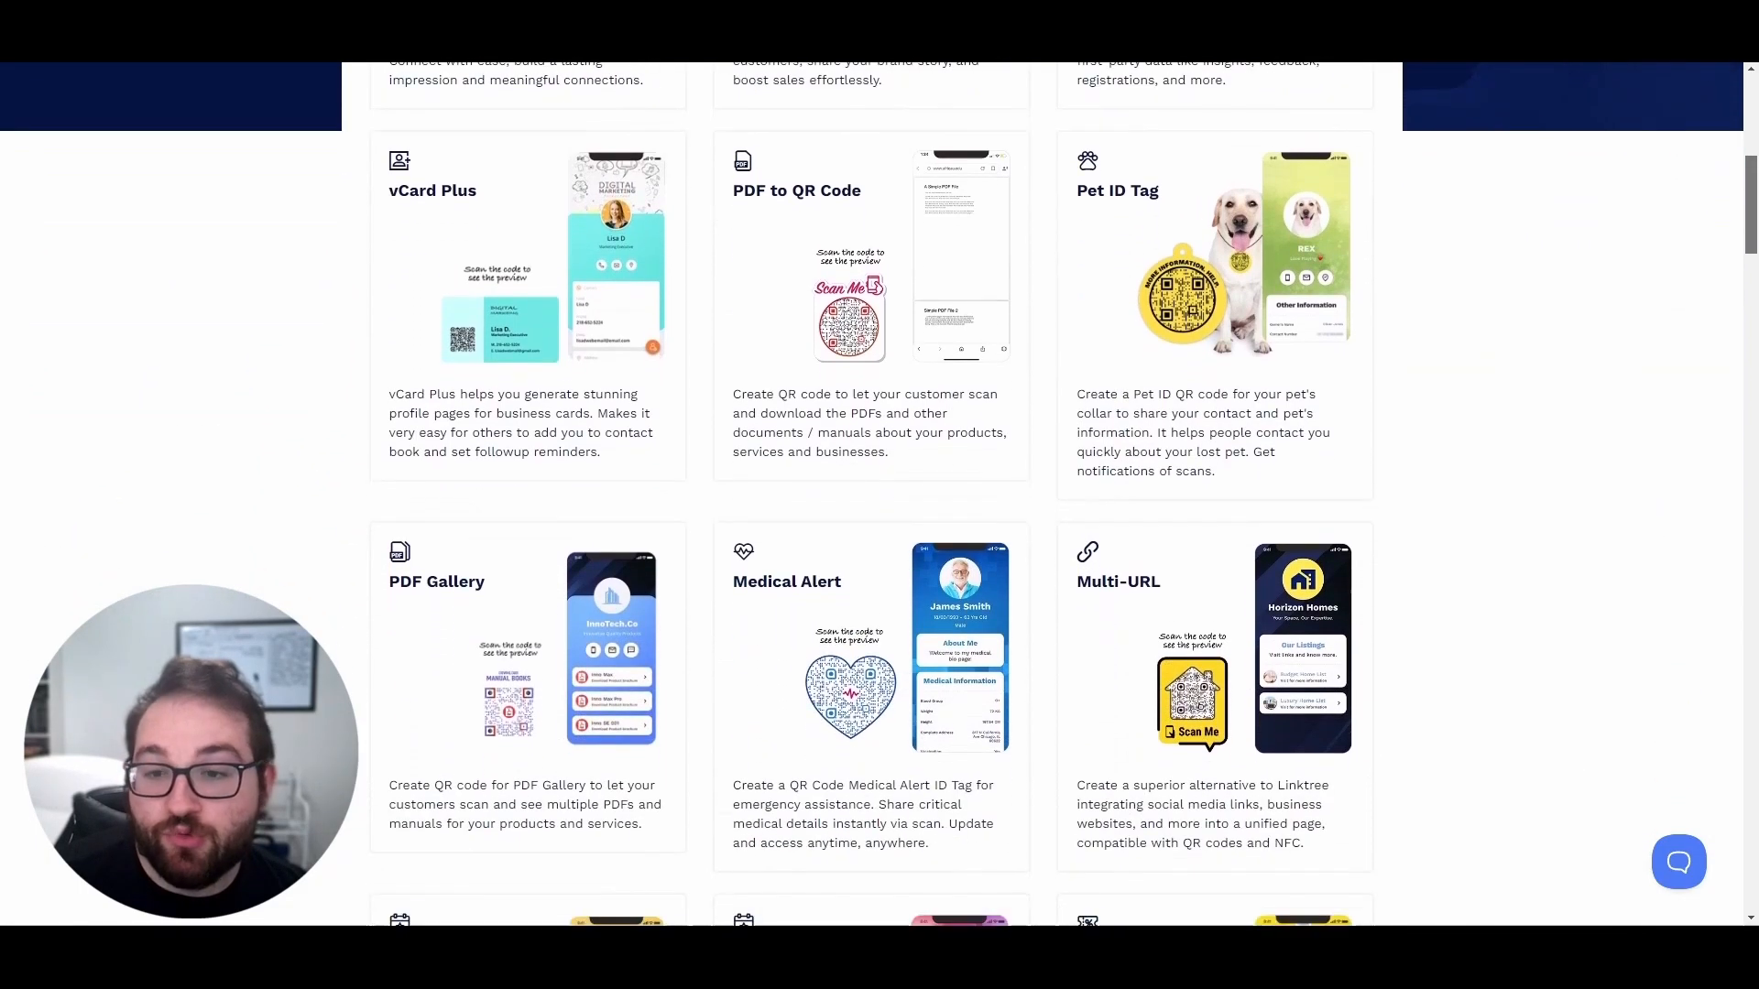
scroll("down", 3)
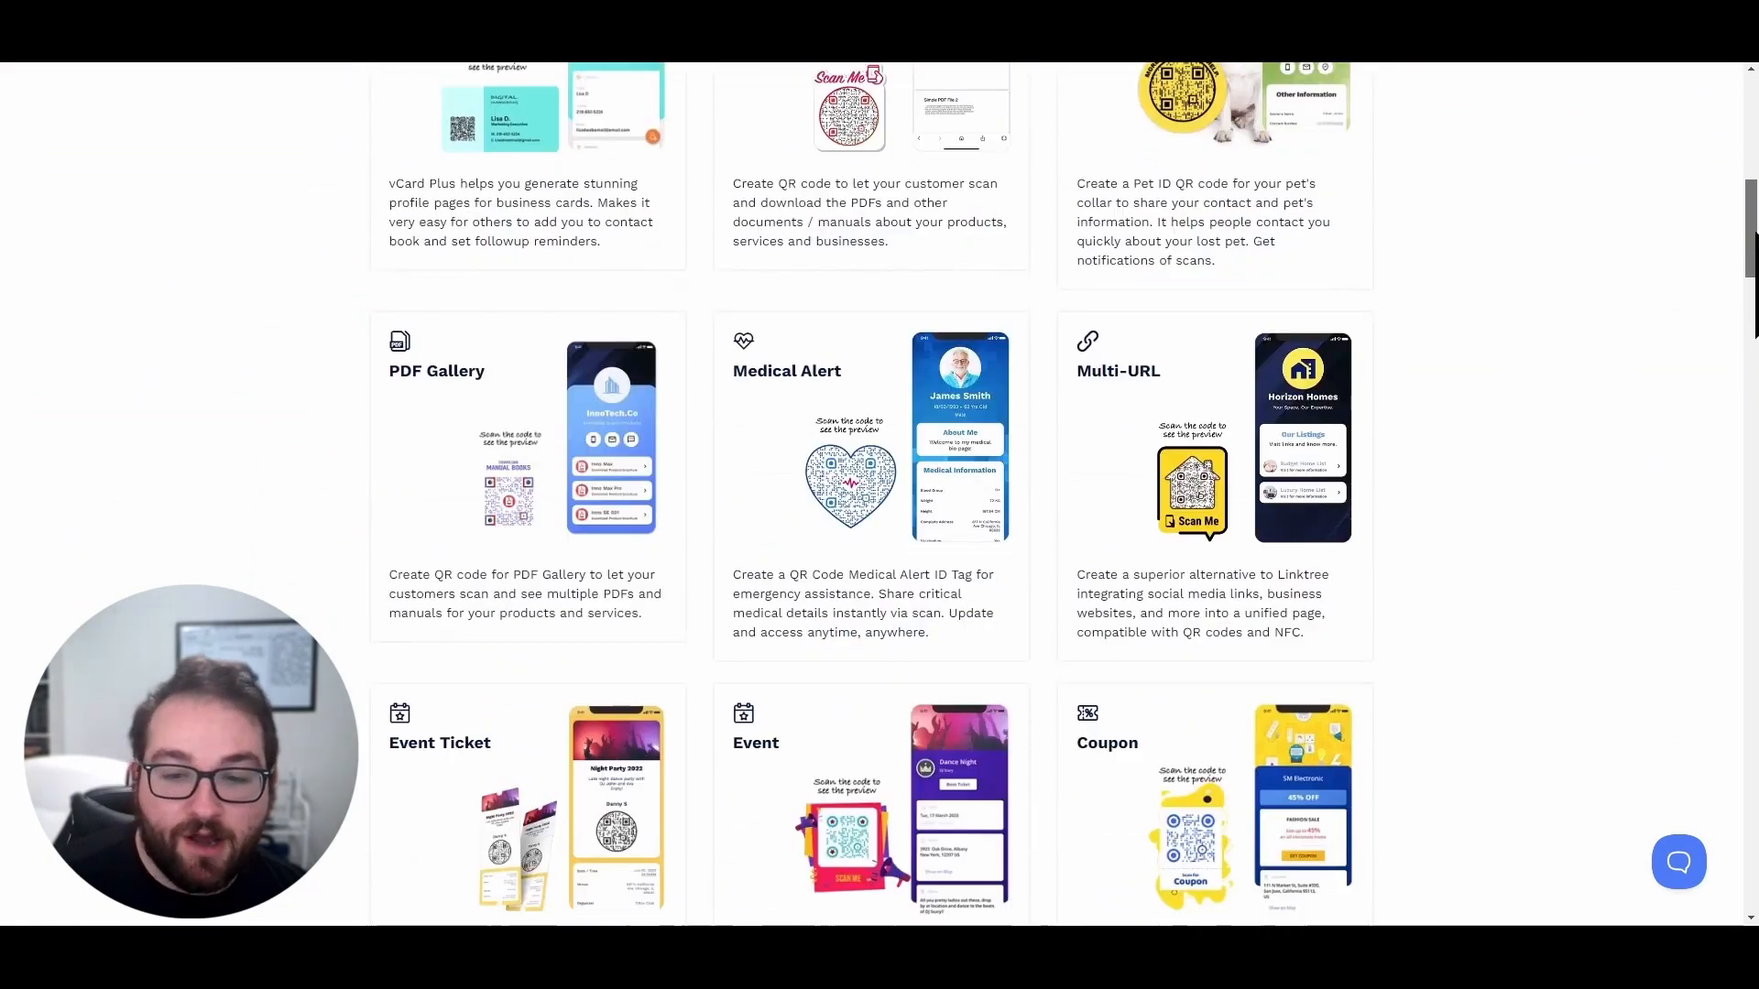
scroll("down", 3)
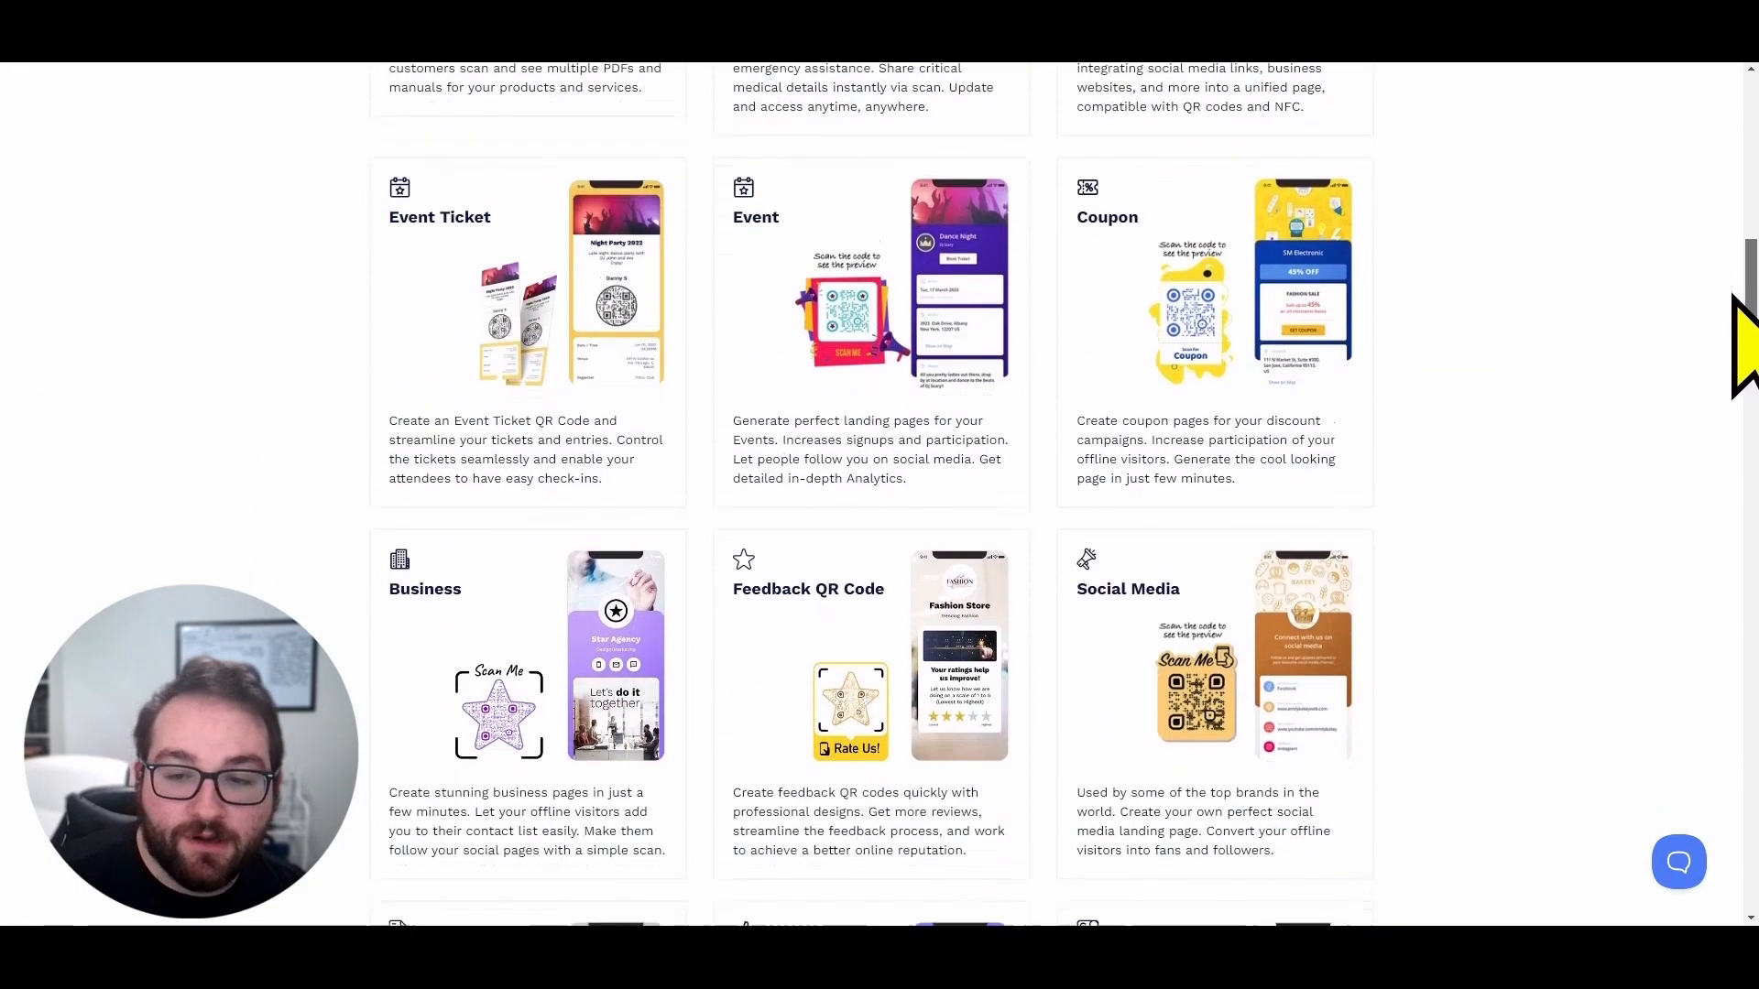
scroll("down", 3)
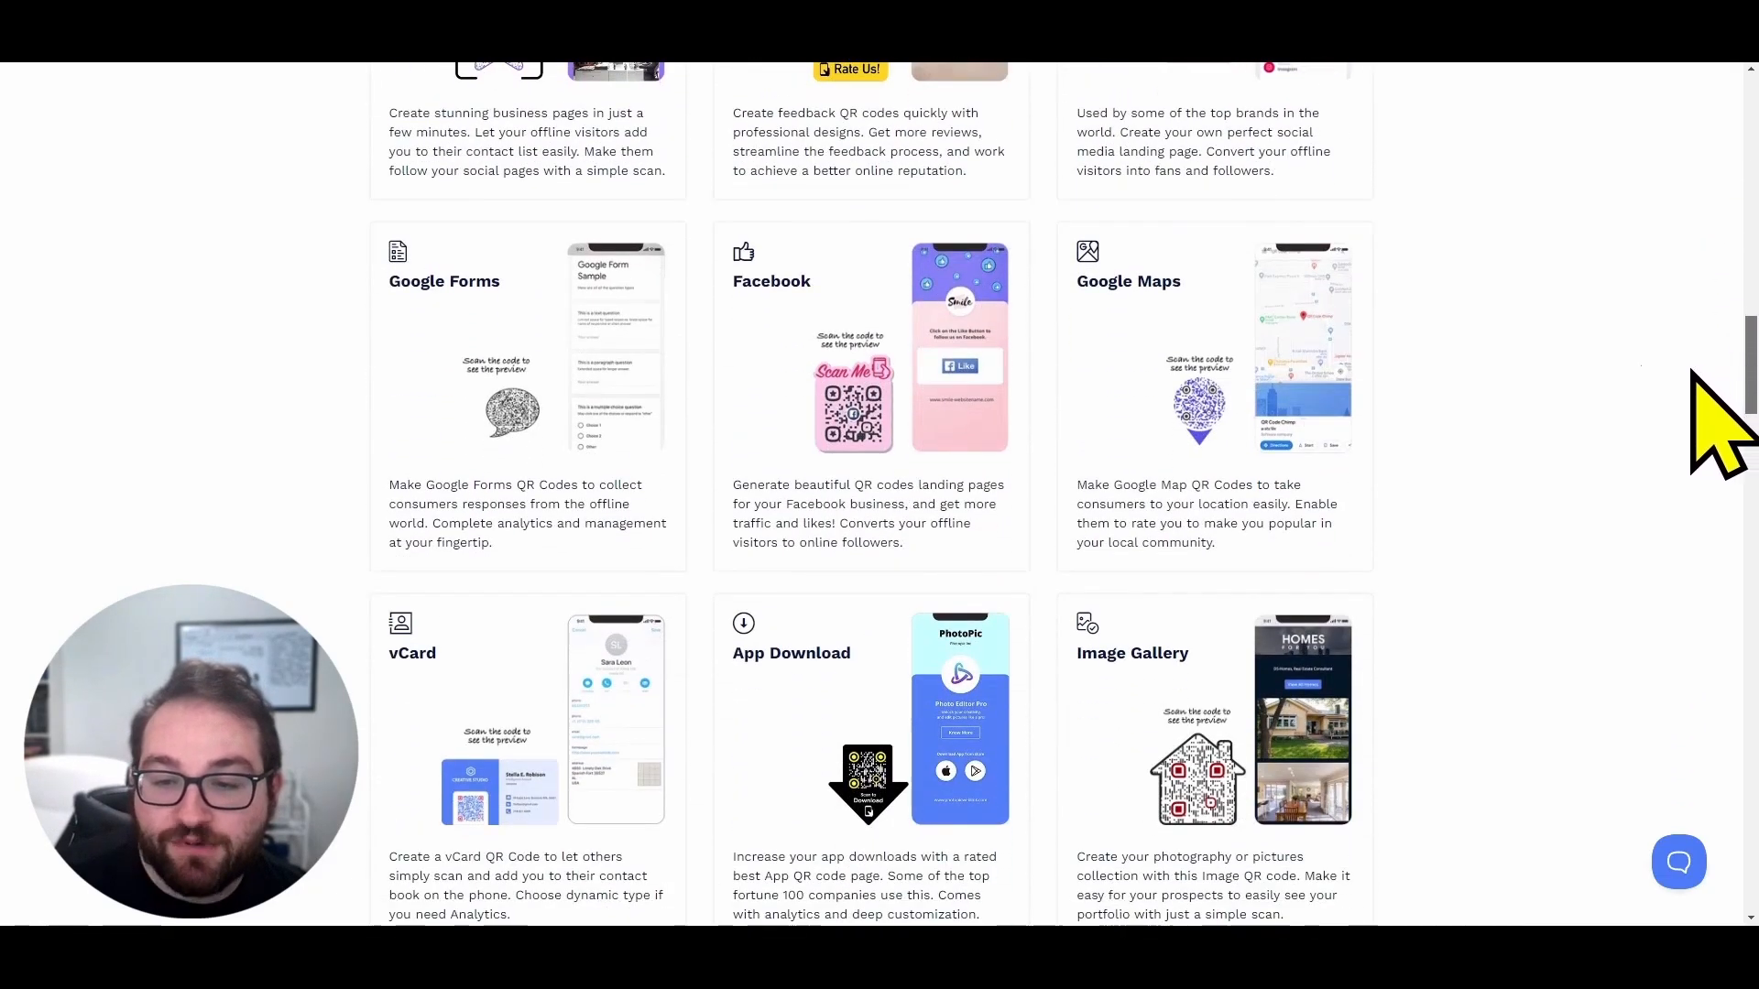
mouse_move(1470, 510)
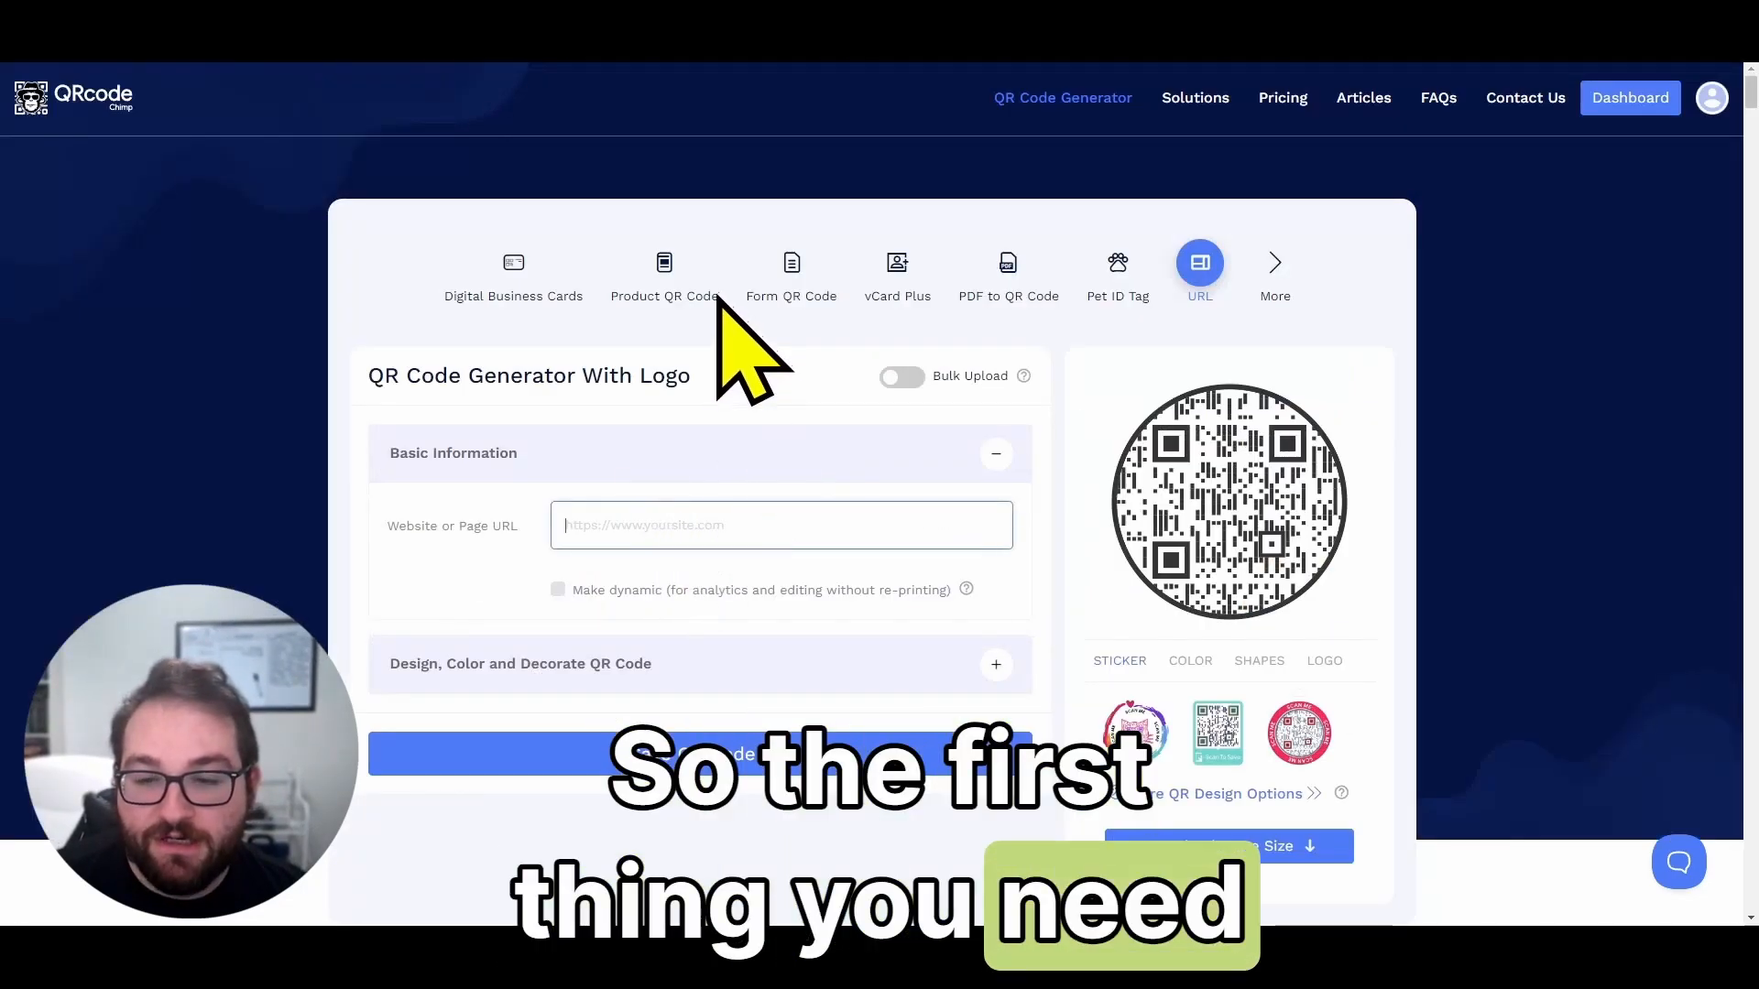
type("https://www.youtube.com/watch?v=dQw4w9WgXcQ")
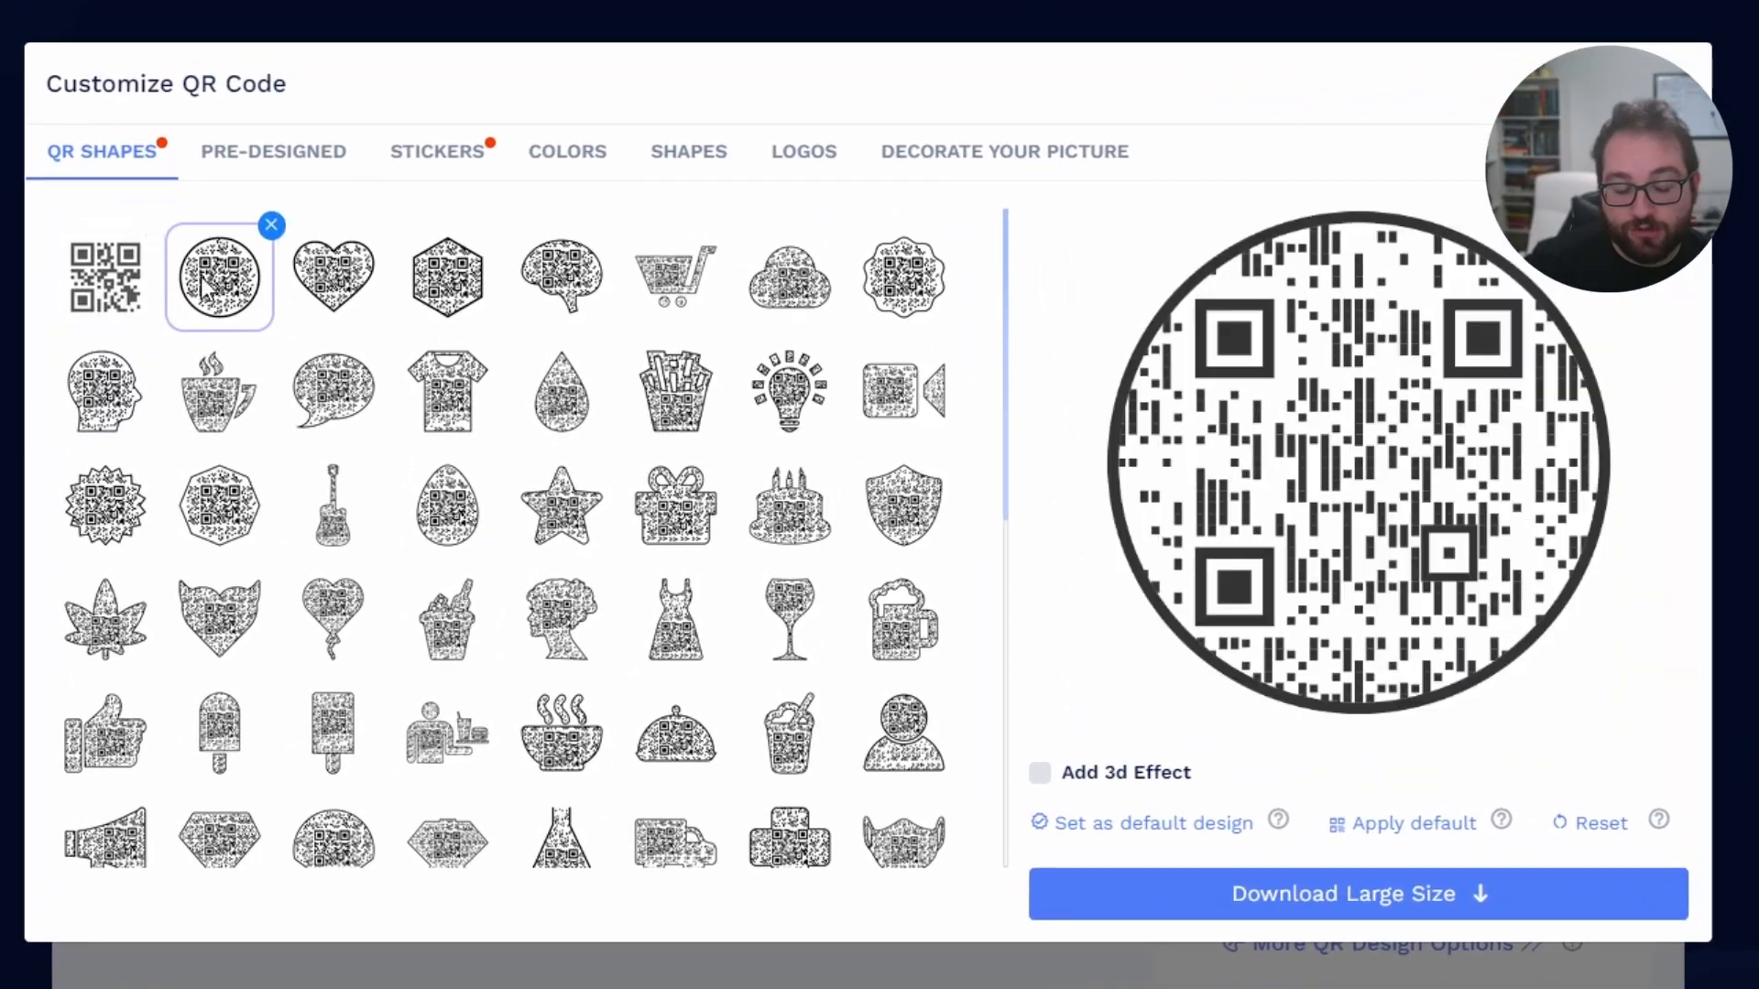
Step: Try the thumbs-up and person-with-meal shapes, then the skull and ghost stickers
left_click(104, 276)
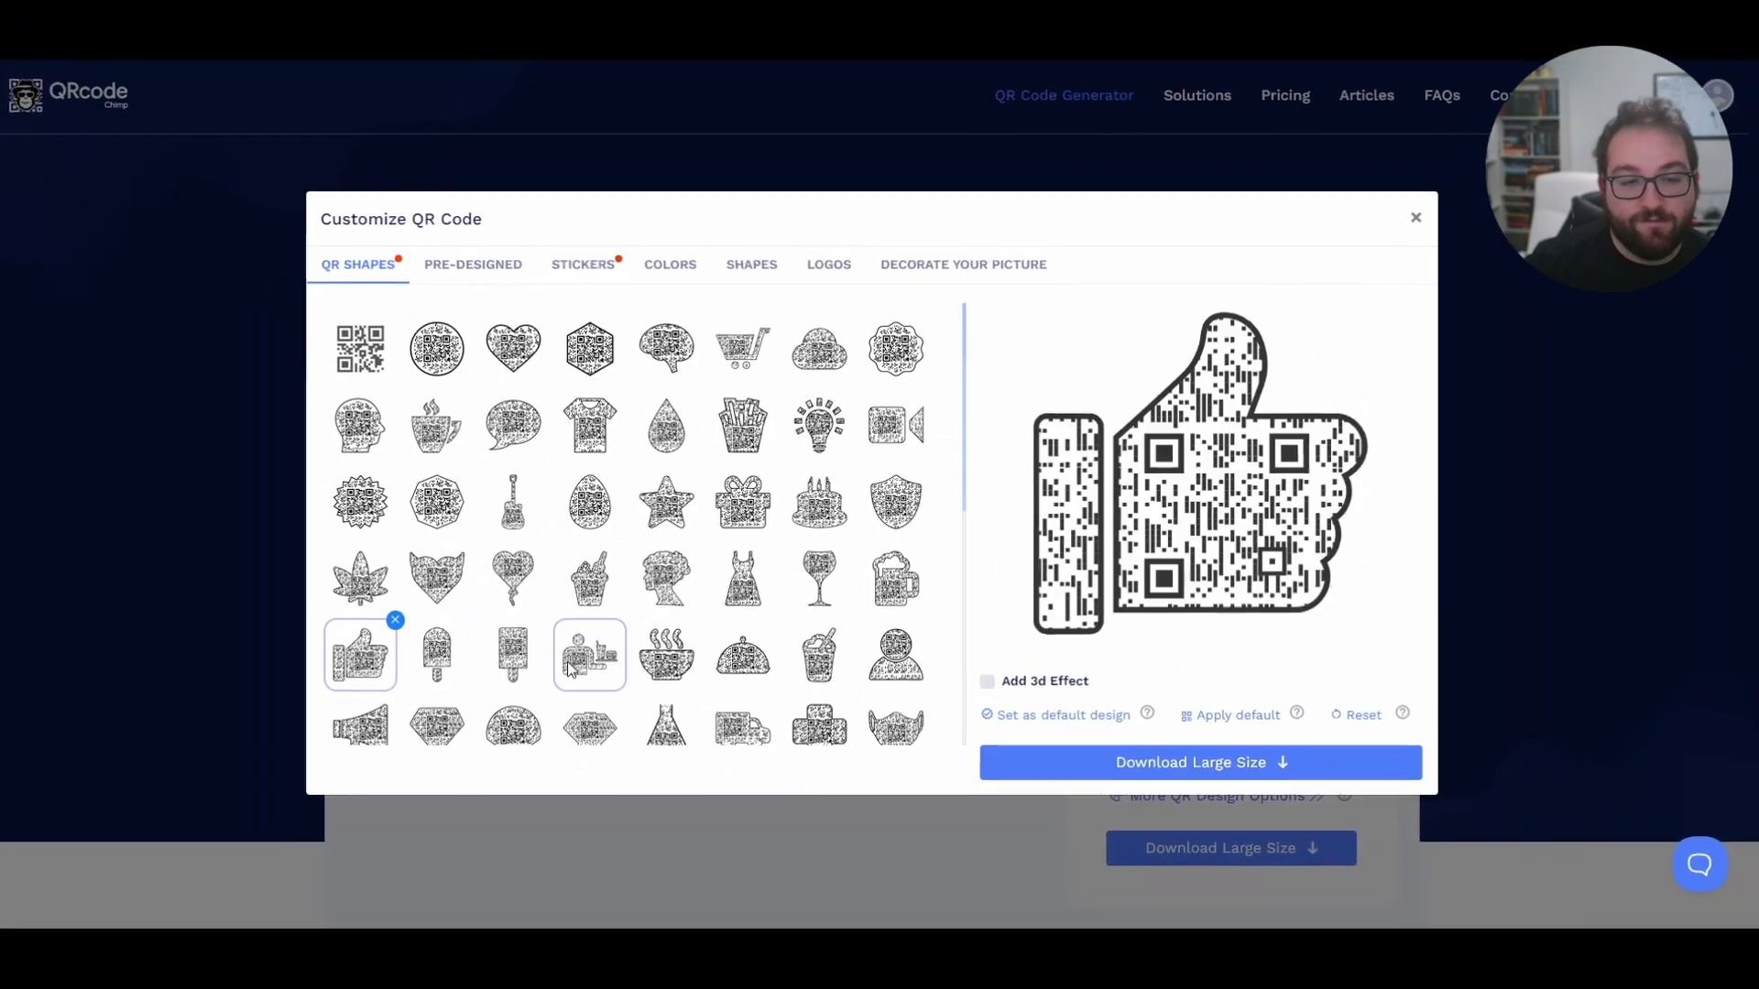
left_click(473, 264)
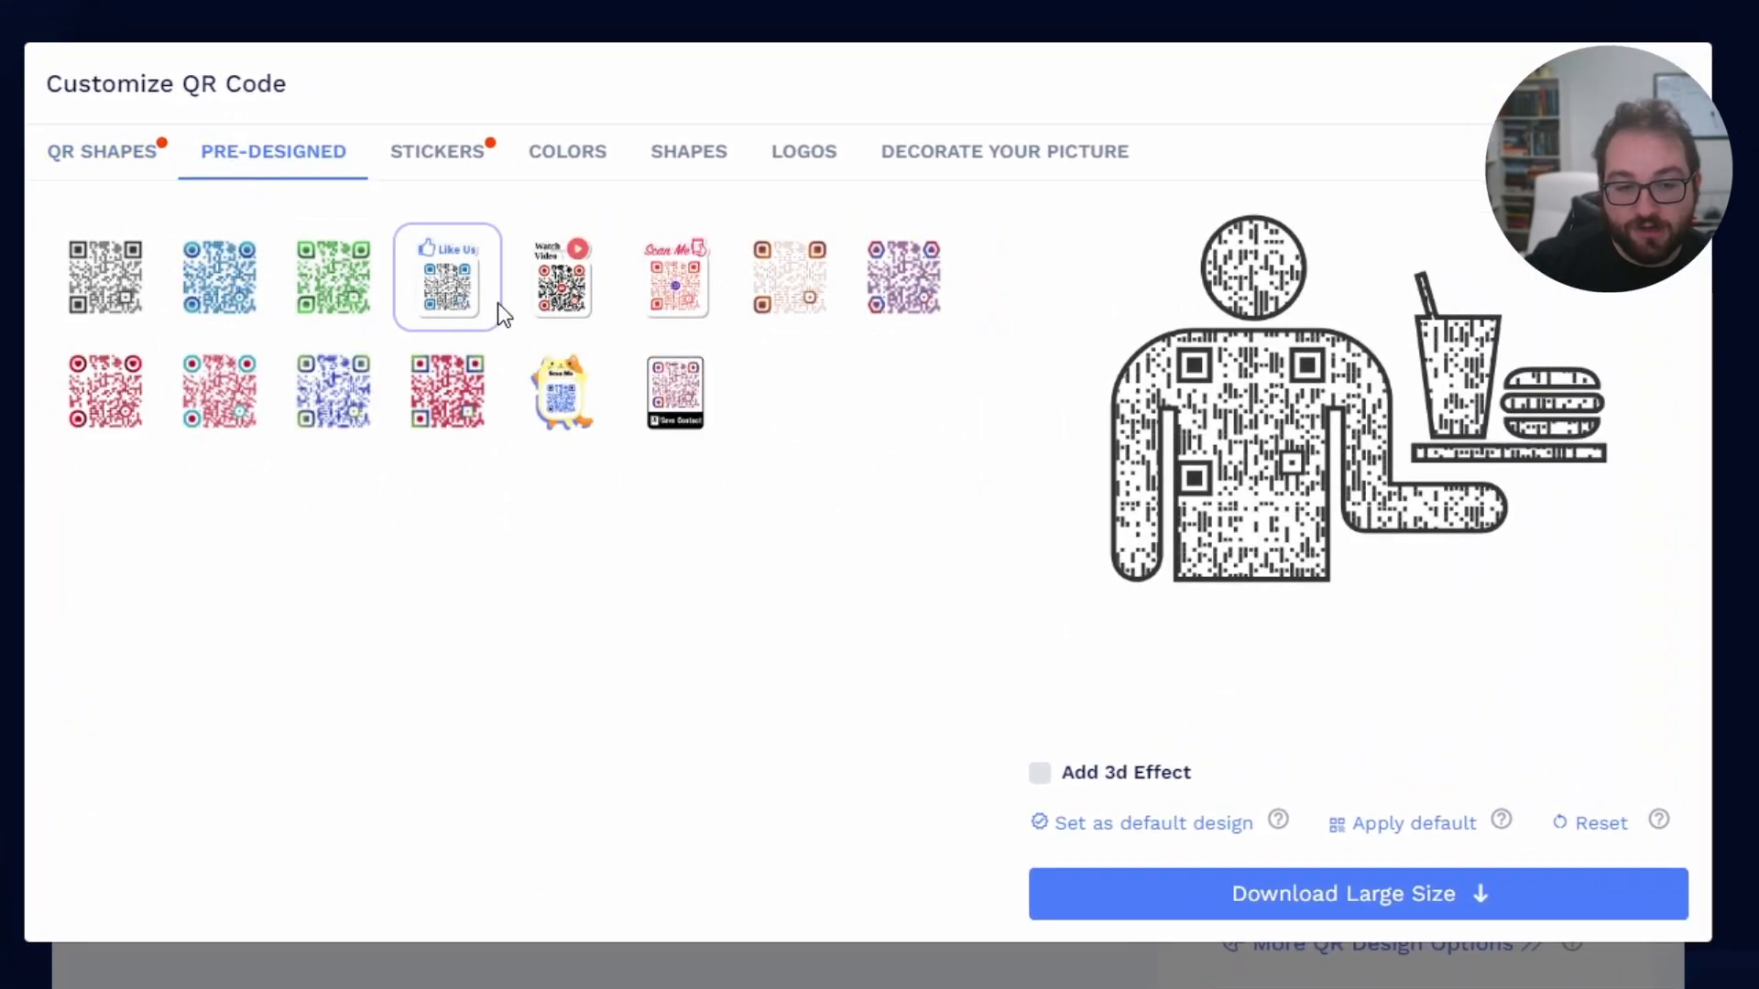
mouse_move(432, 157)
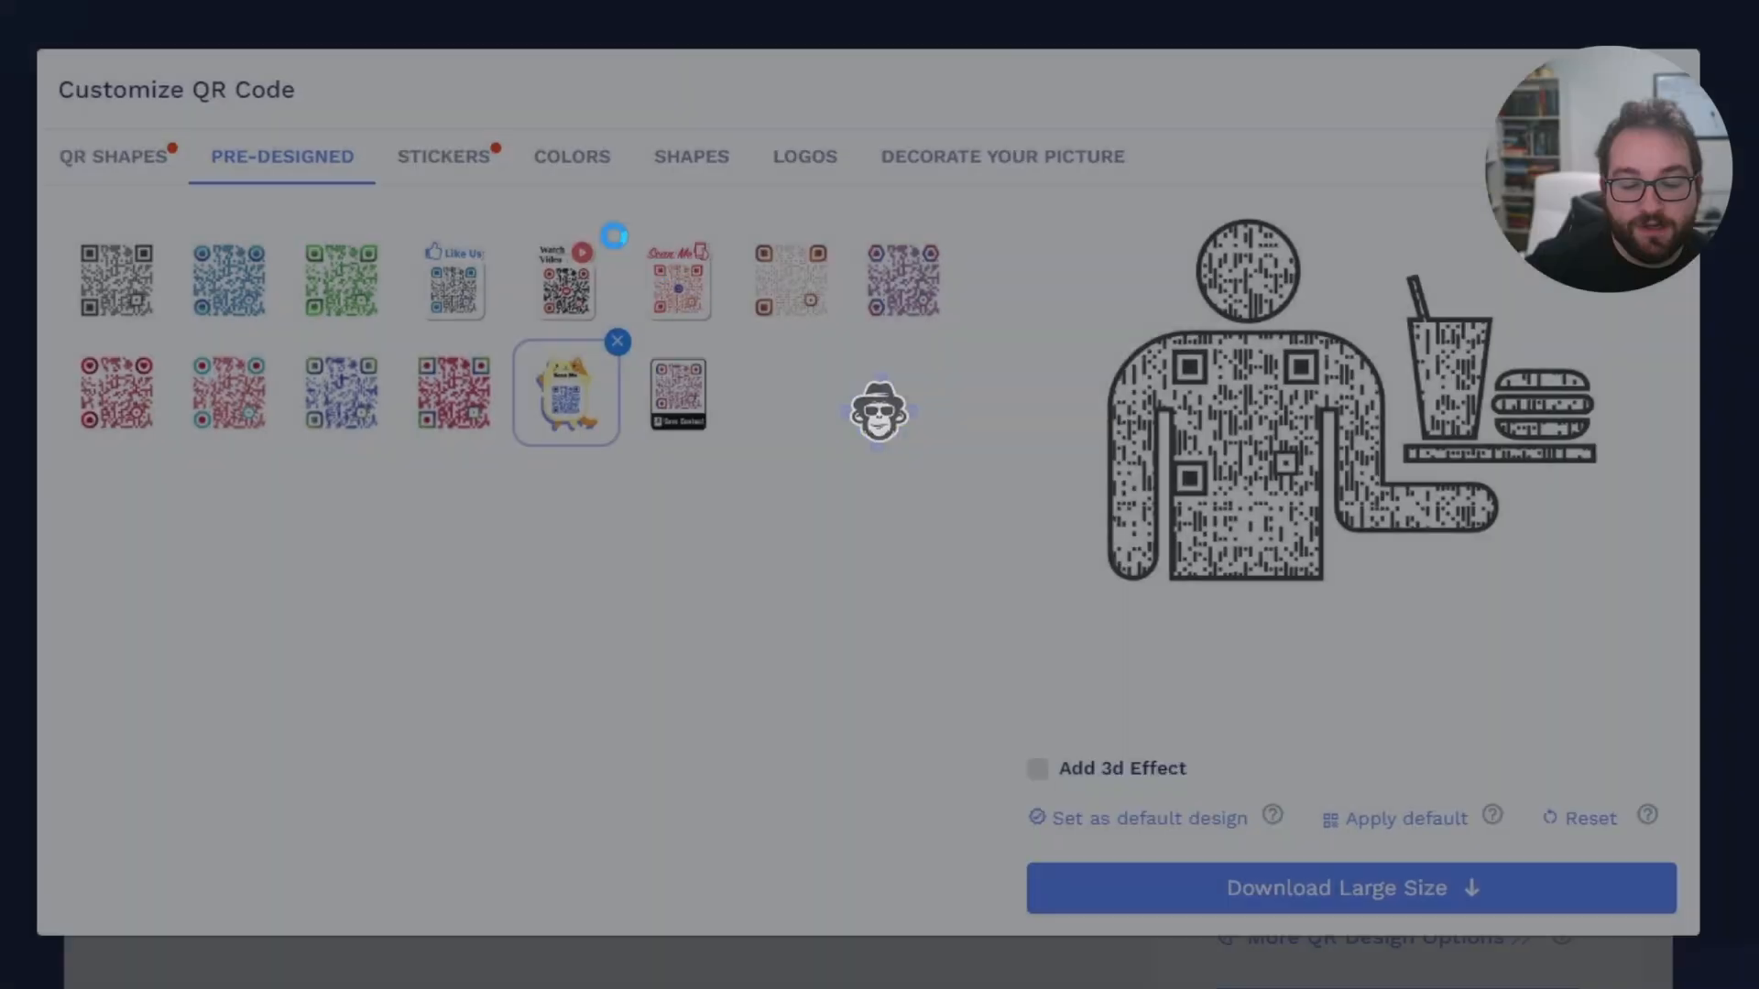
left_click(444, 156)
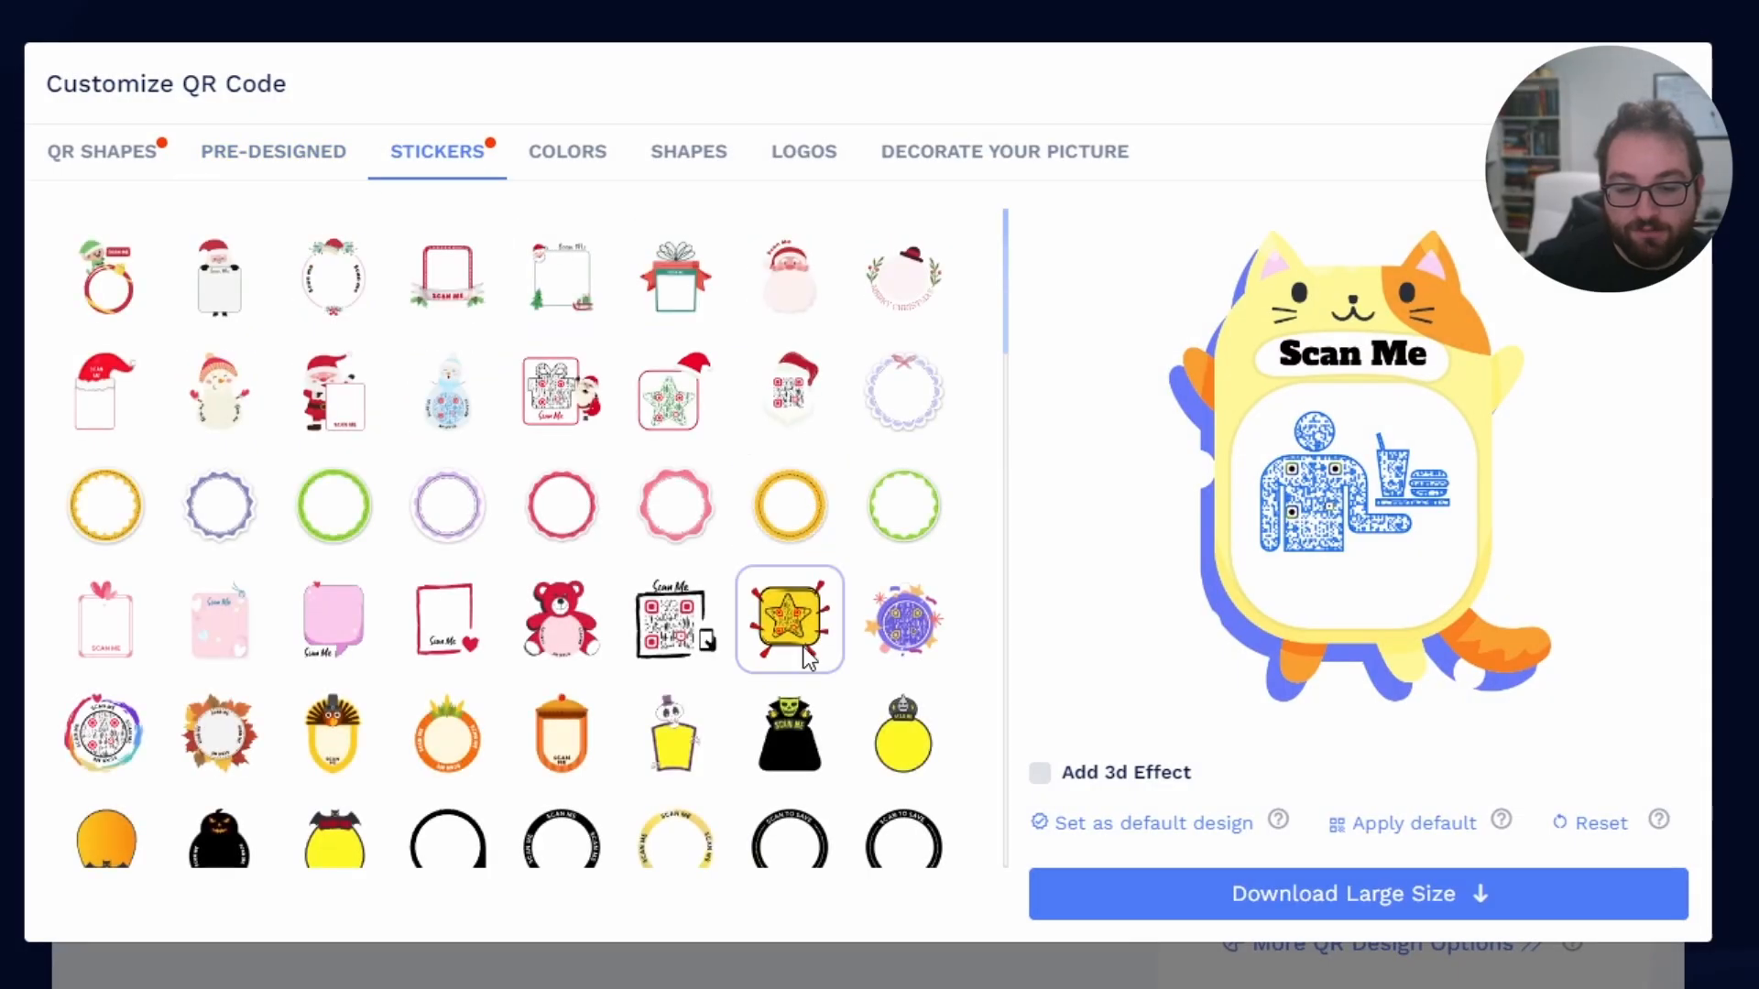
left_click(789, 730)
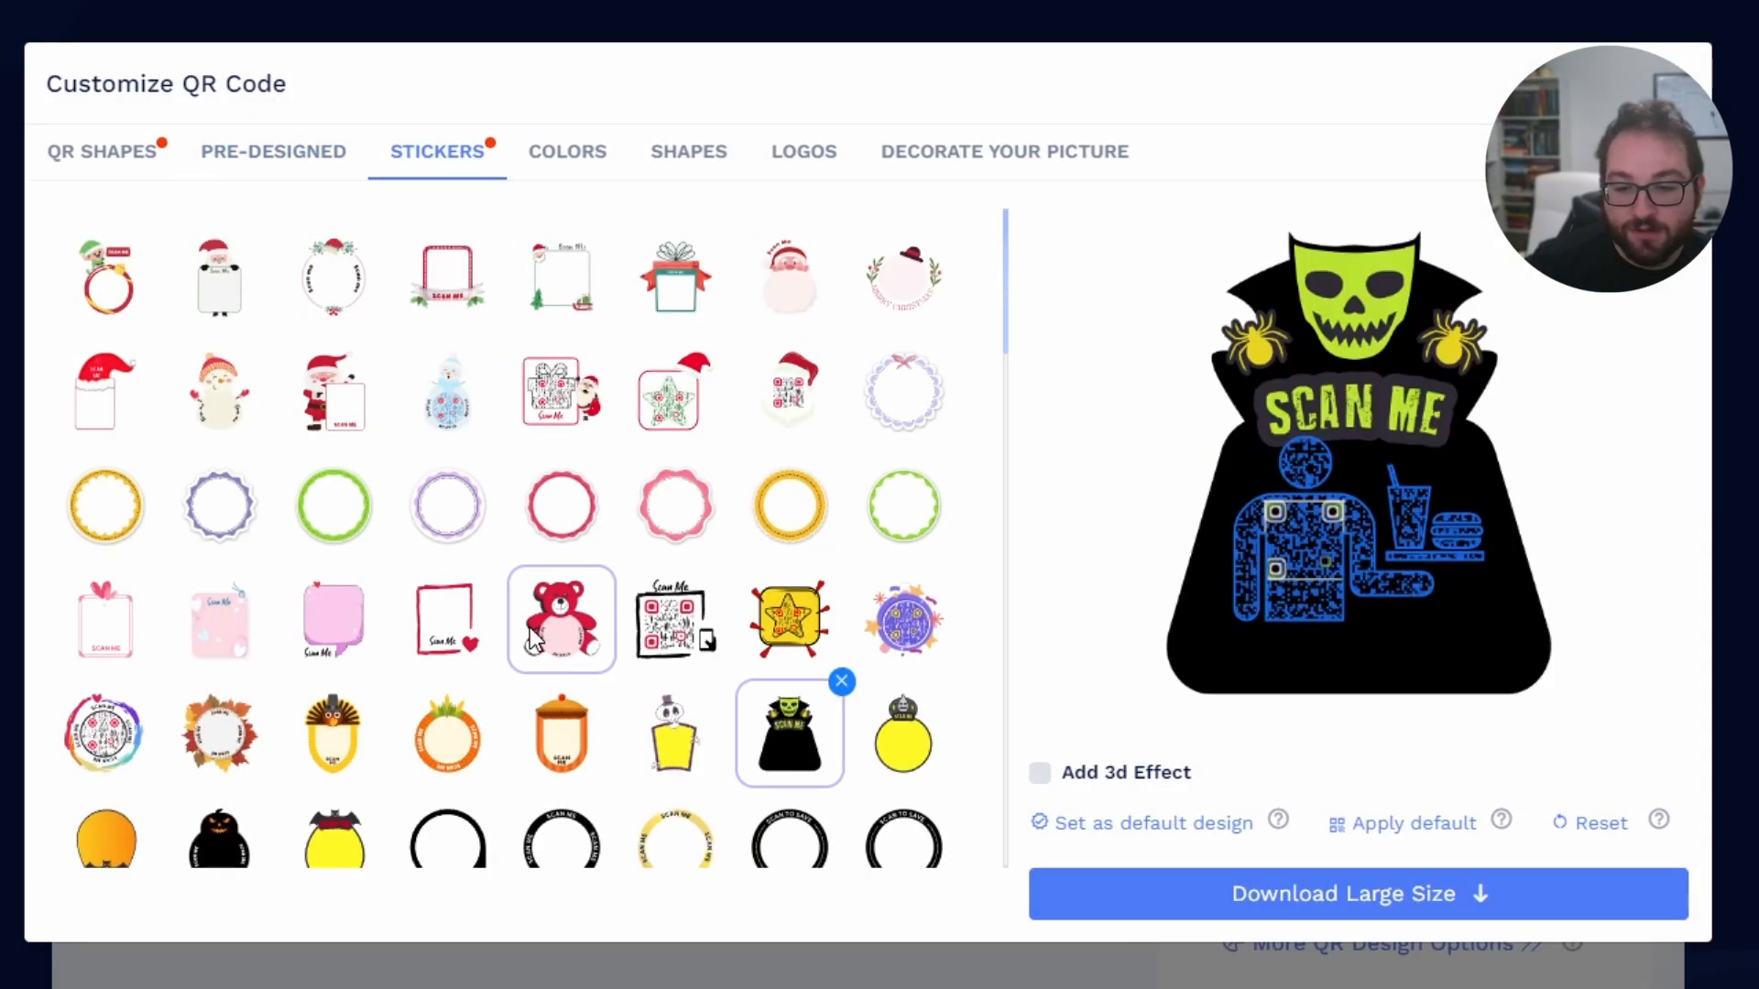
left_click(903, 735)
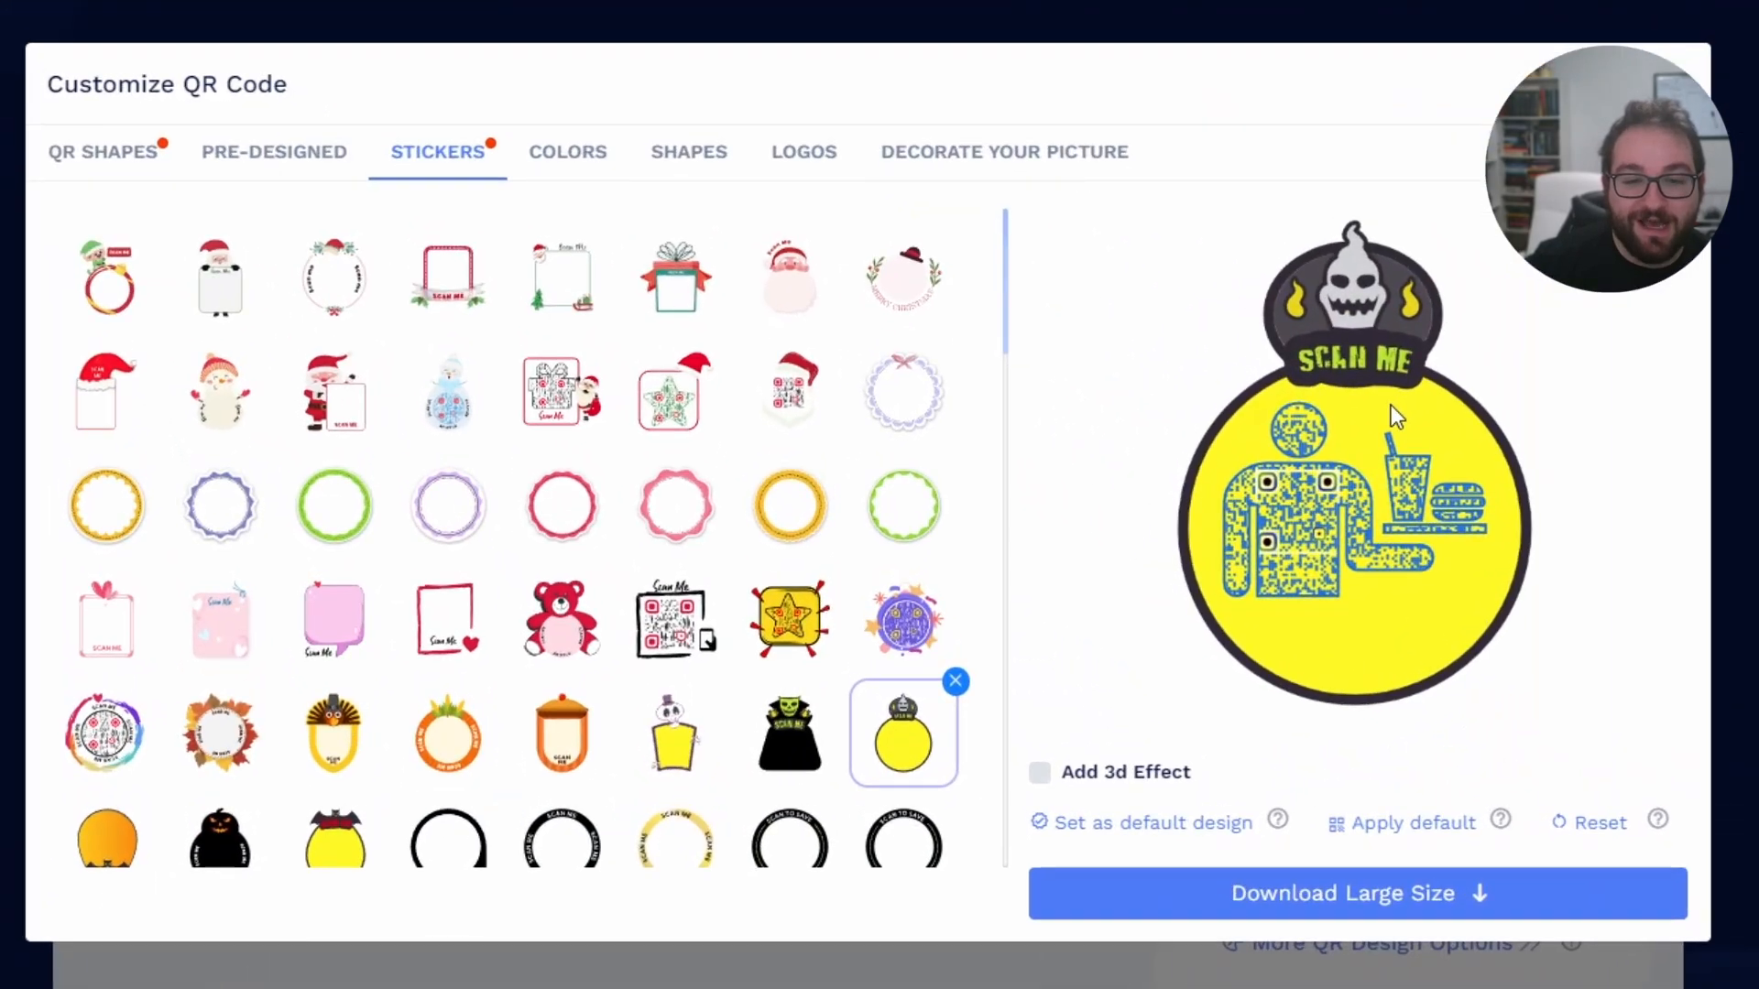
Step: Browse the colour and shape options, then settle on the black skull sticker frame
left_click(566, 151)
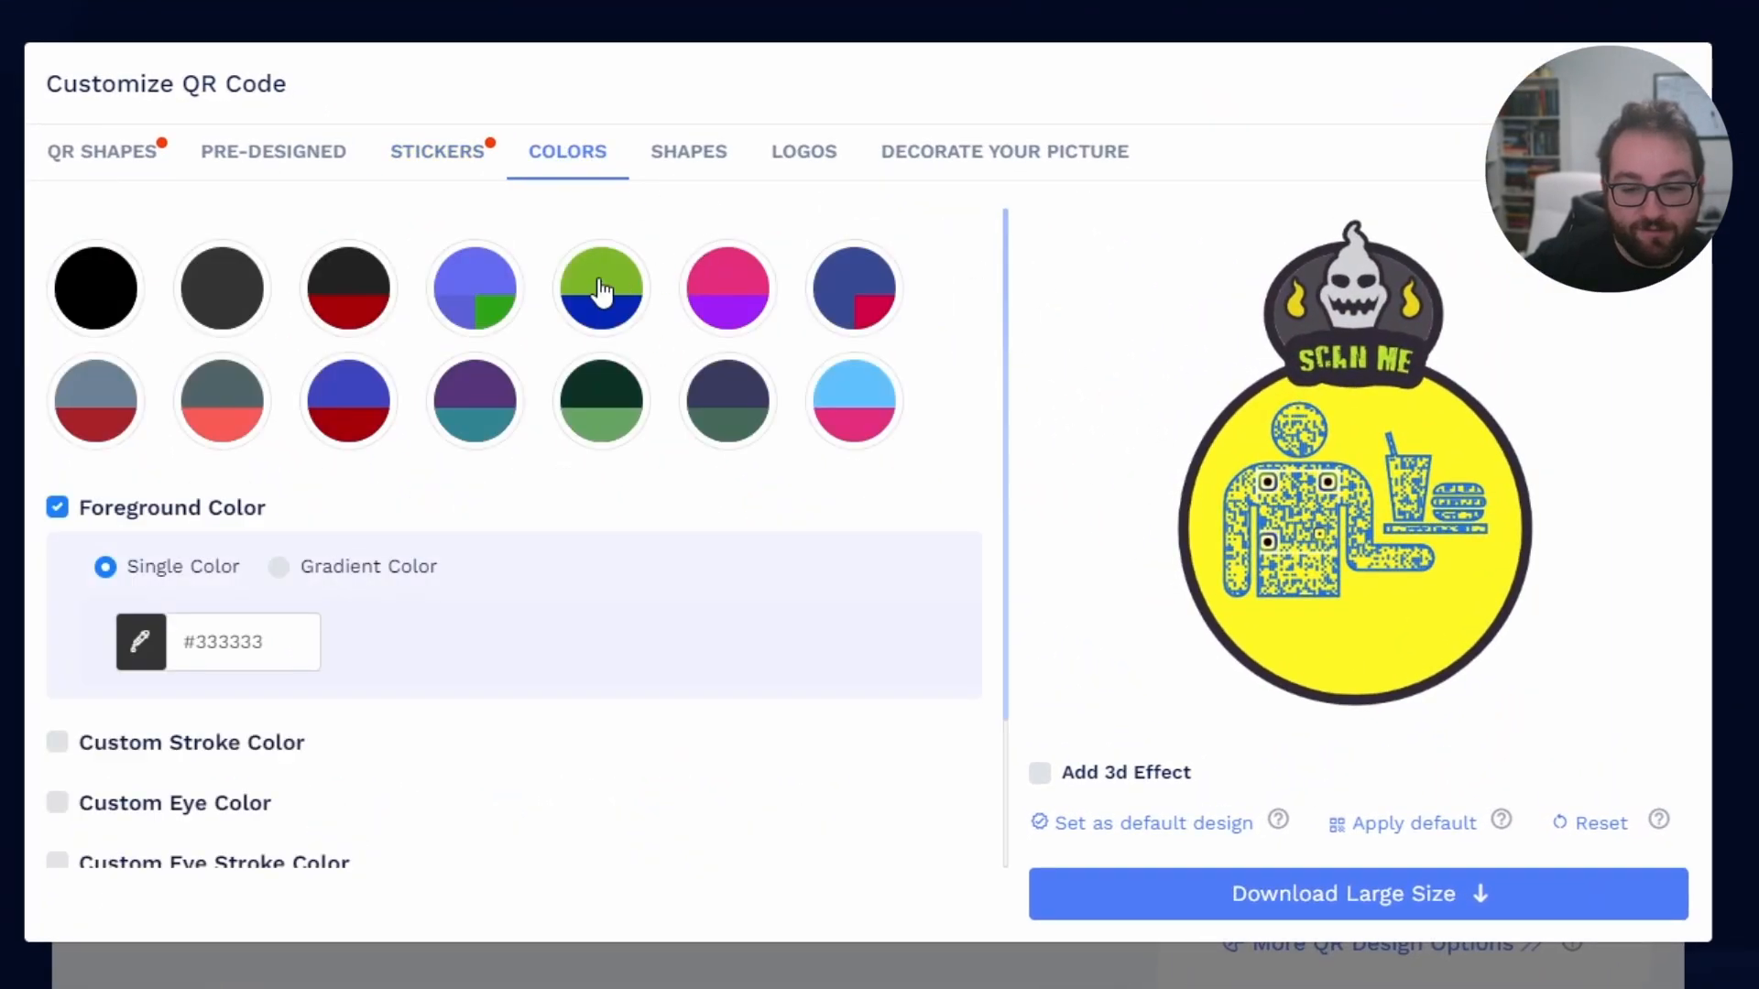
scroll("down", 3)
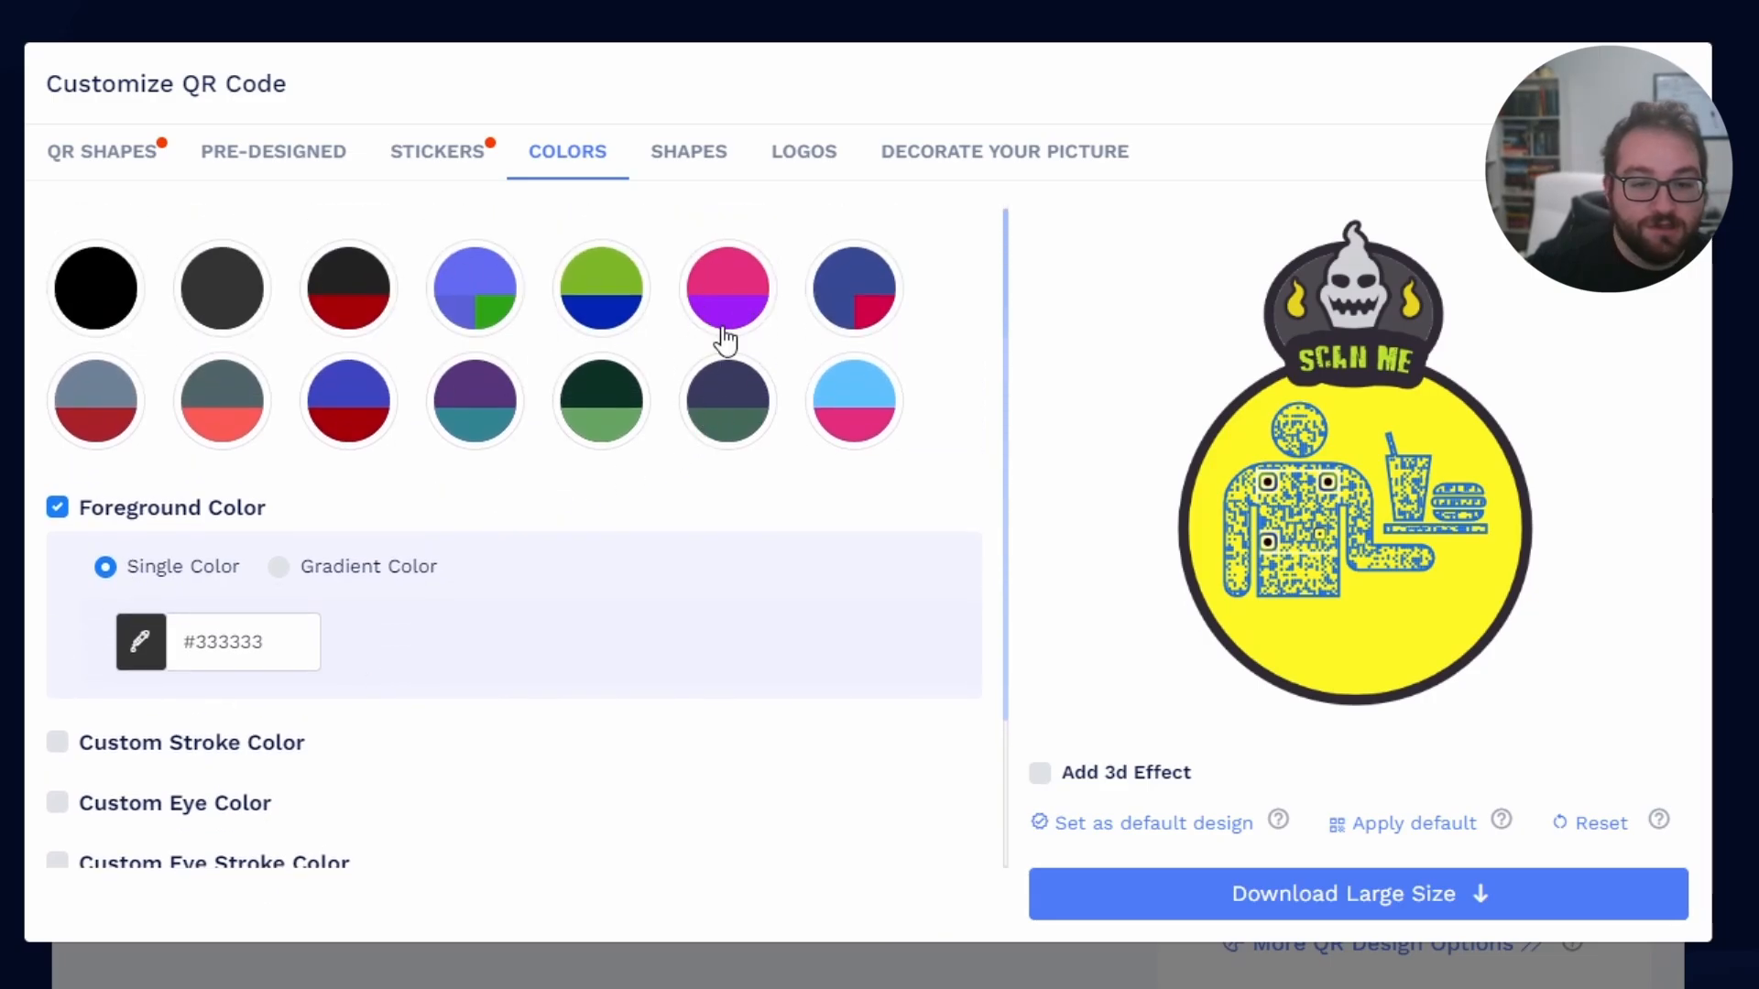
mouse_move(710, 165)
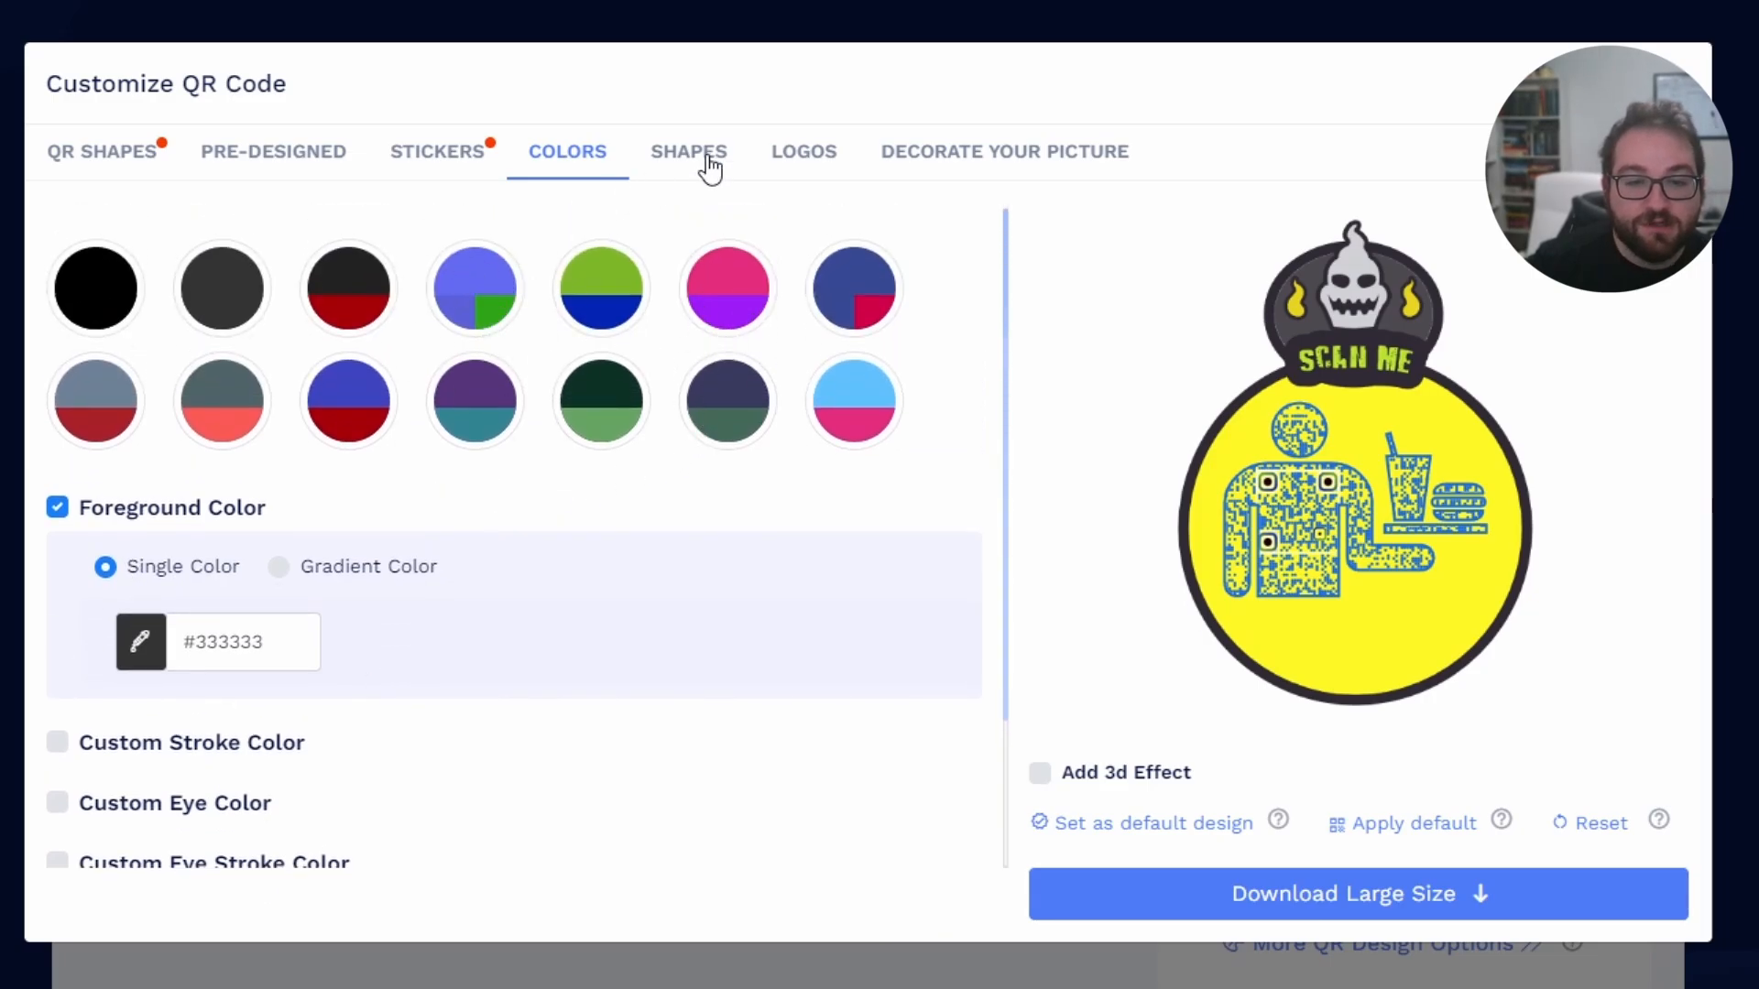
left_click(688, 152)
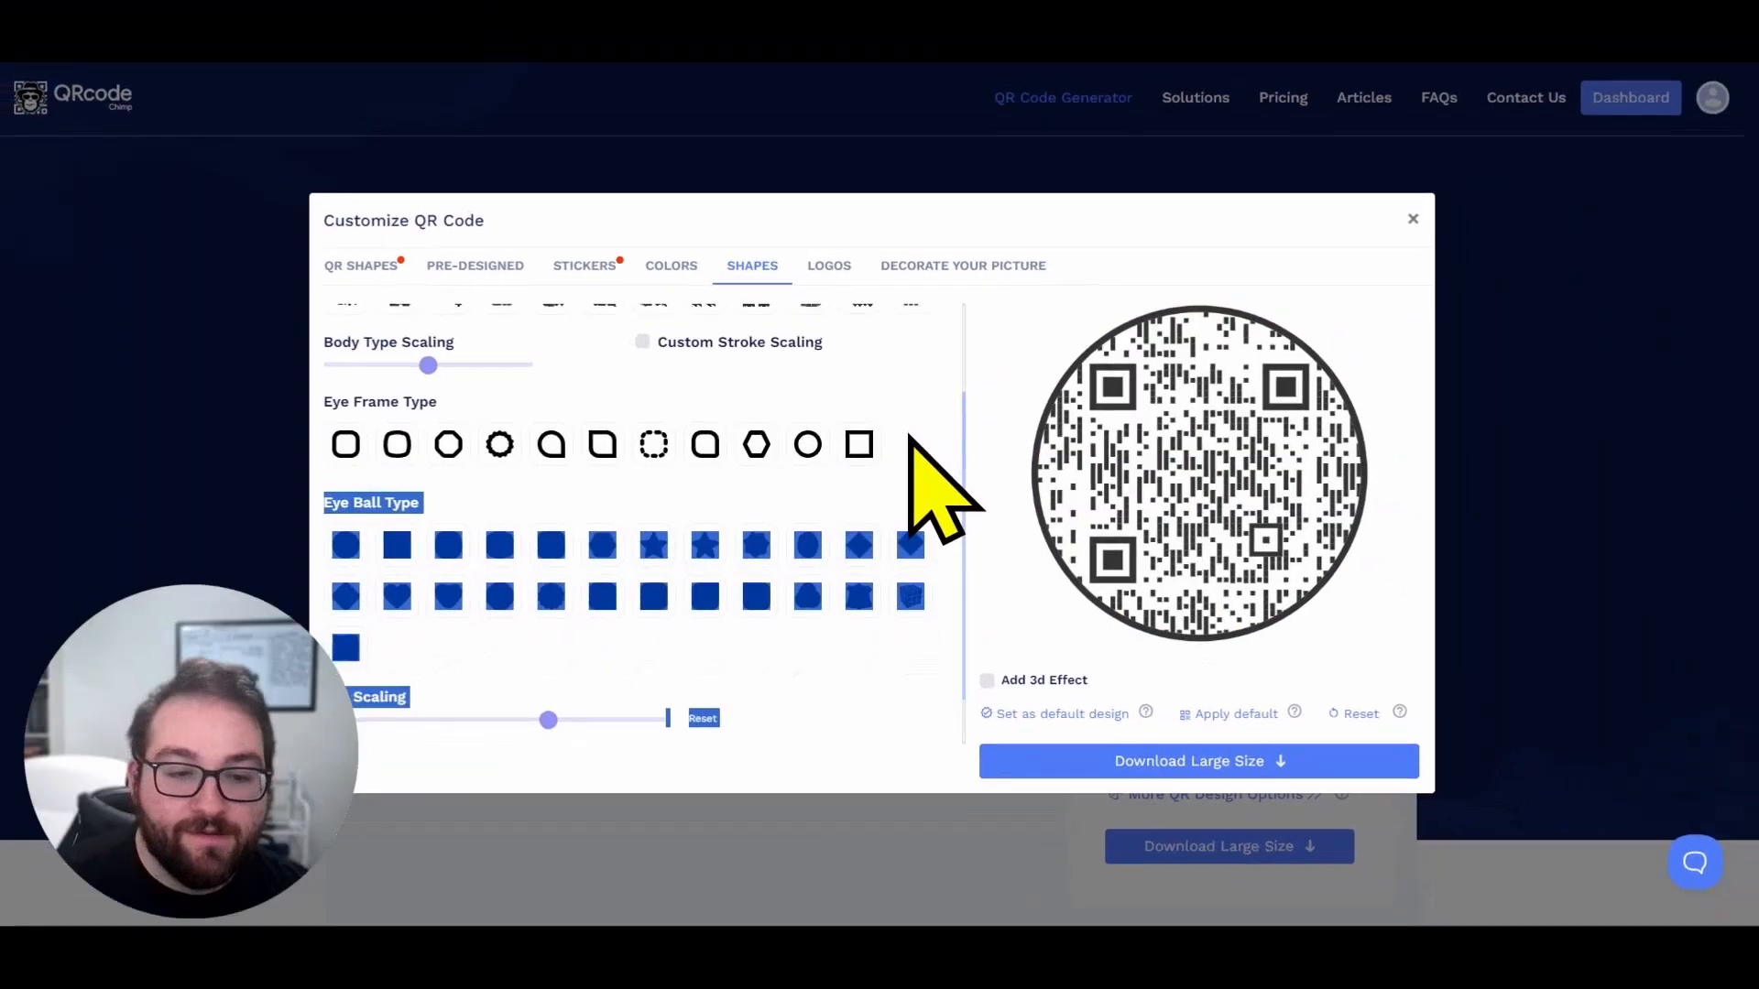
left_click(584, 265)
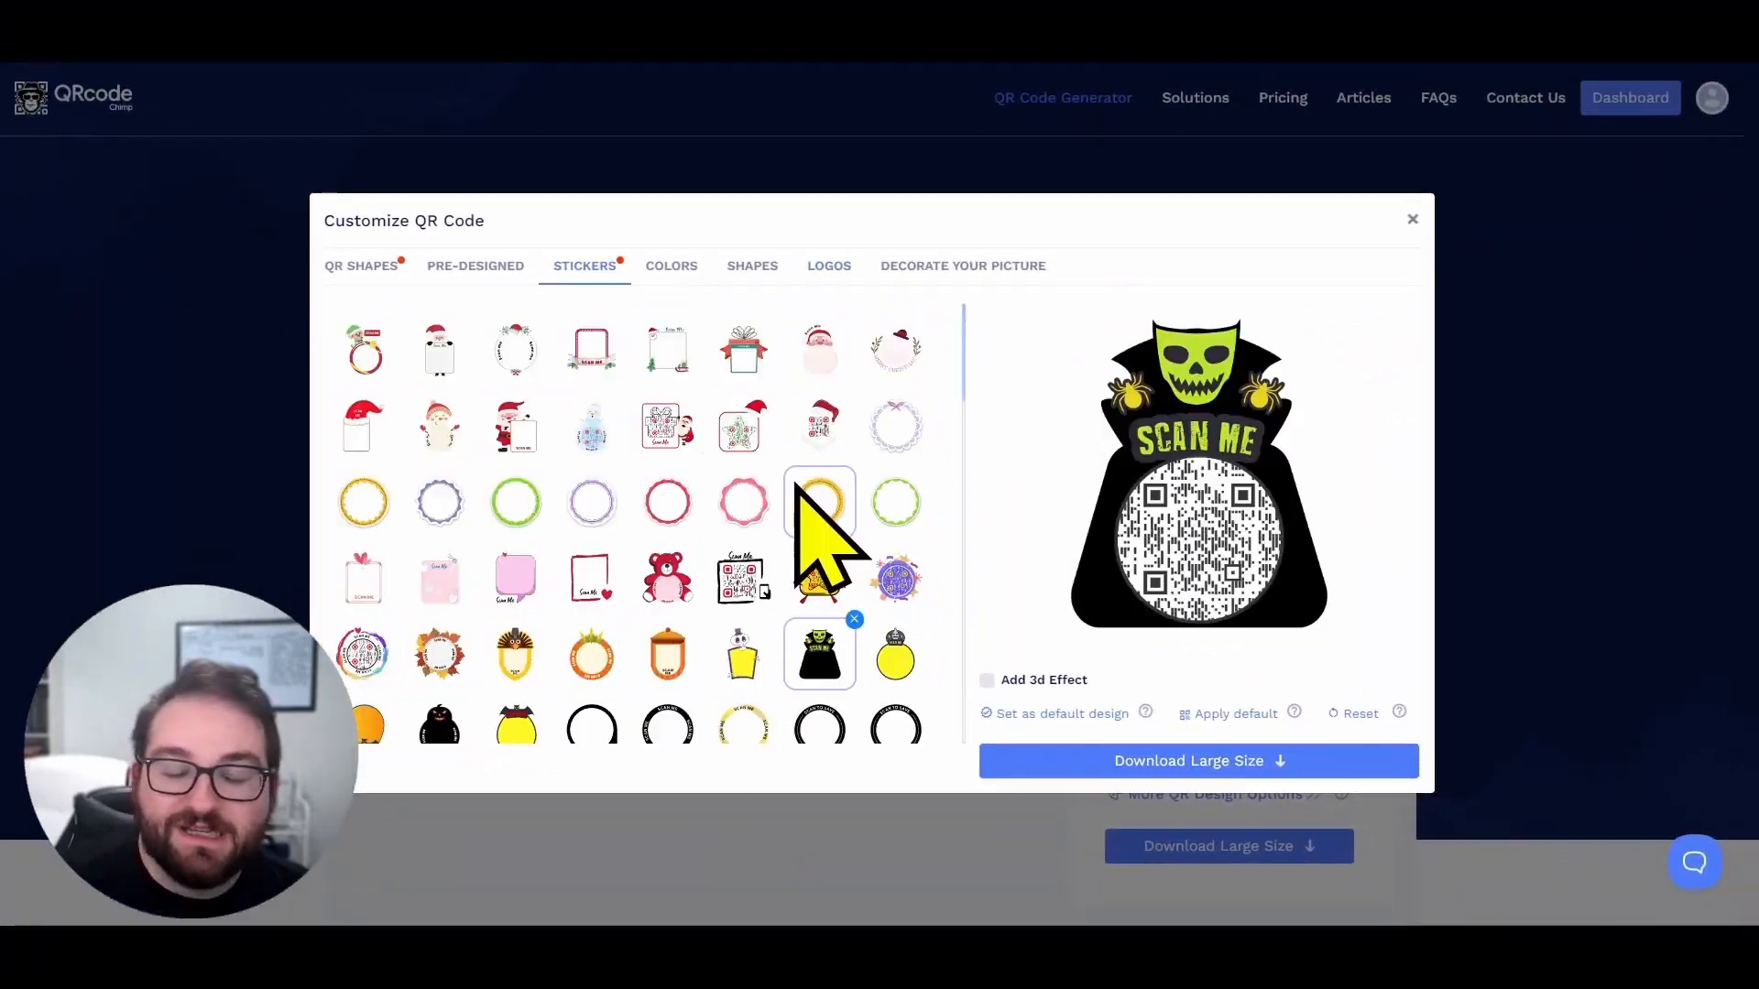
mouse_move(1198, 760)
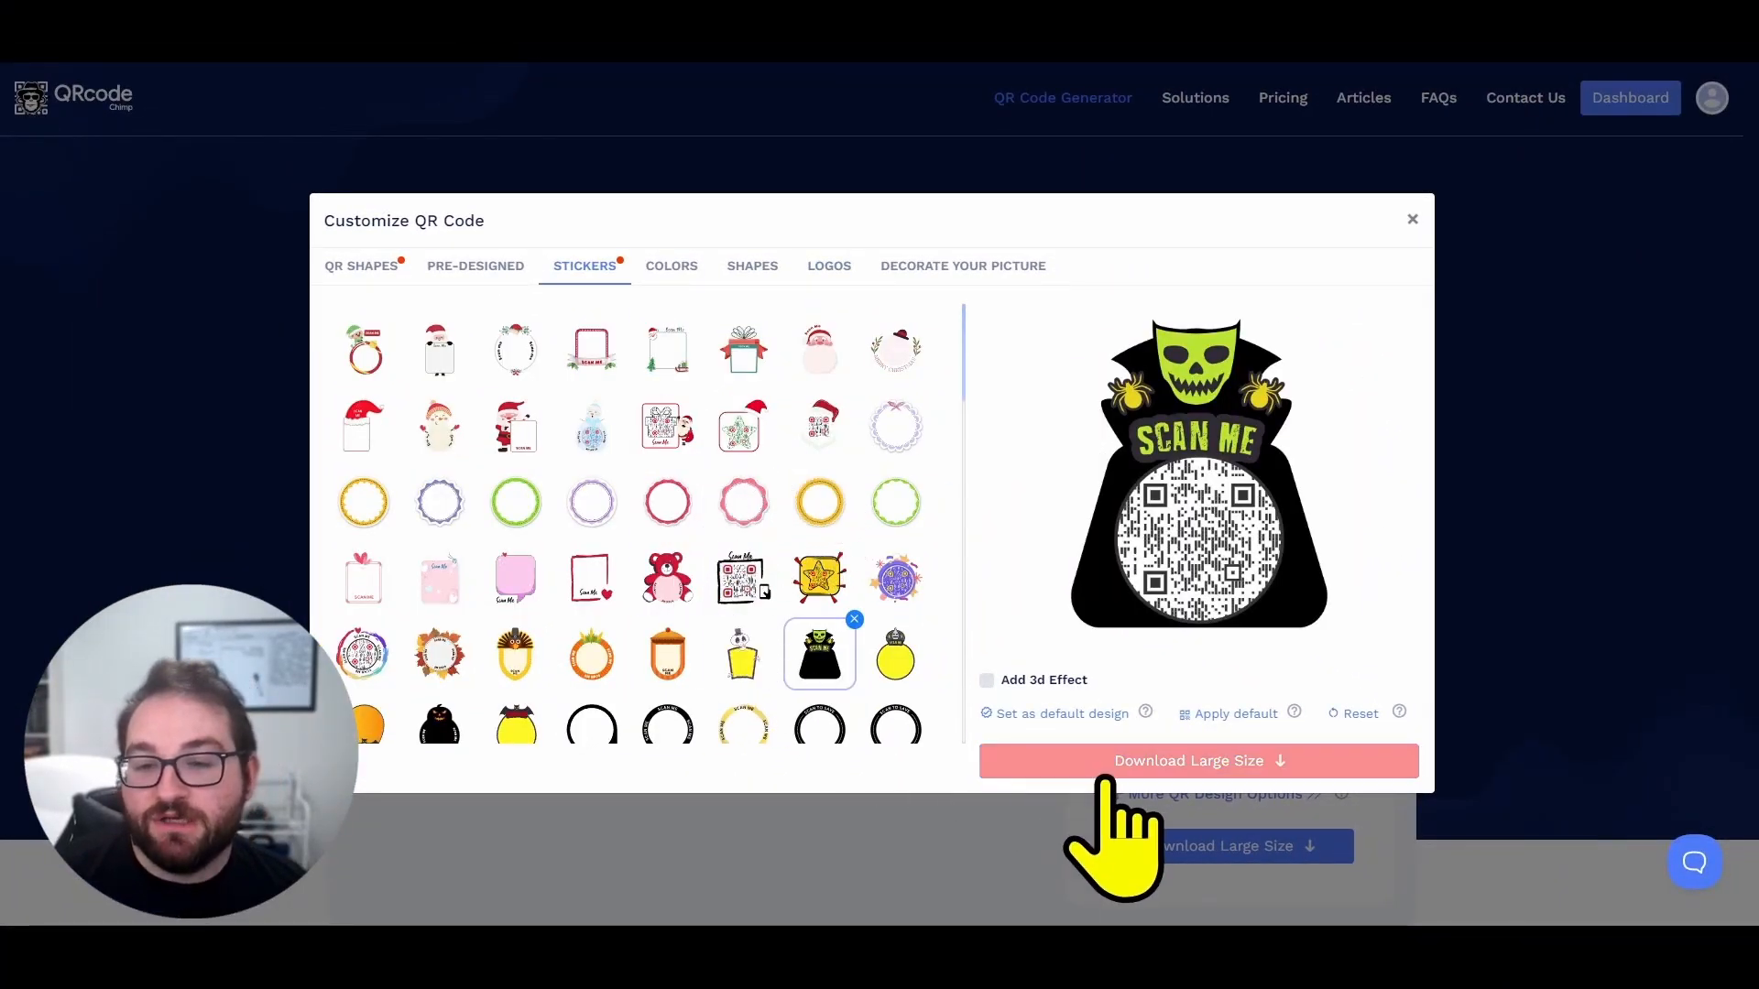
mouse_move(954, 605)
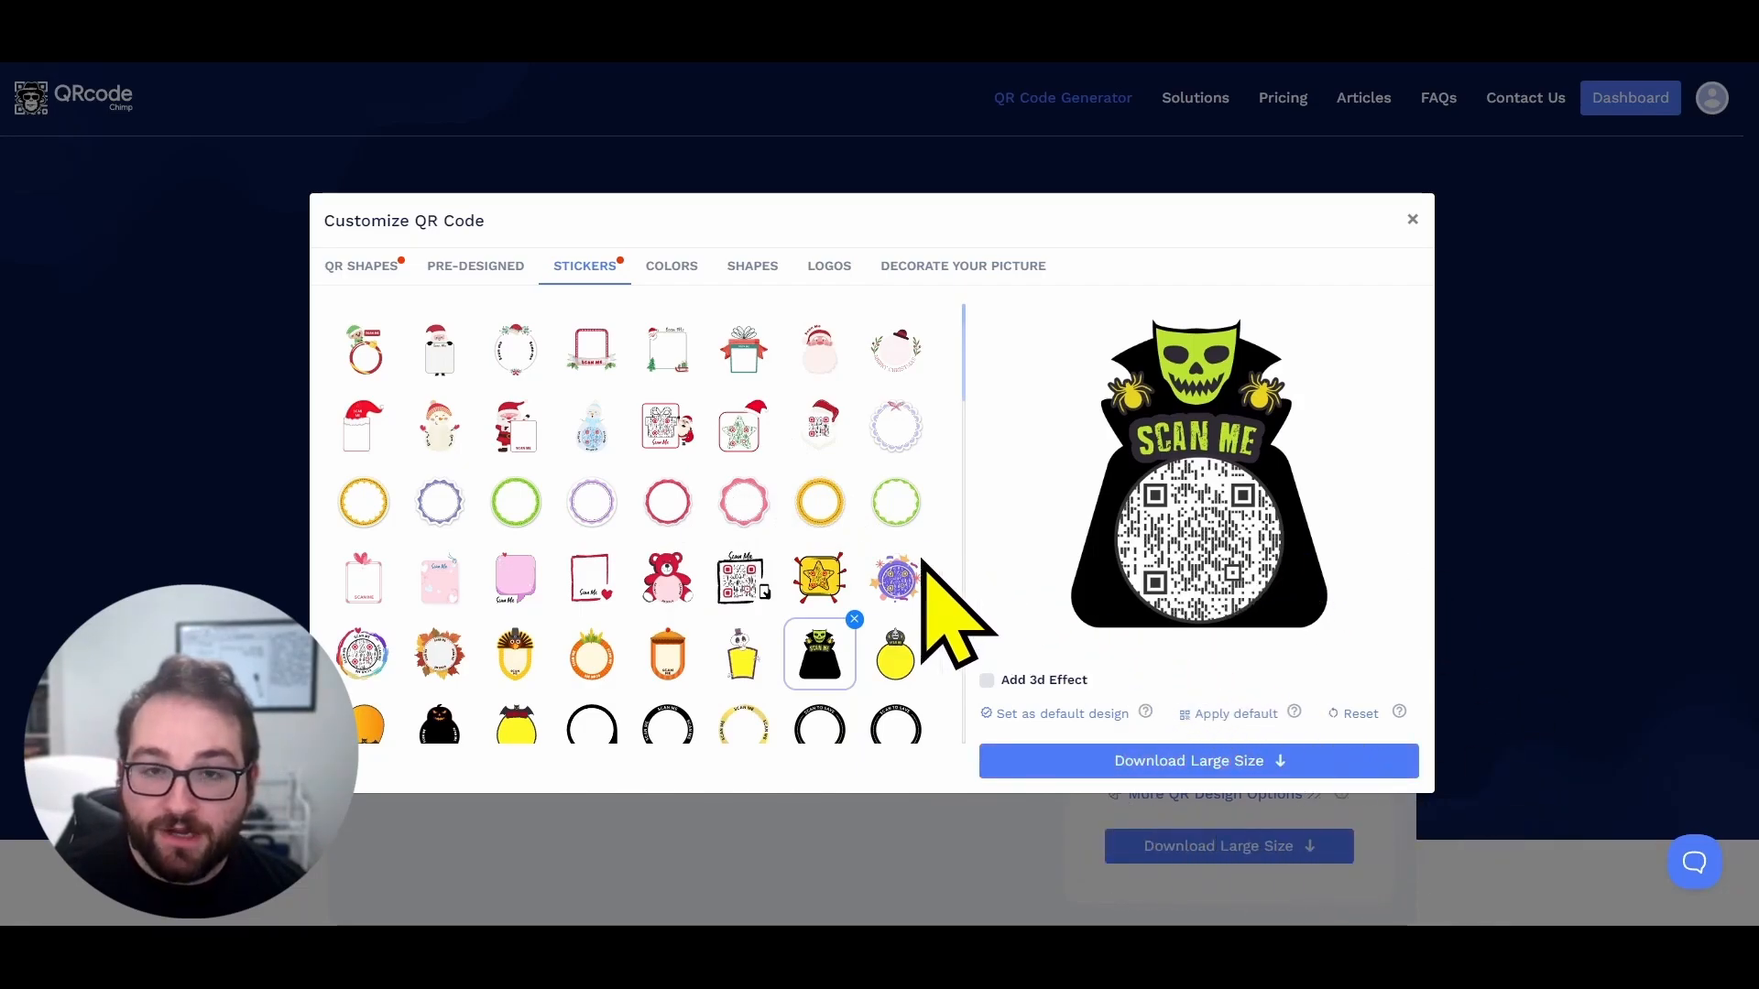
mouse_move(1380, 695)
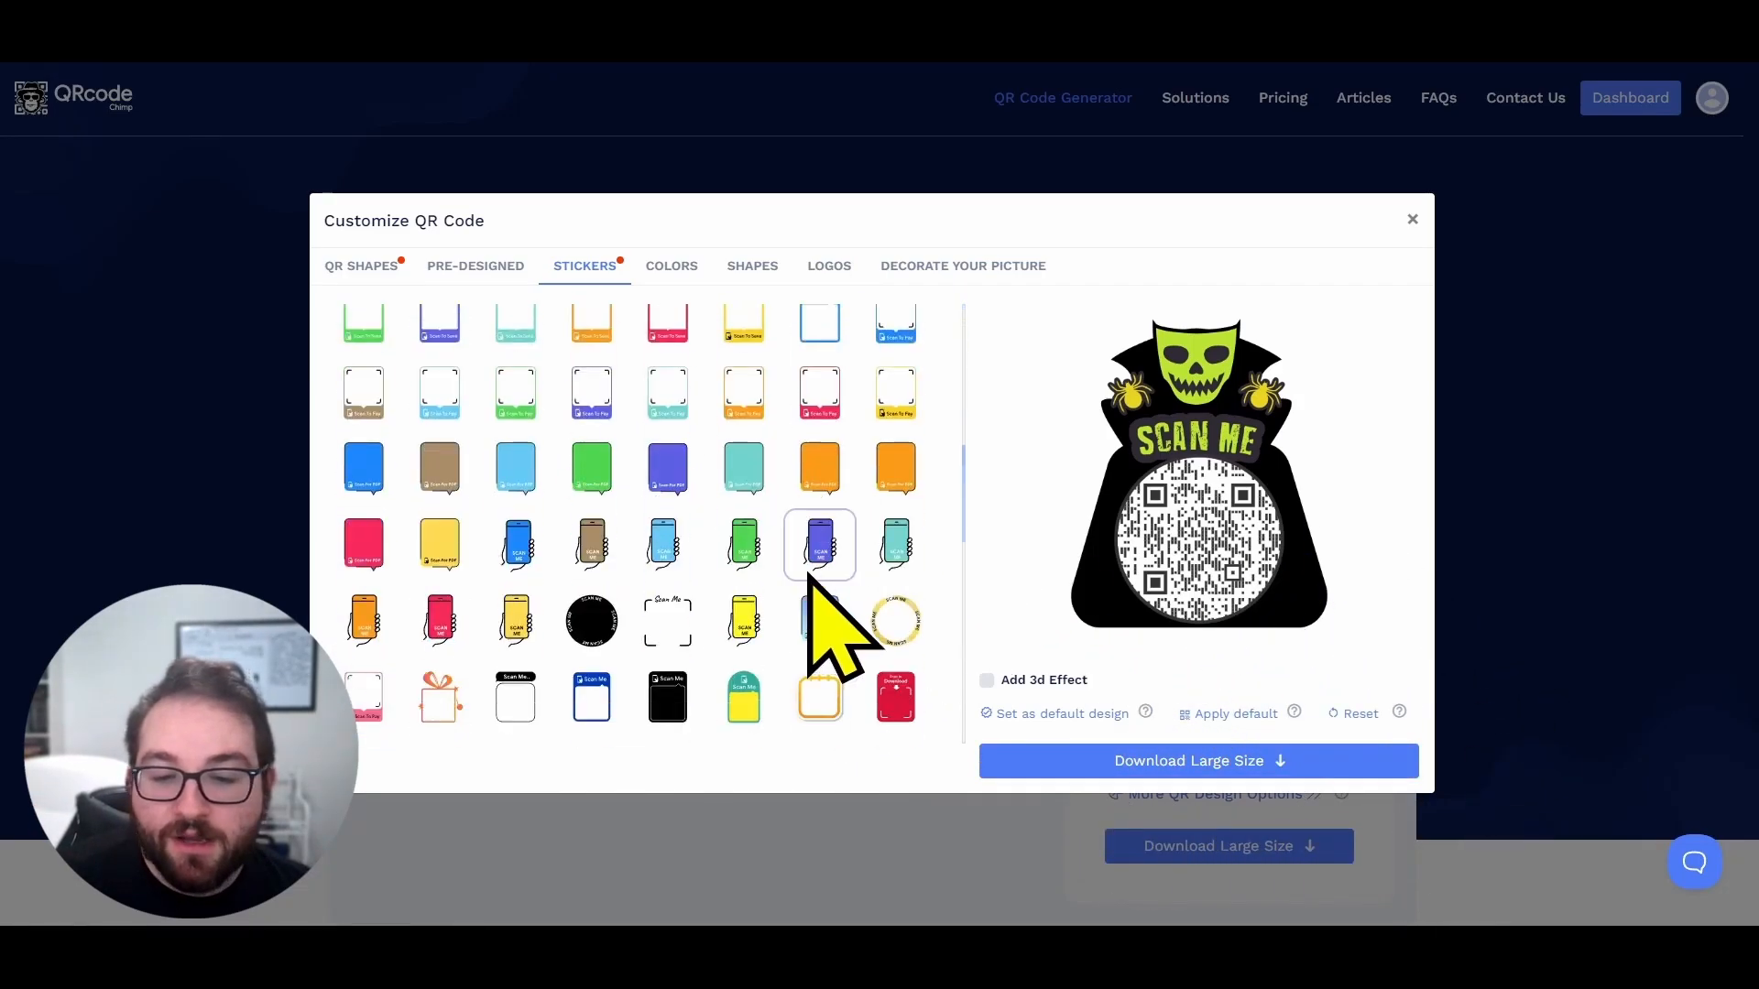
scroll("down", 3)
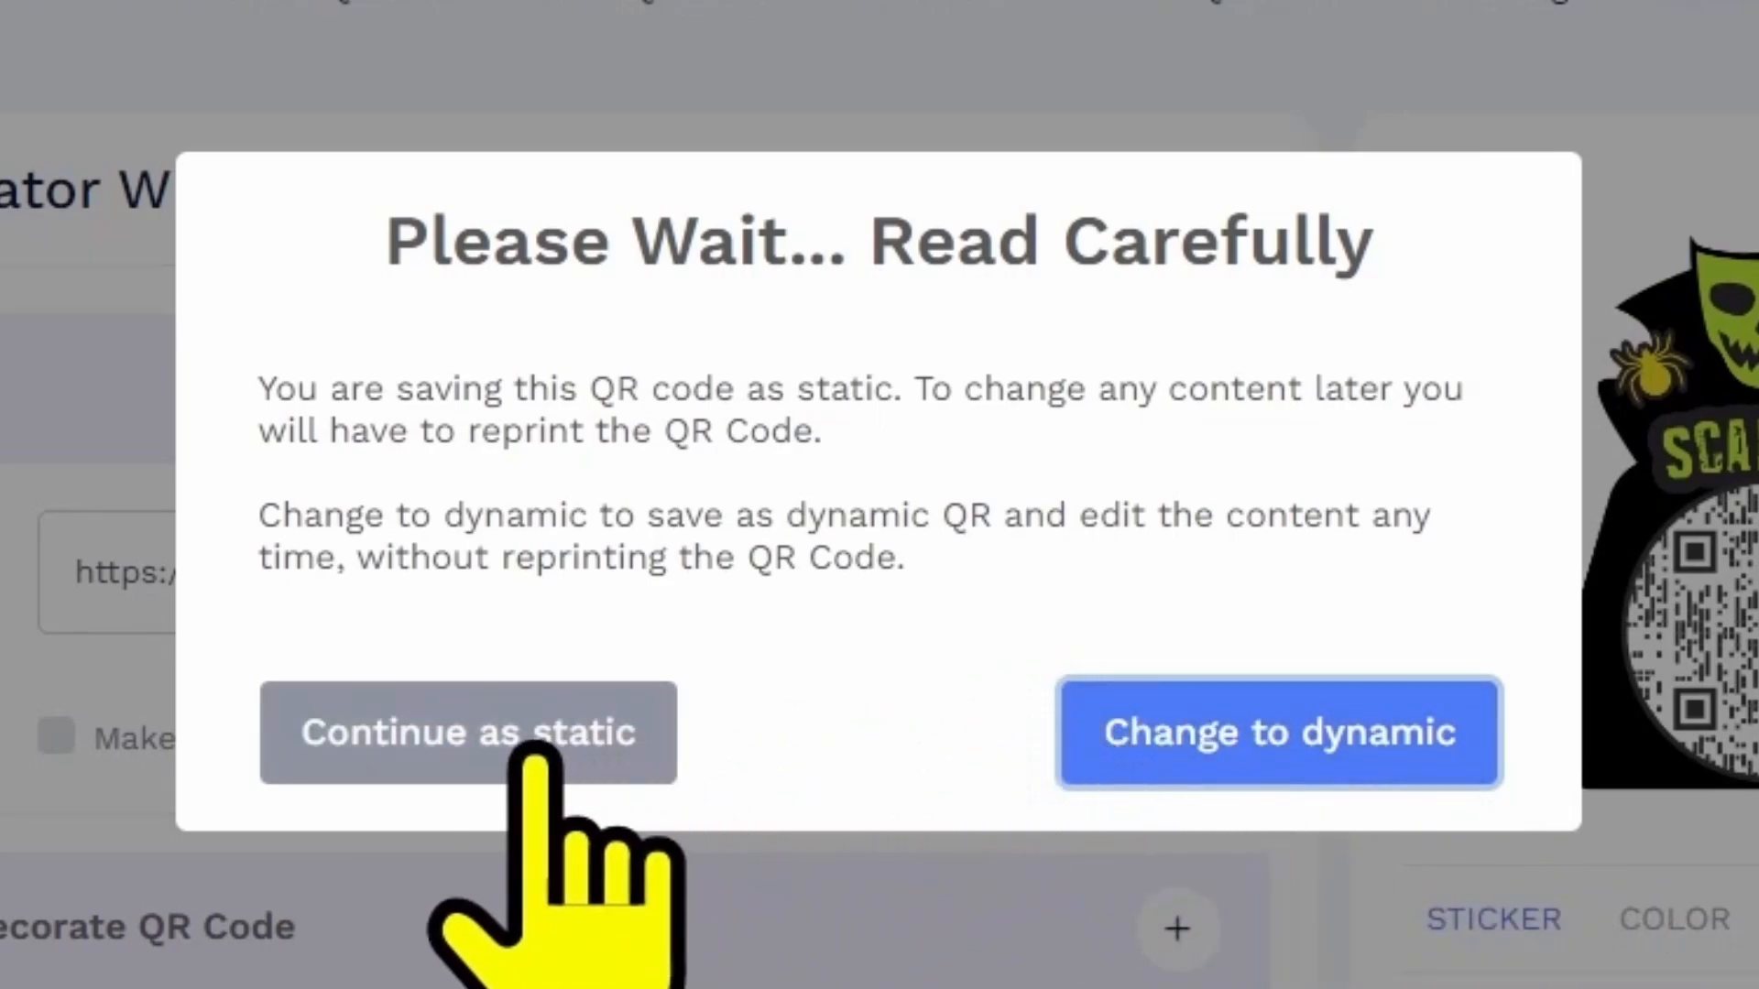
Step: Save the skull-sticker code as campaign 'Halloween' and download it as a 1024px PNG
left_click(466, 733)
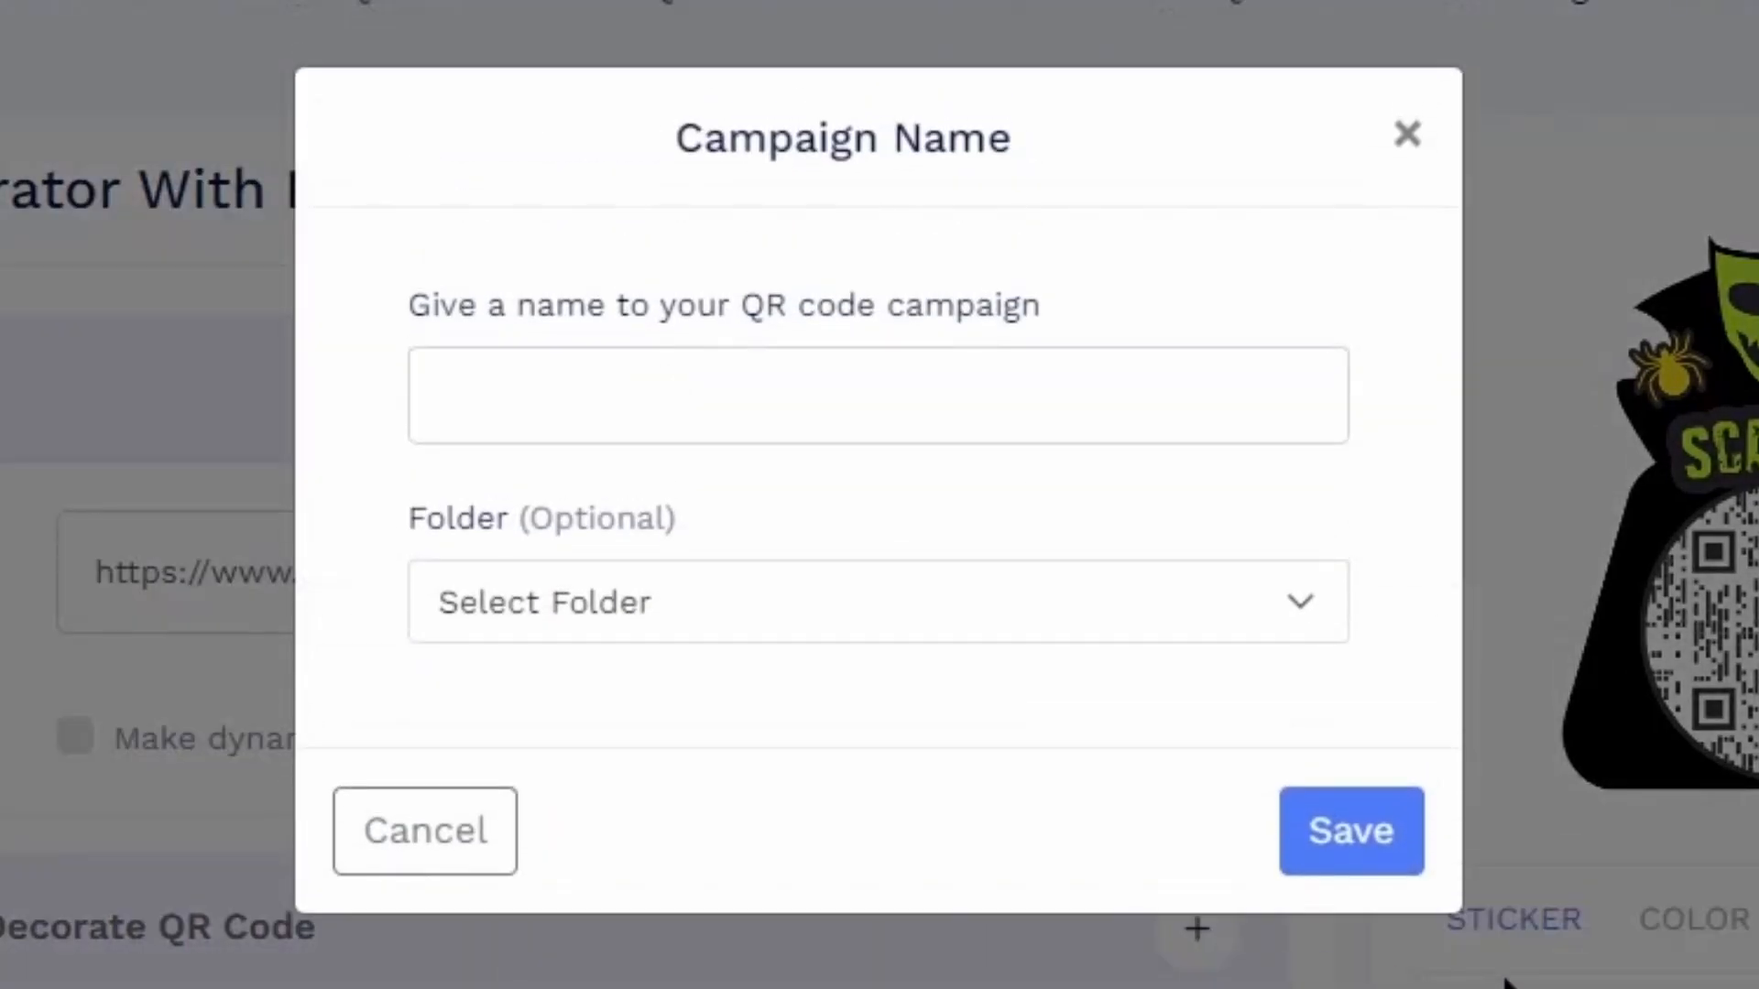
type("Halloween")
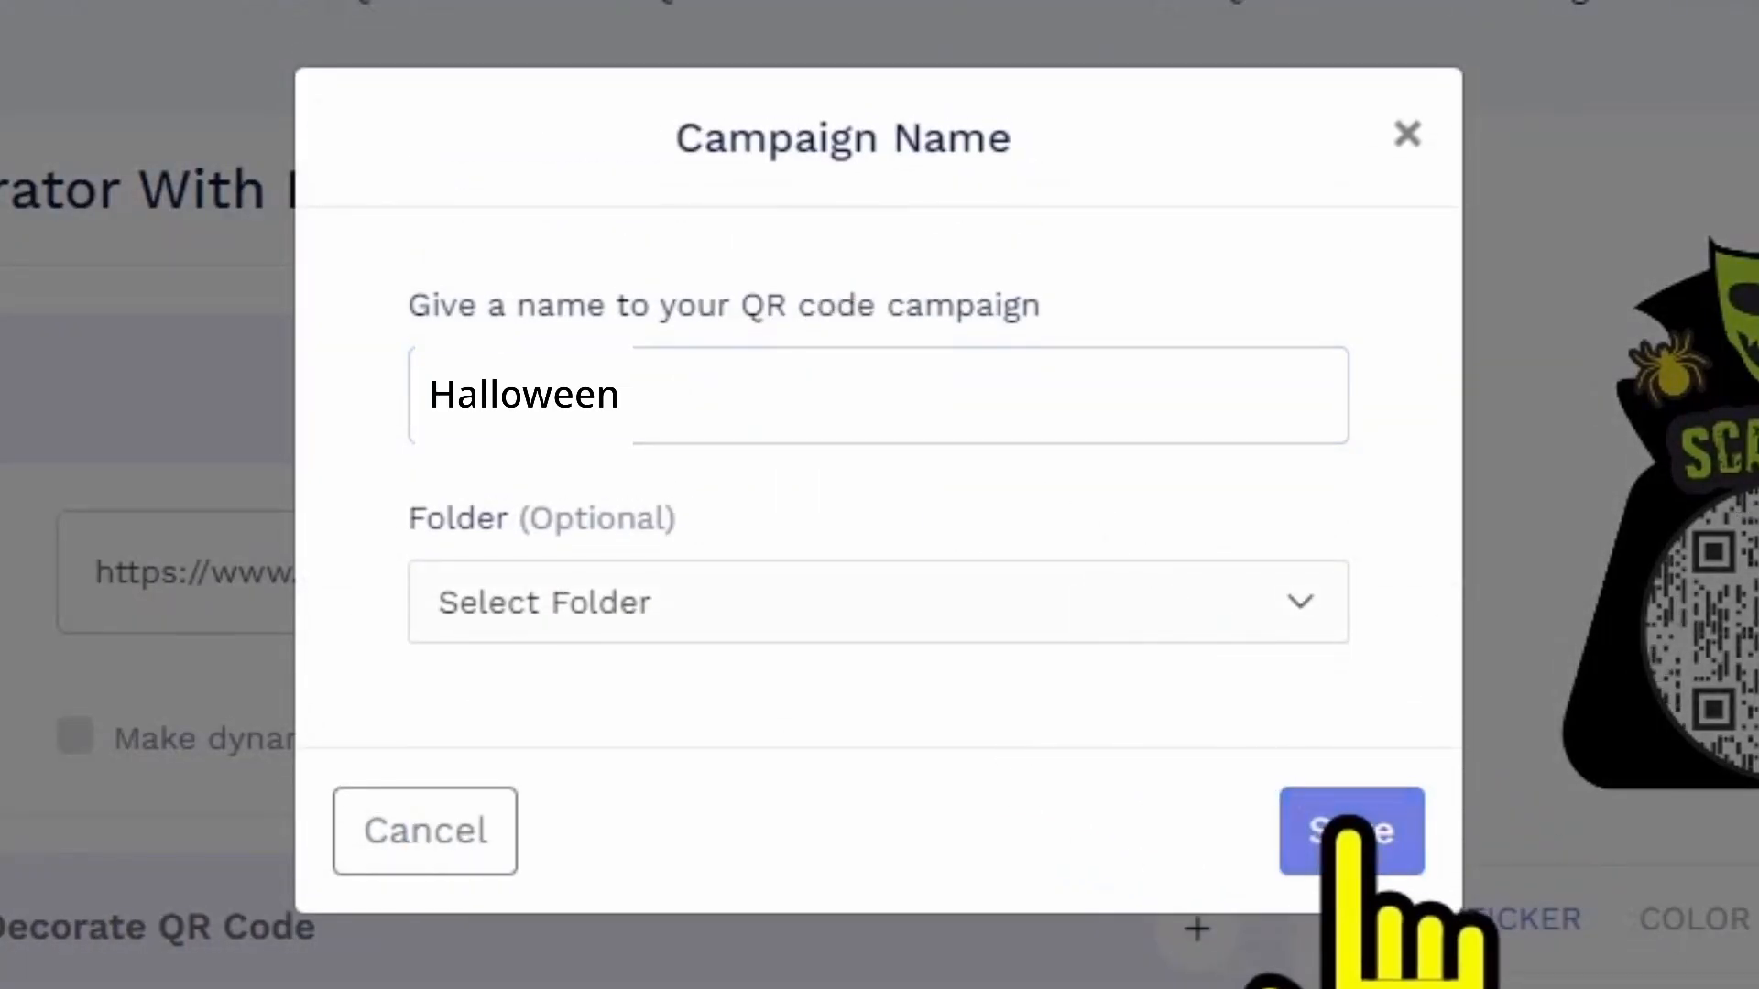
left_click(1350, 833)
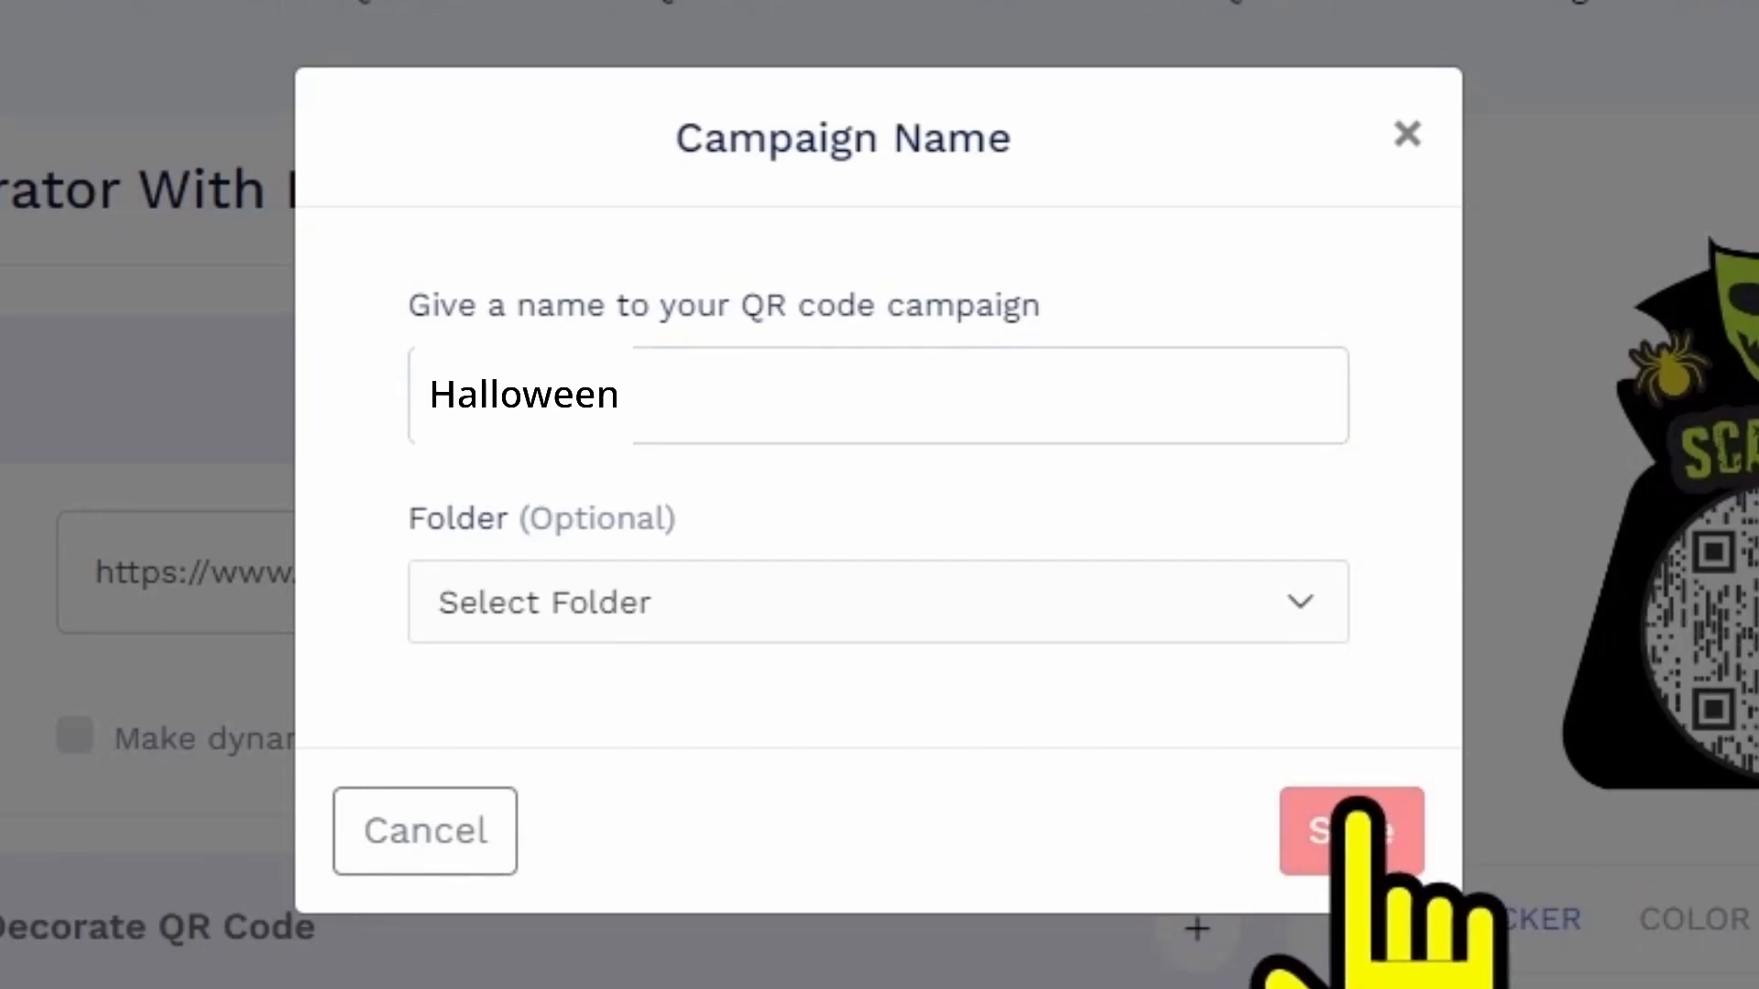
left_click(1350, 833)
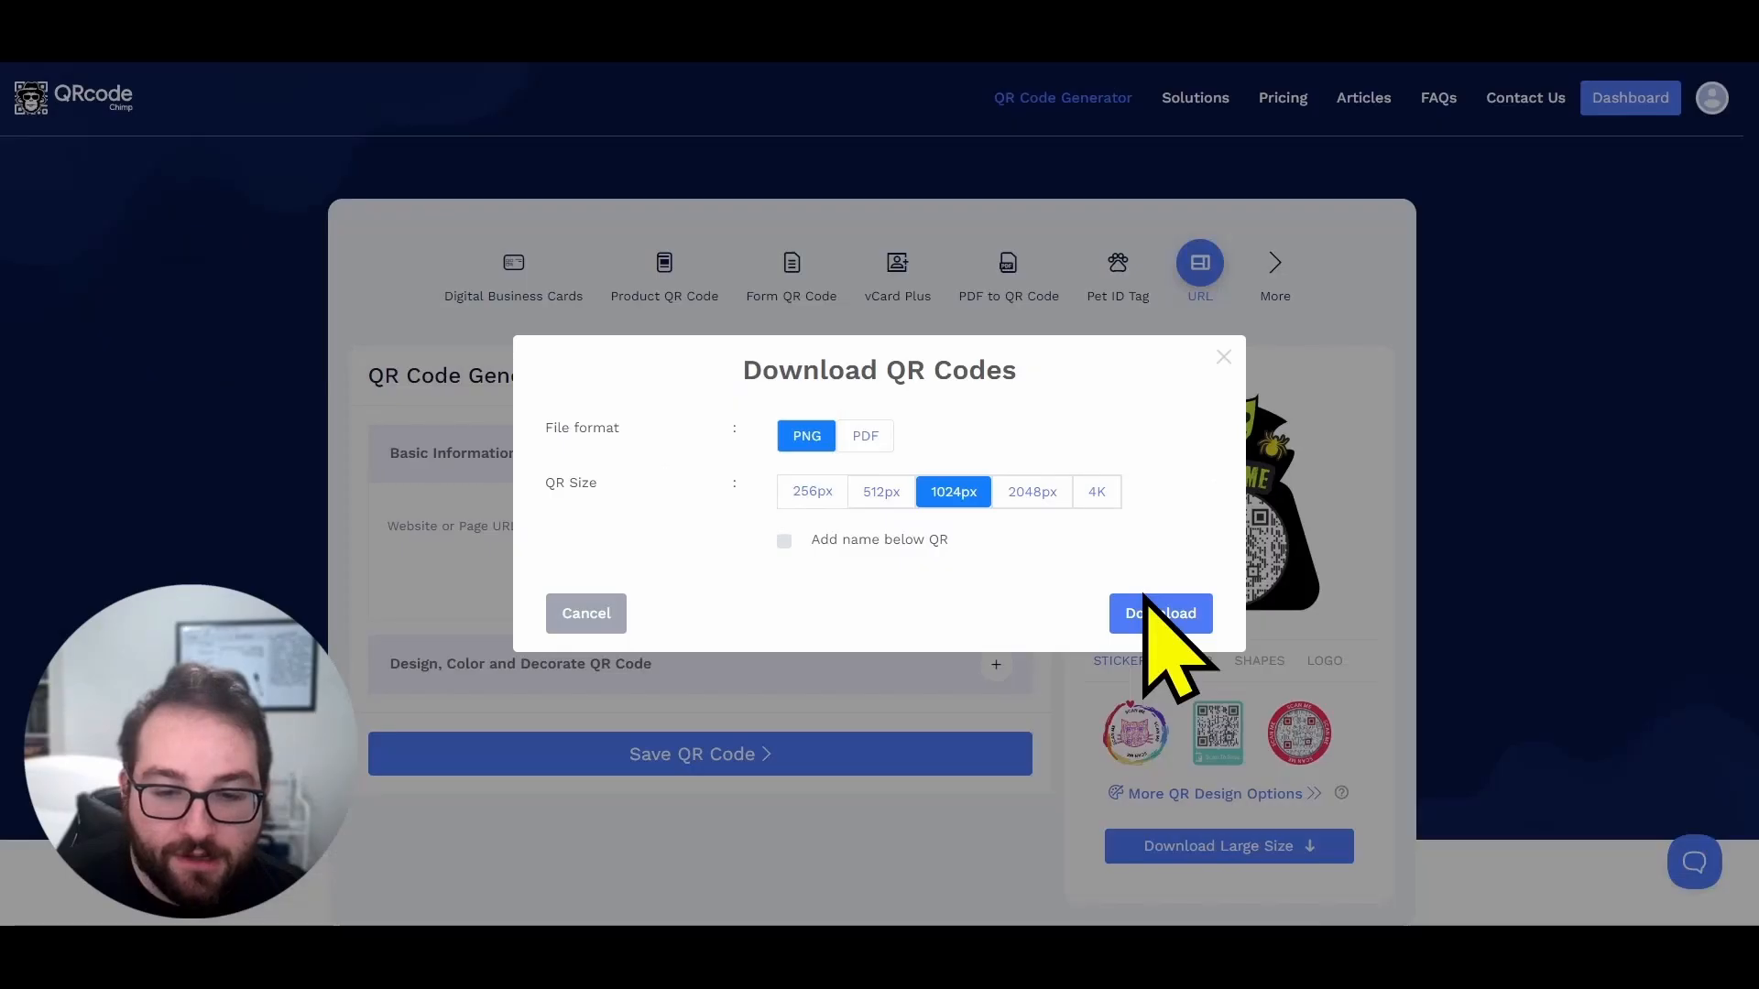
left_click(1161, 614)
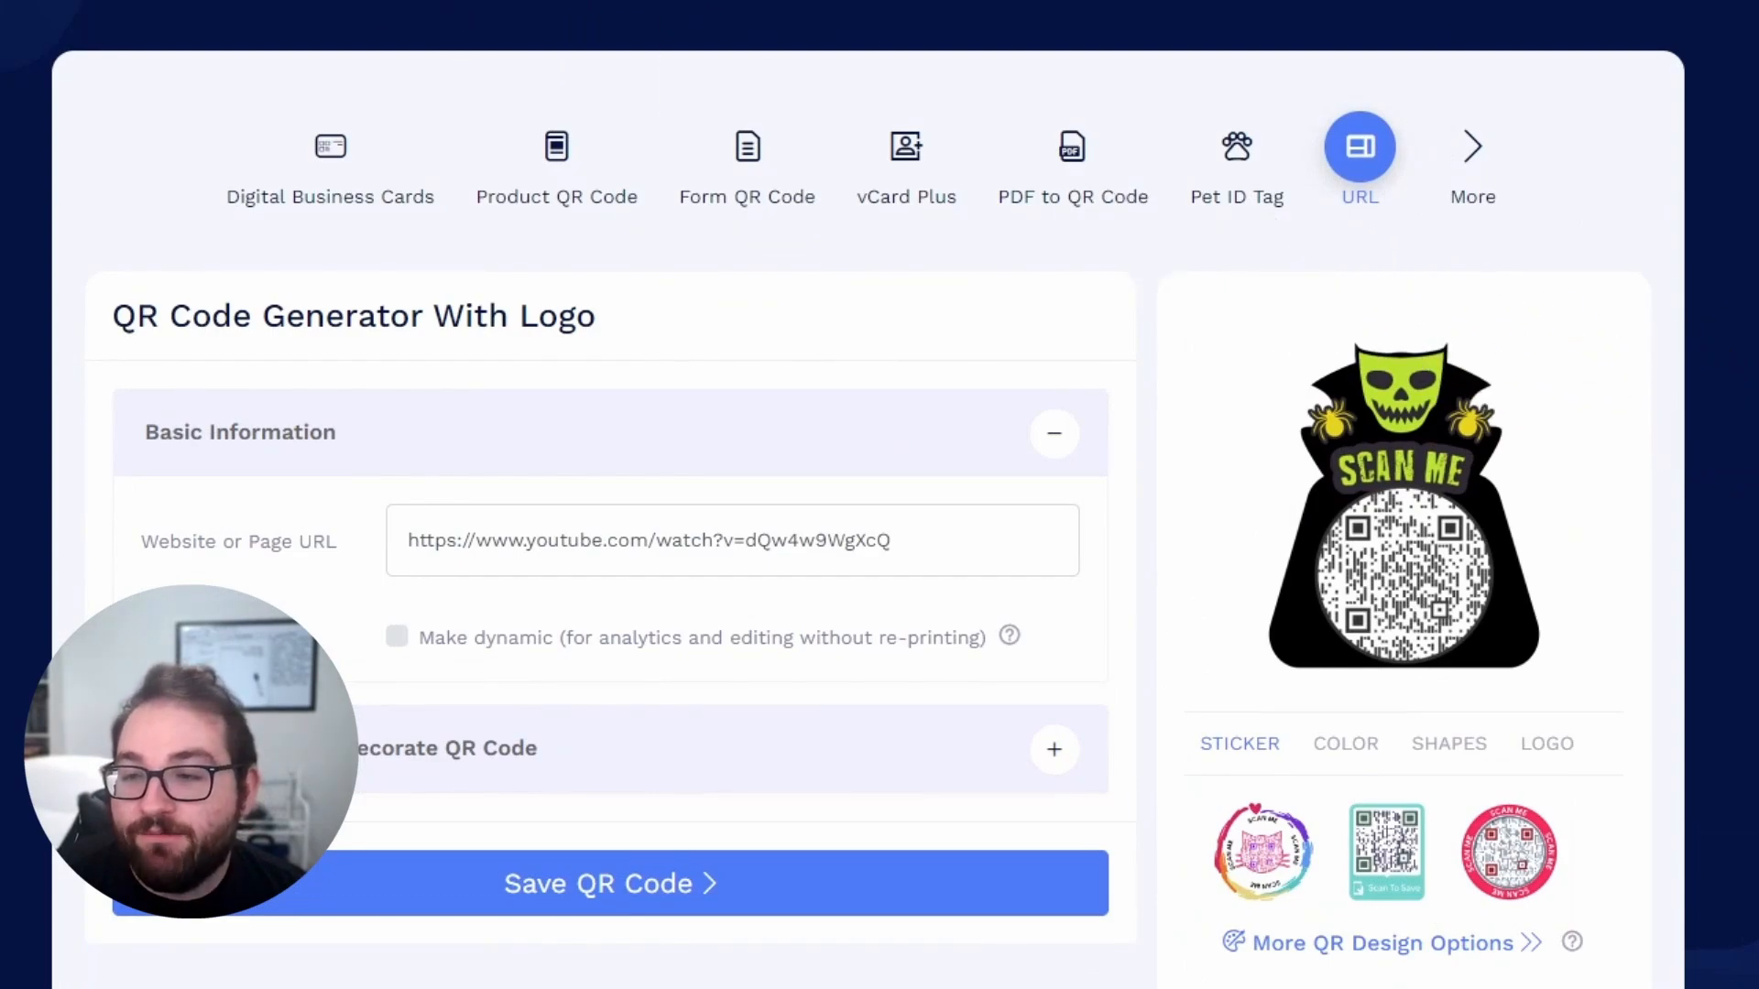
mouse_move(281, 66)
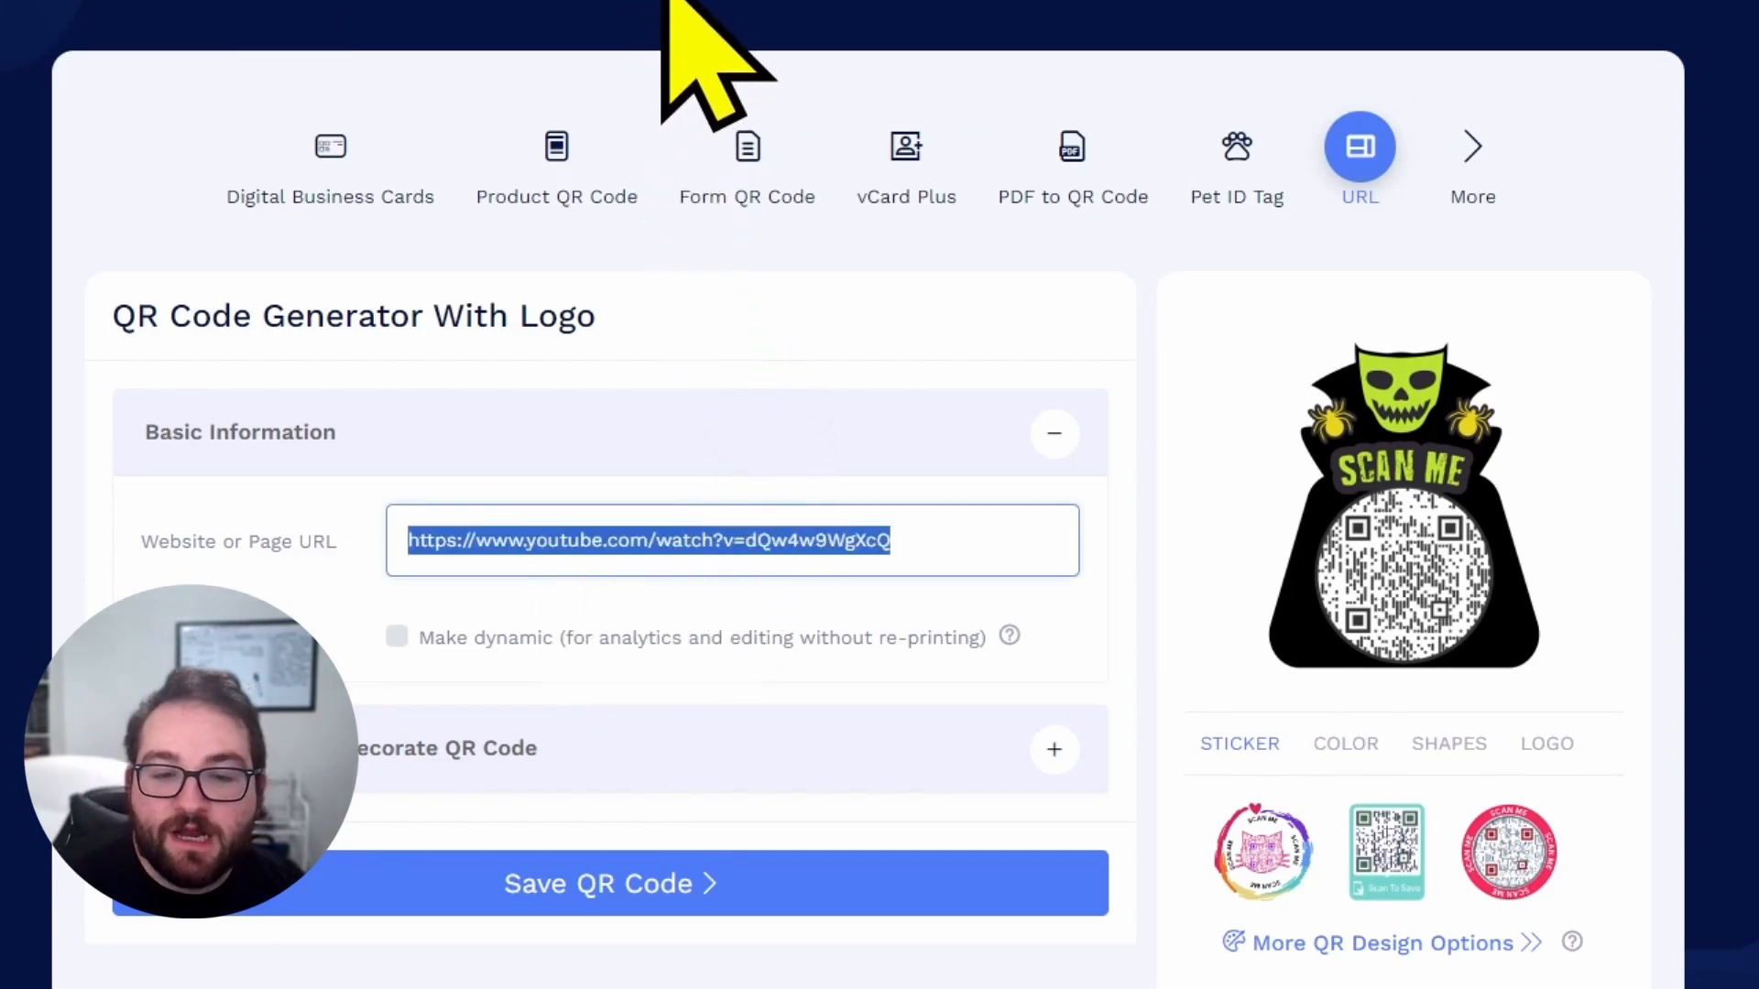
type("https://www.partycity.com/")
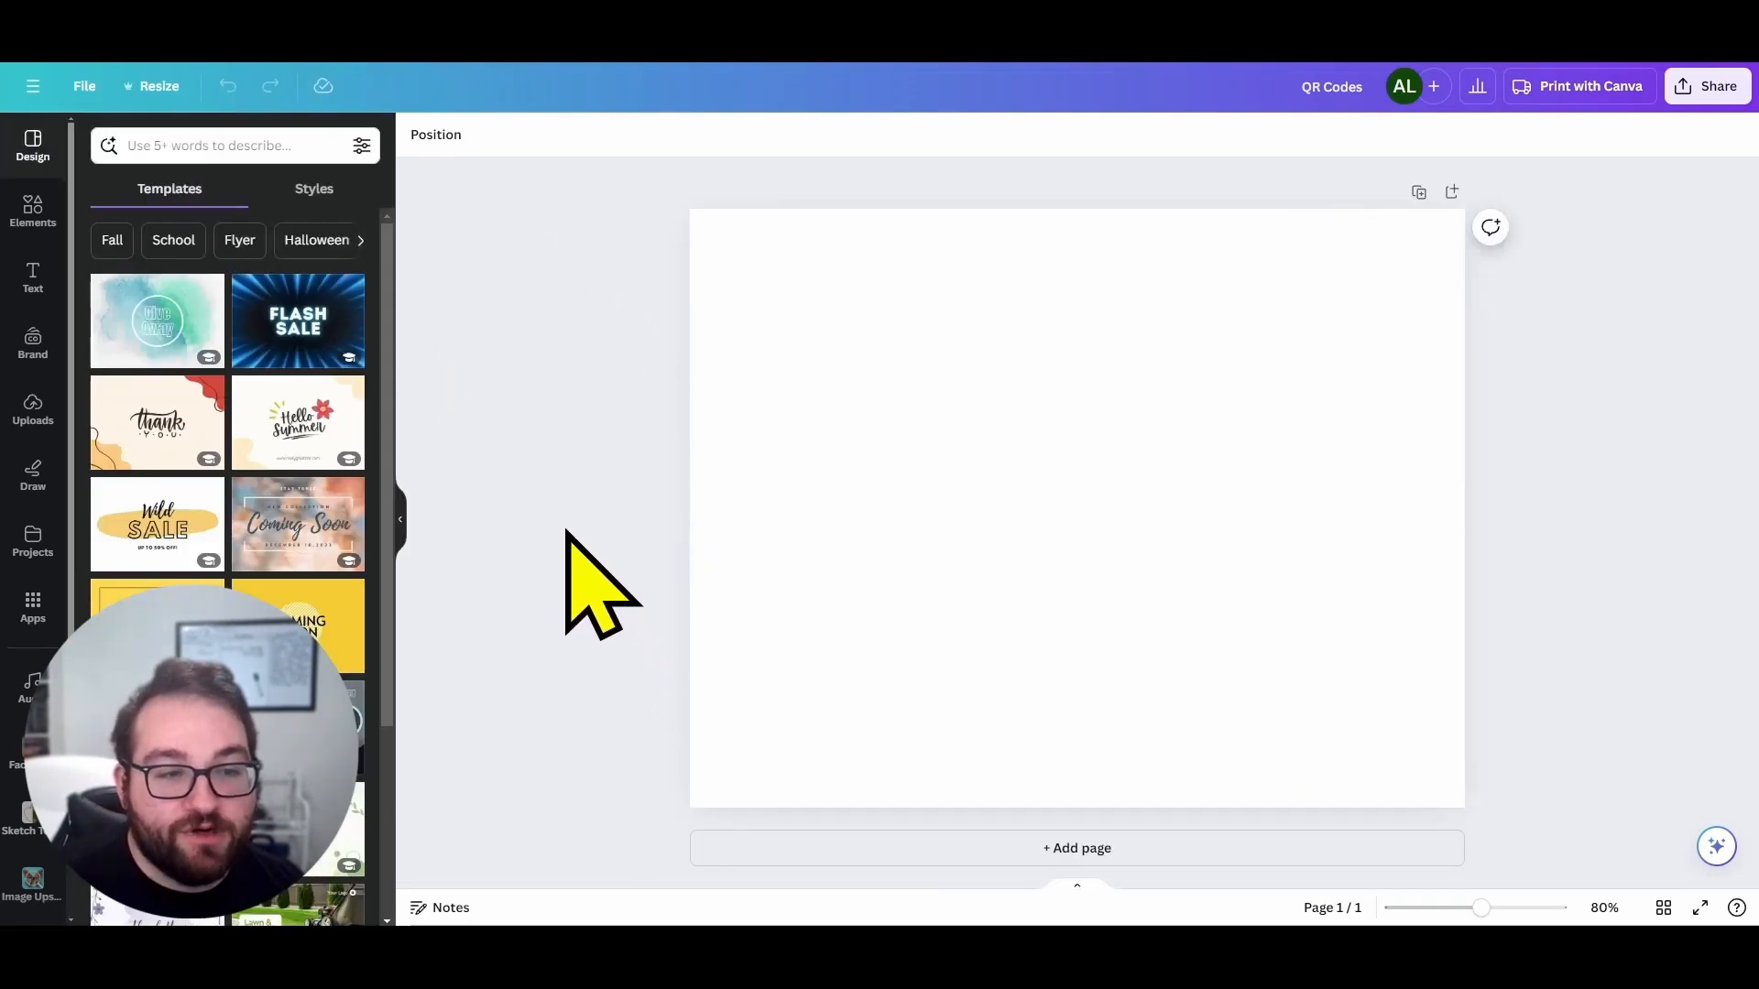
Step: Find Halloween flyer templates and place the skull QR sticker on the pumpkin-carving flyer
type("hollo")
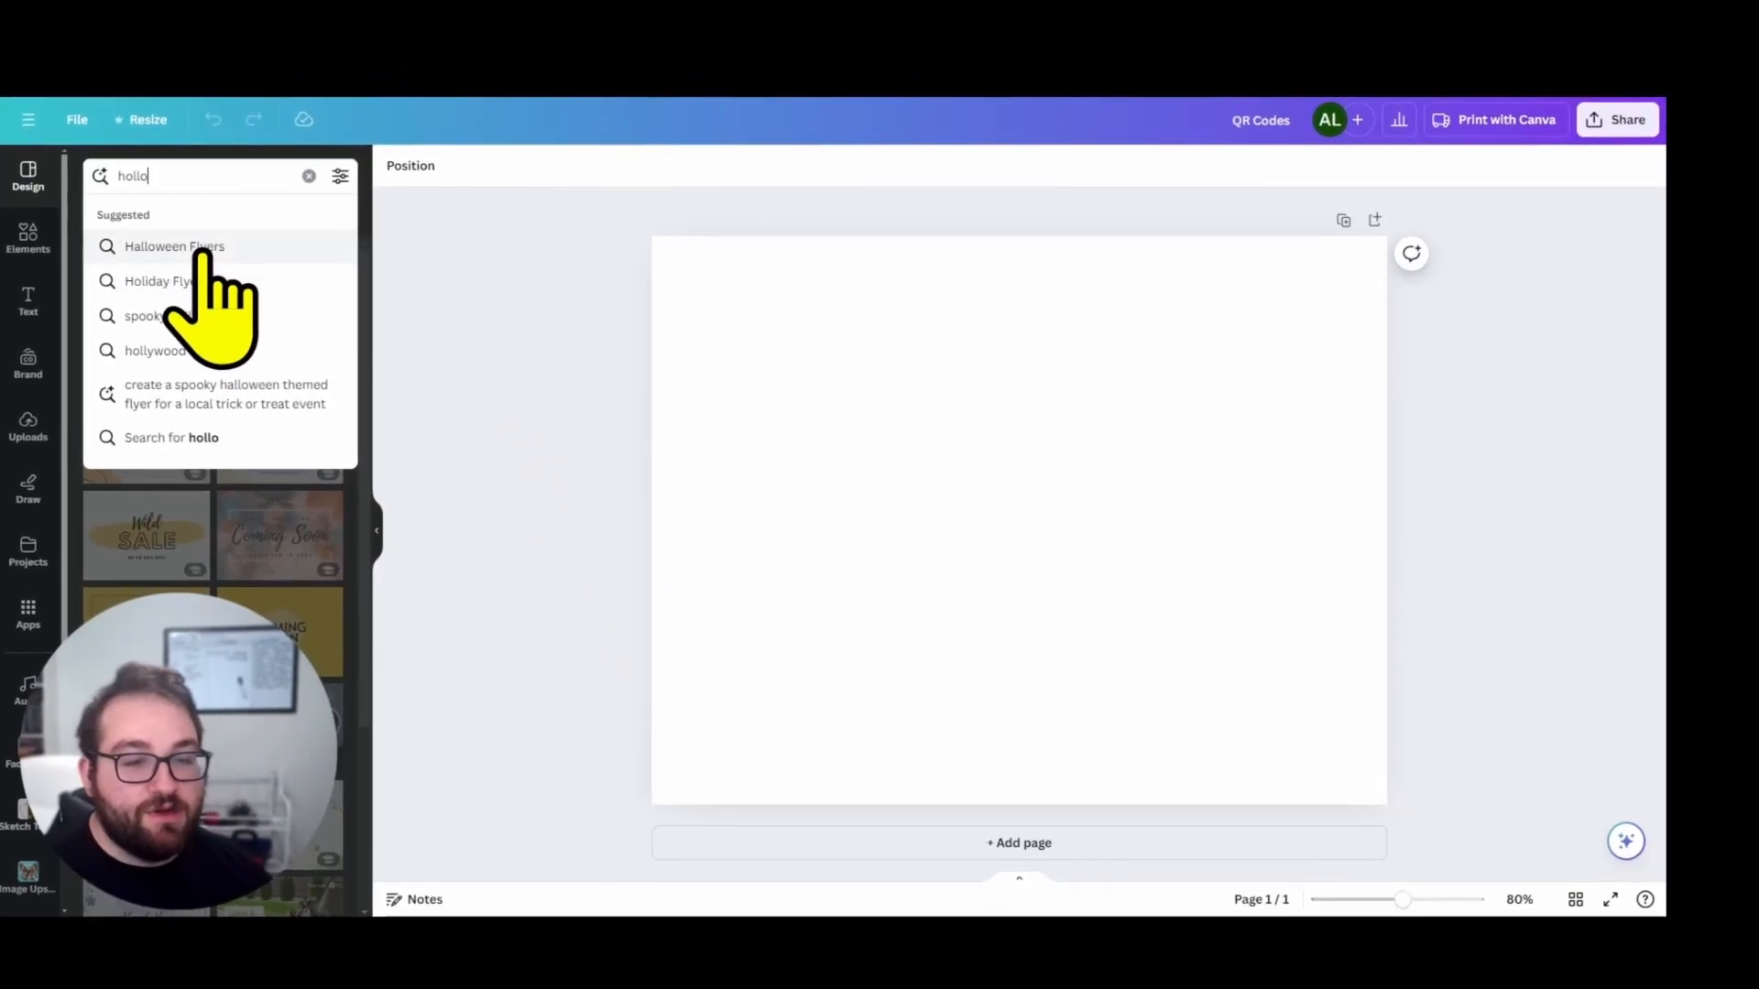
left_click(174, 246)
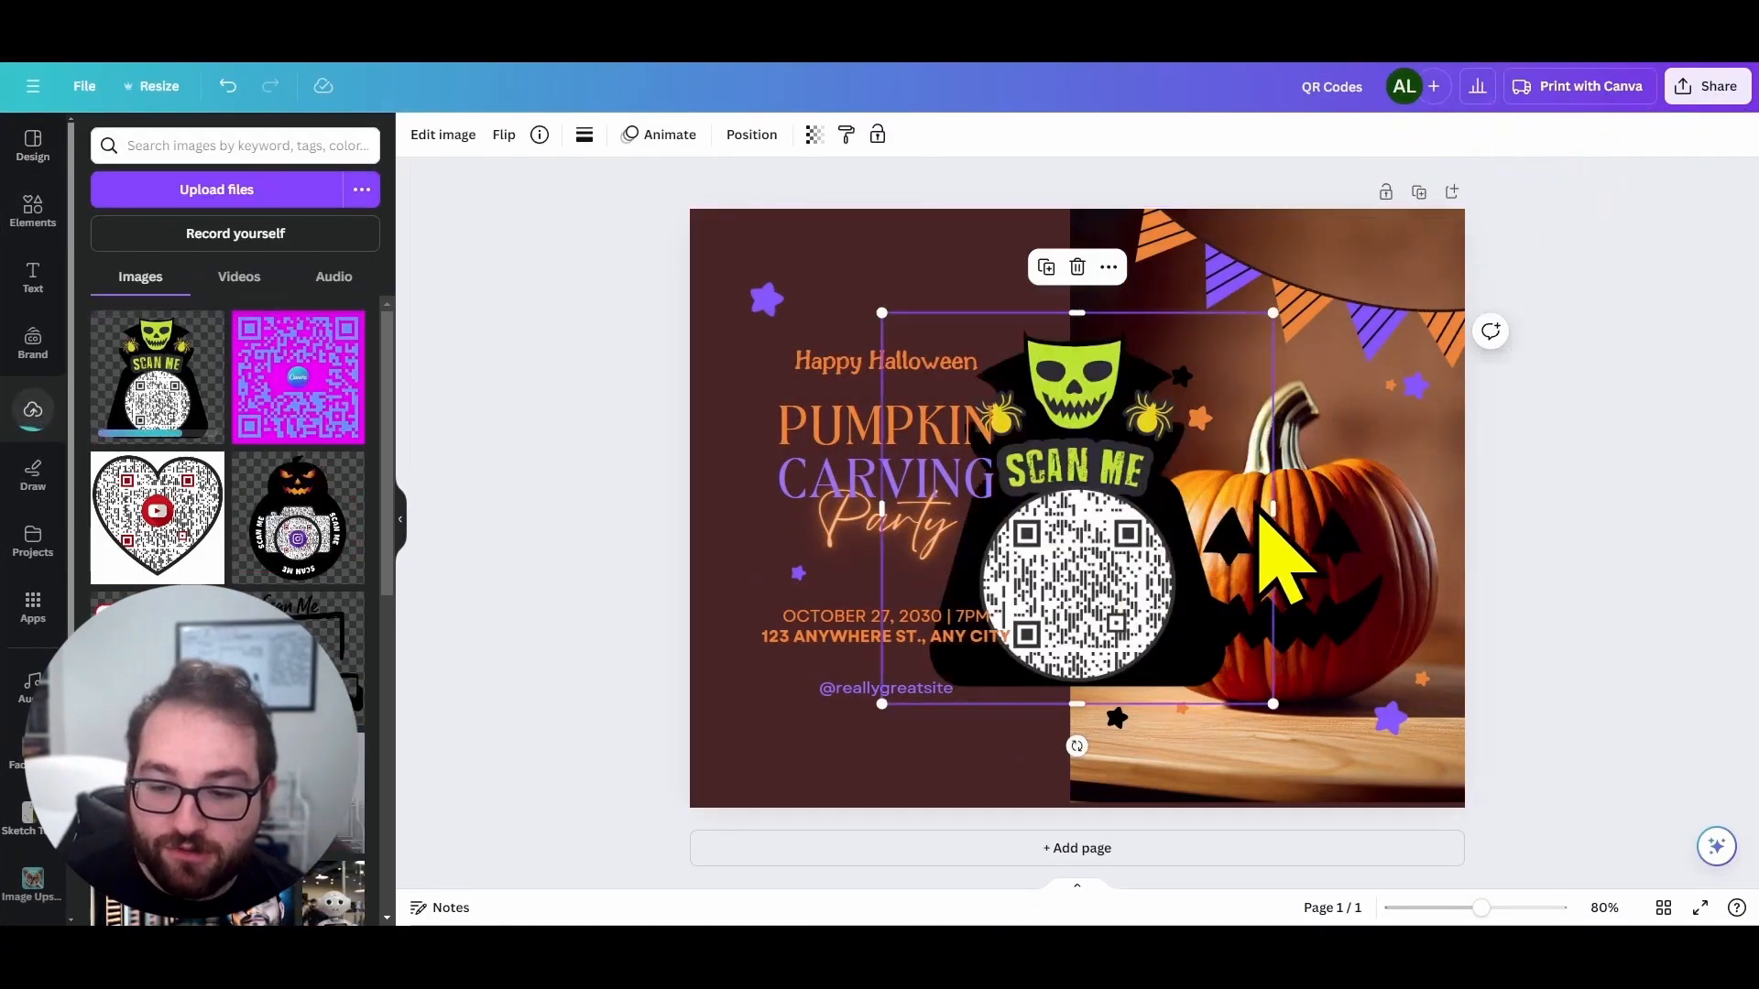
left_click_drag(1078, 505, 1027, 746)
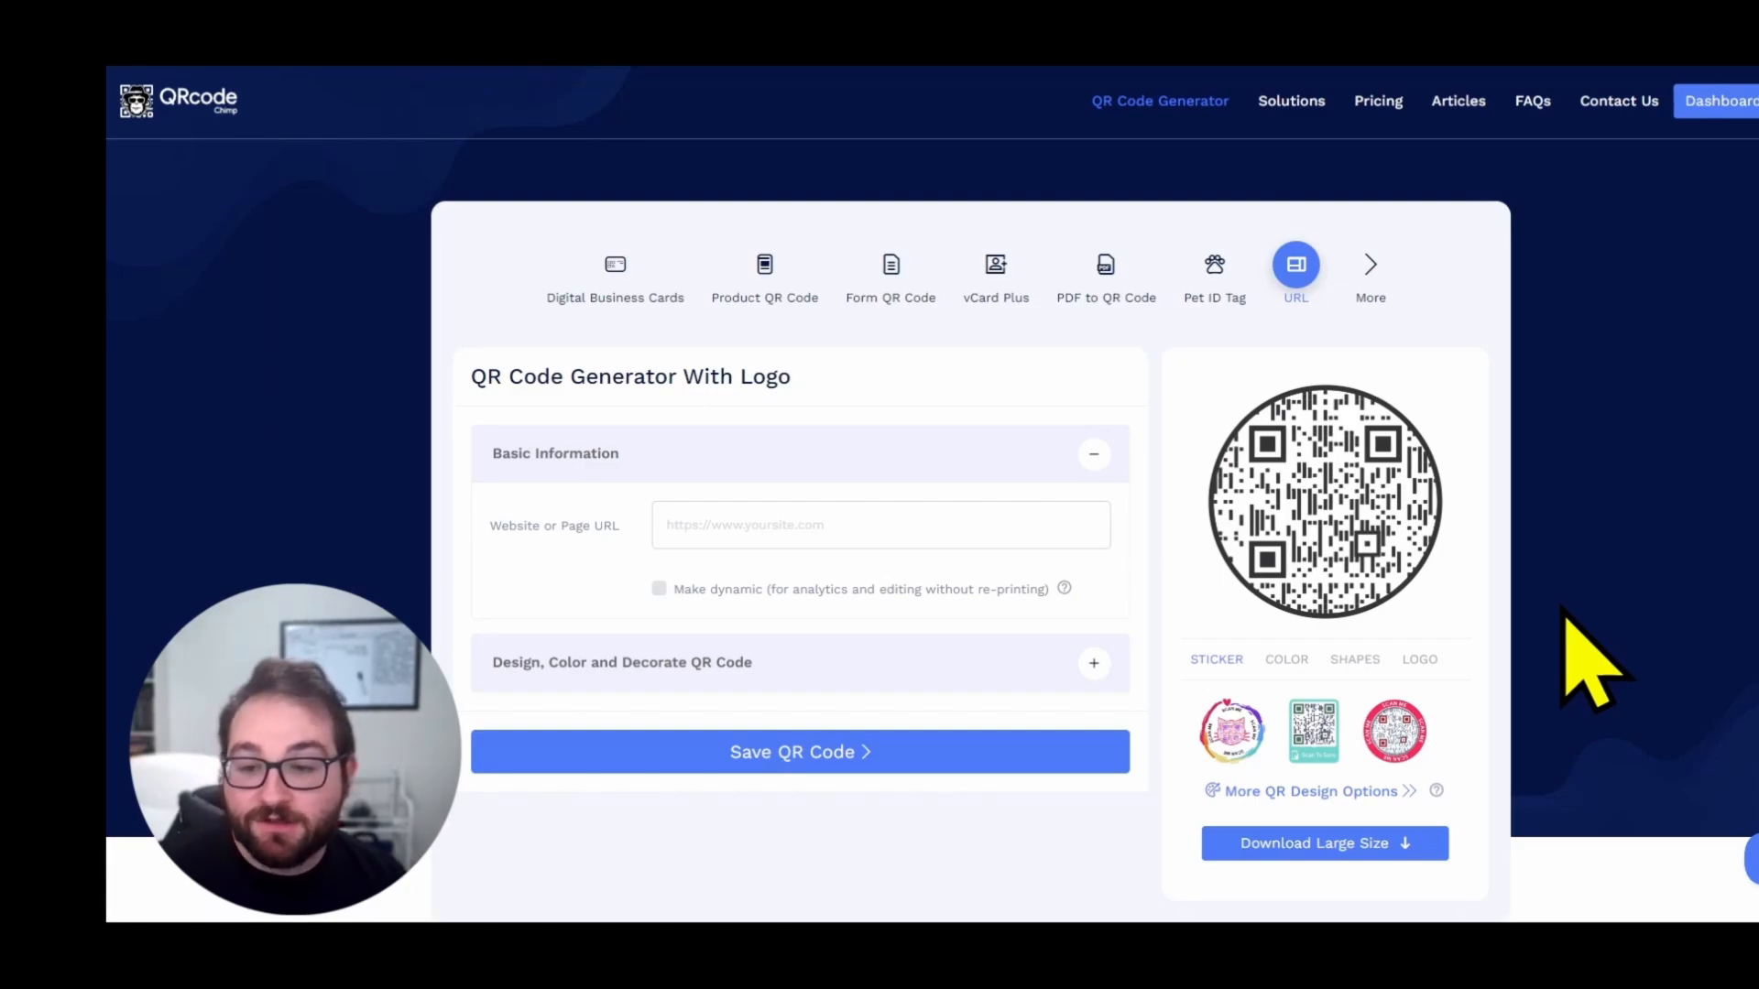
left_click(881, 525)
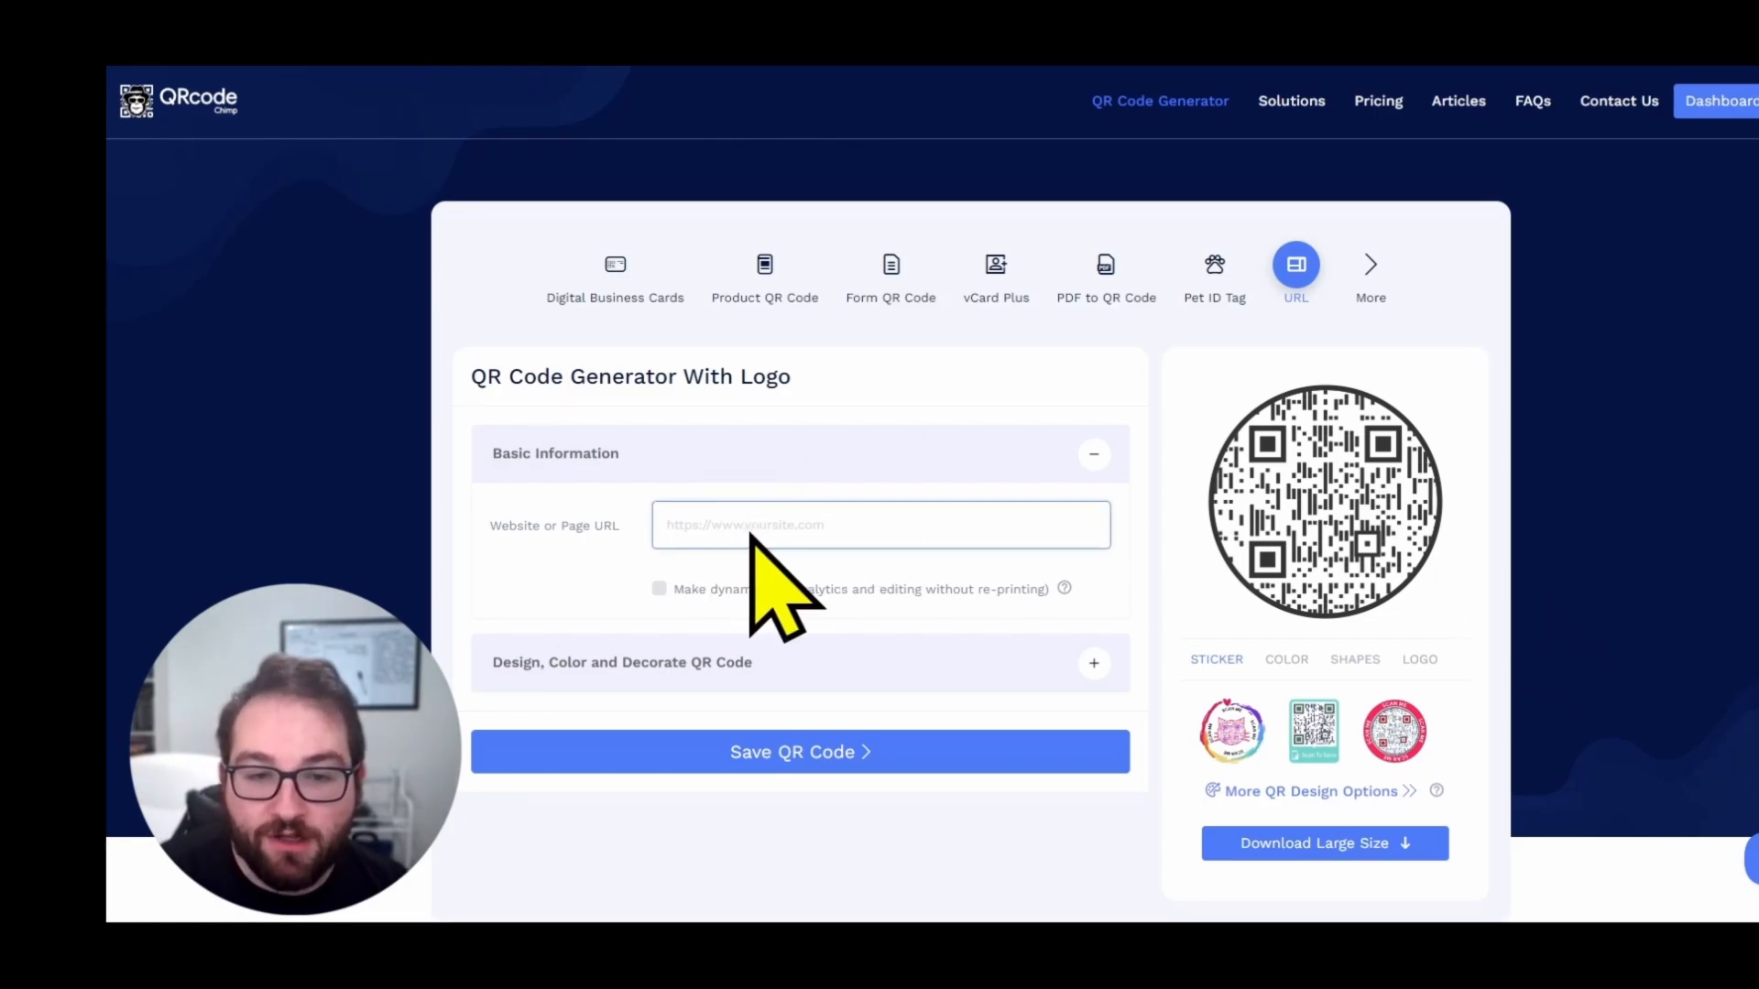
type("https://www.theknot.com/")
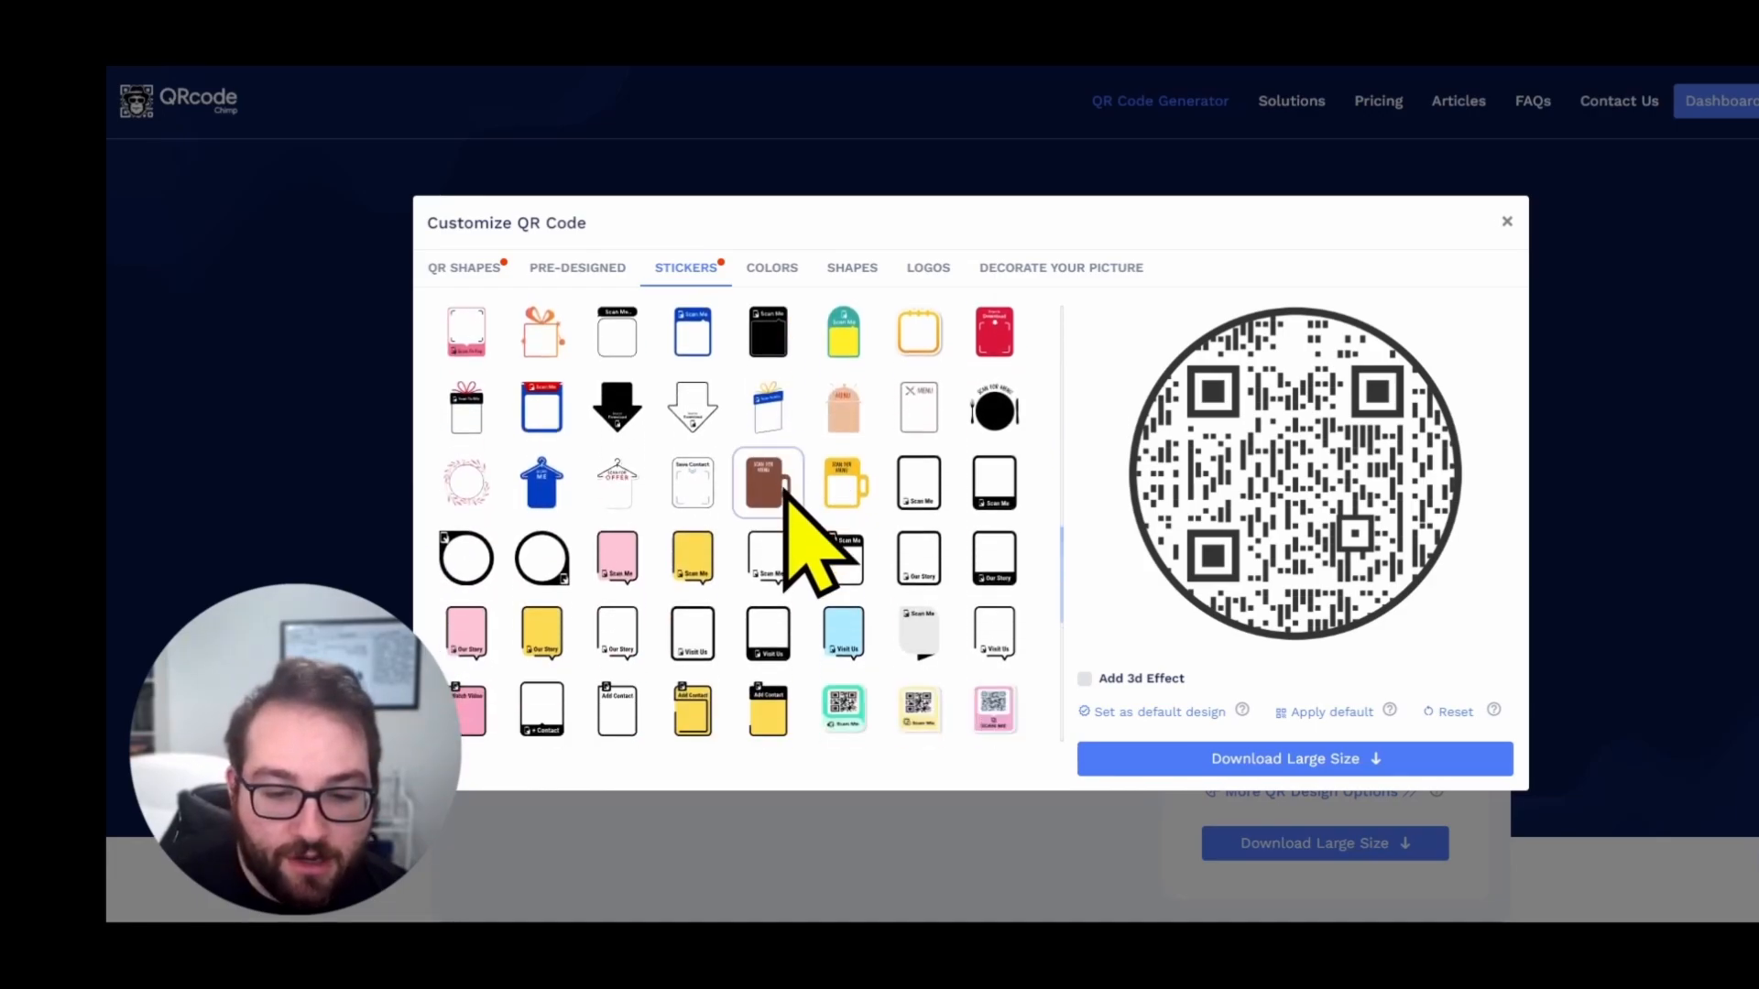
scroll("down", 3)
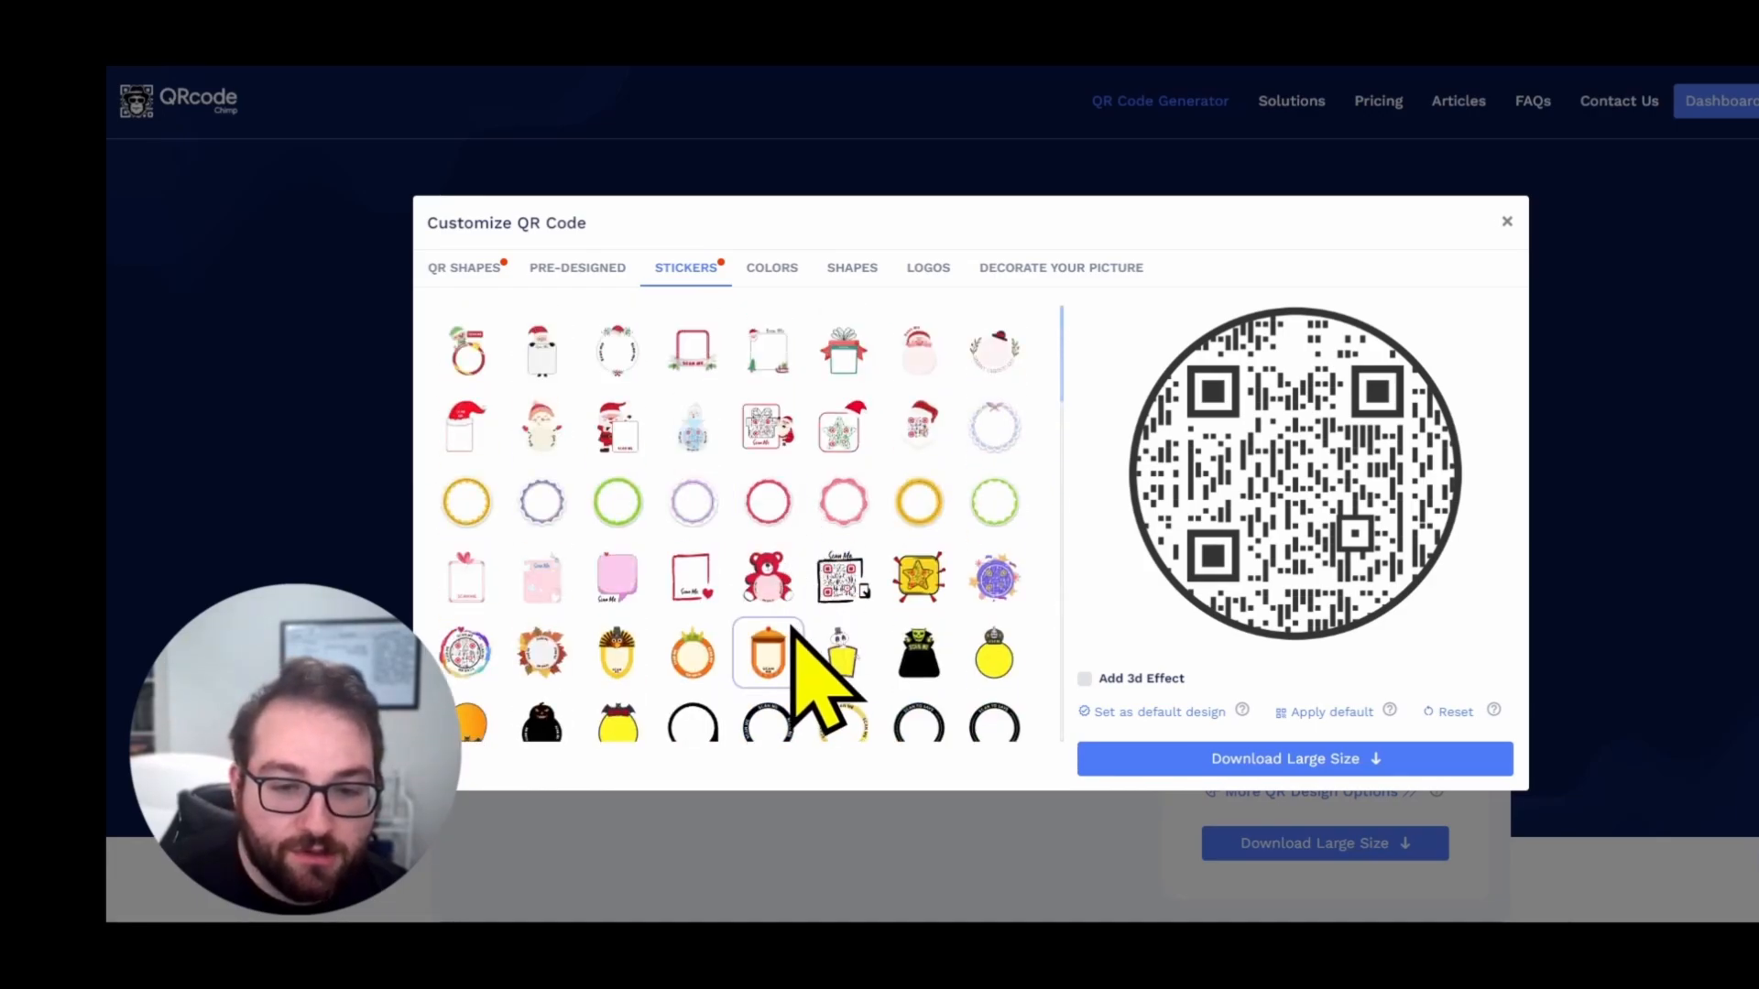
left_click(616, 426)
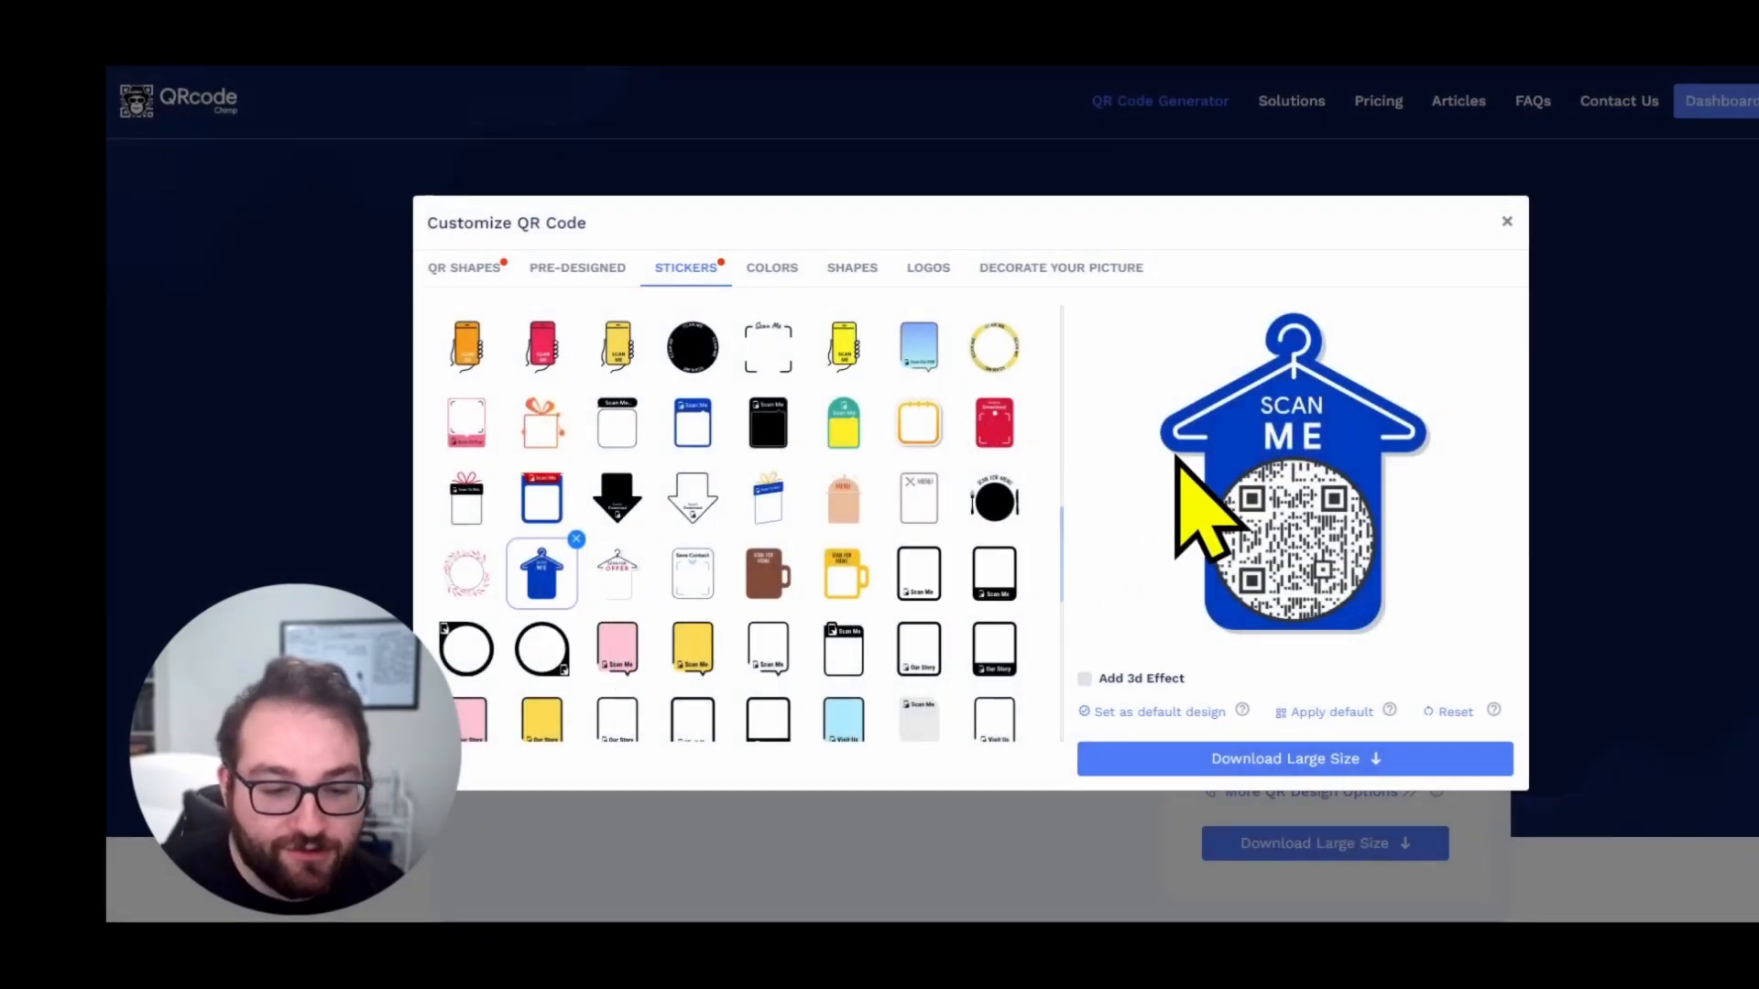
scroll("down", 3)
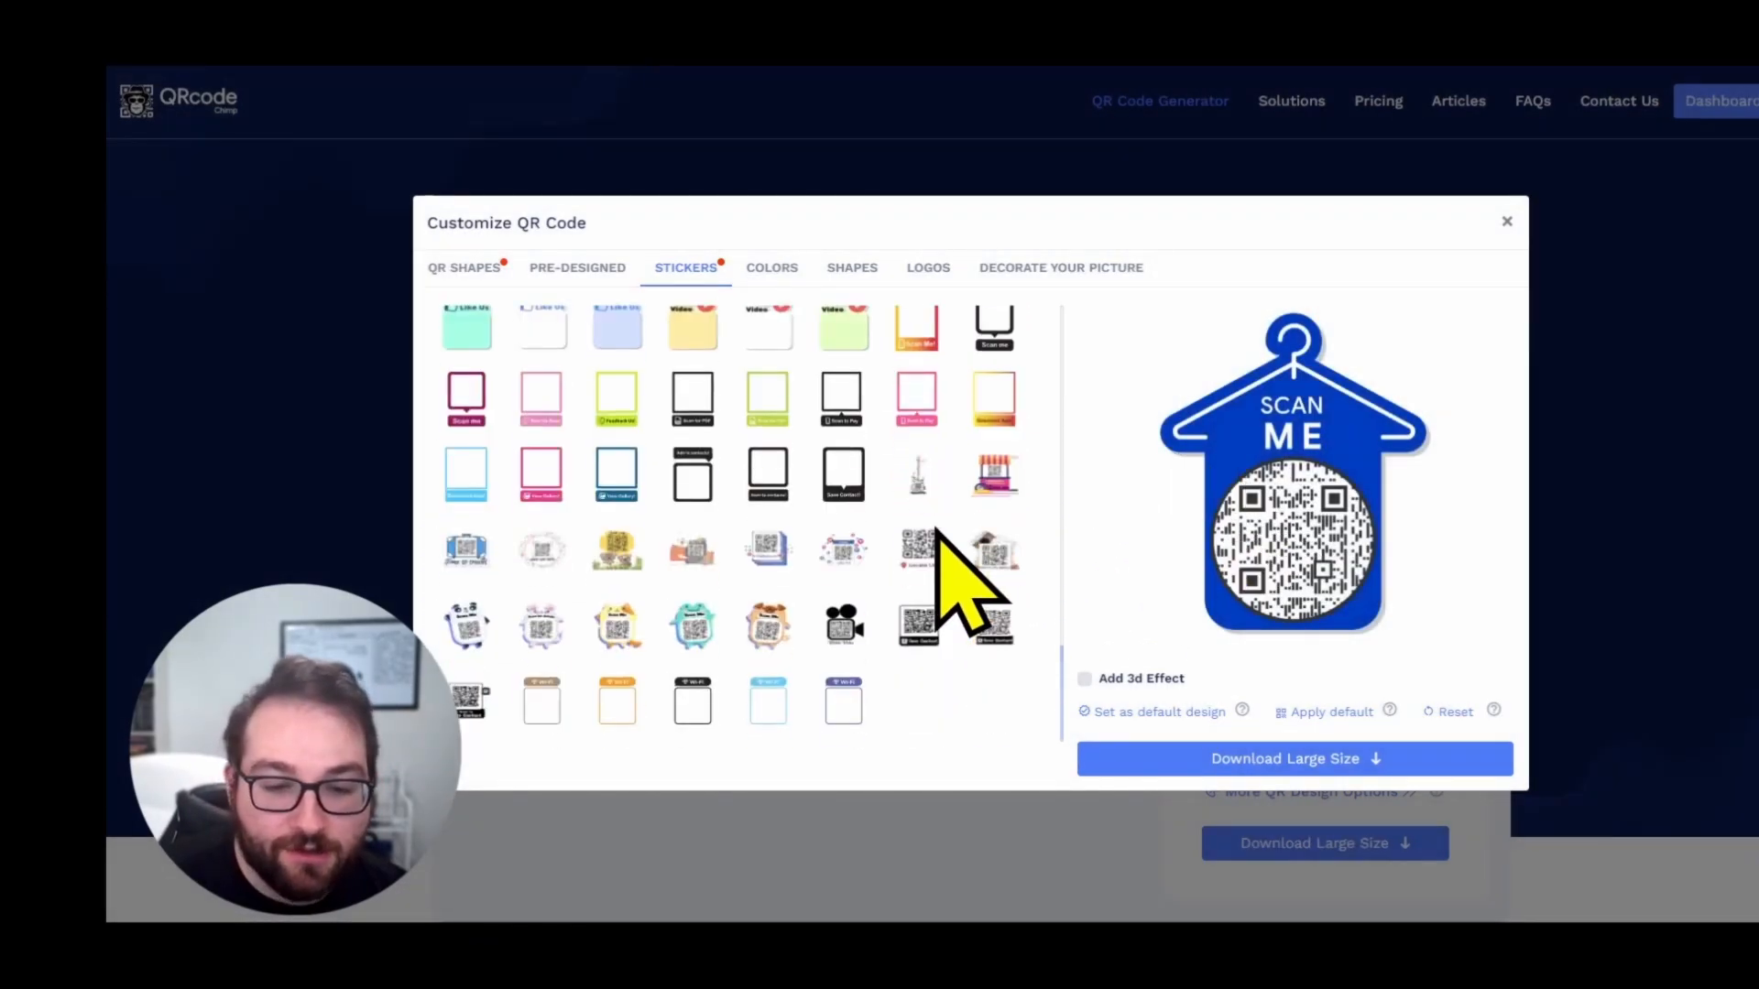
left_click(843, 625)
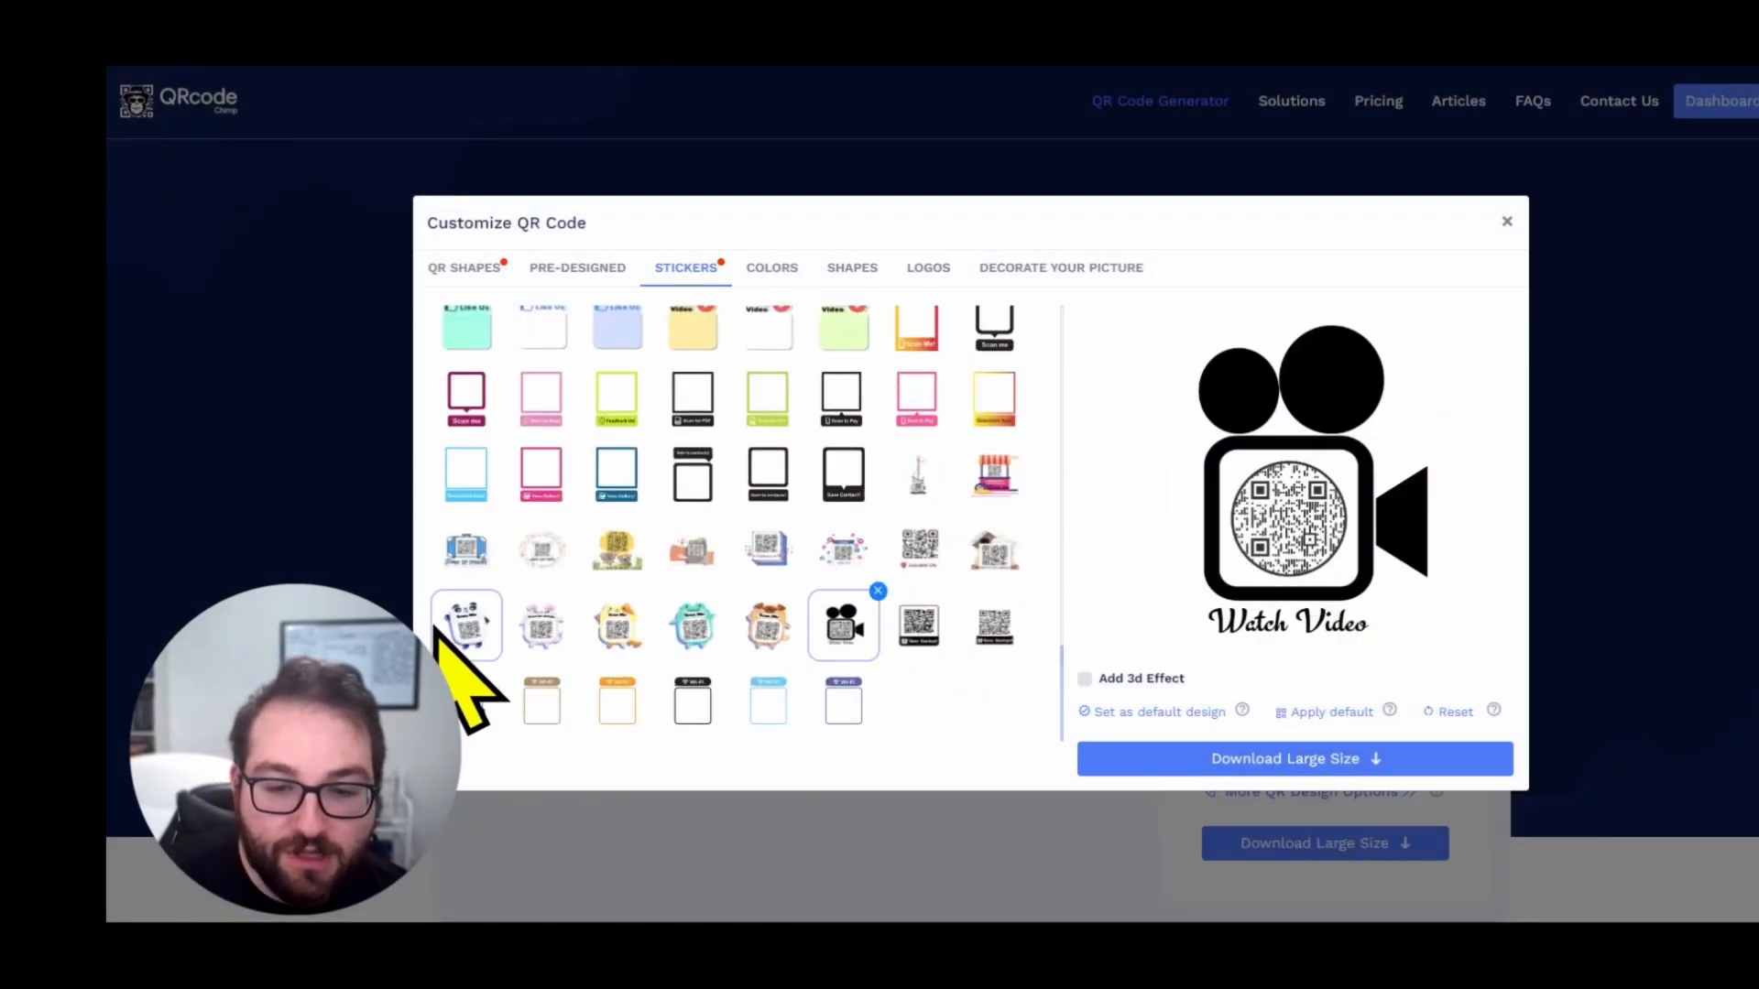
Step: Apply a bar-style body pattern and give the code a car outline
left_click(851, 267)
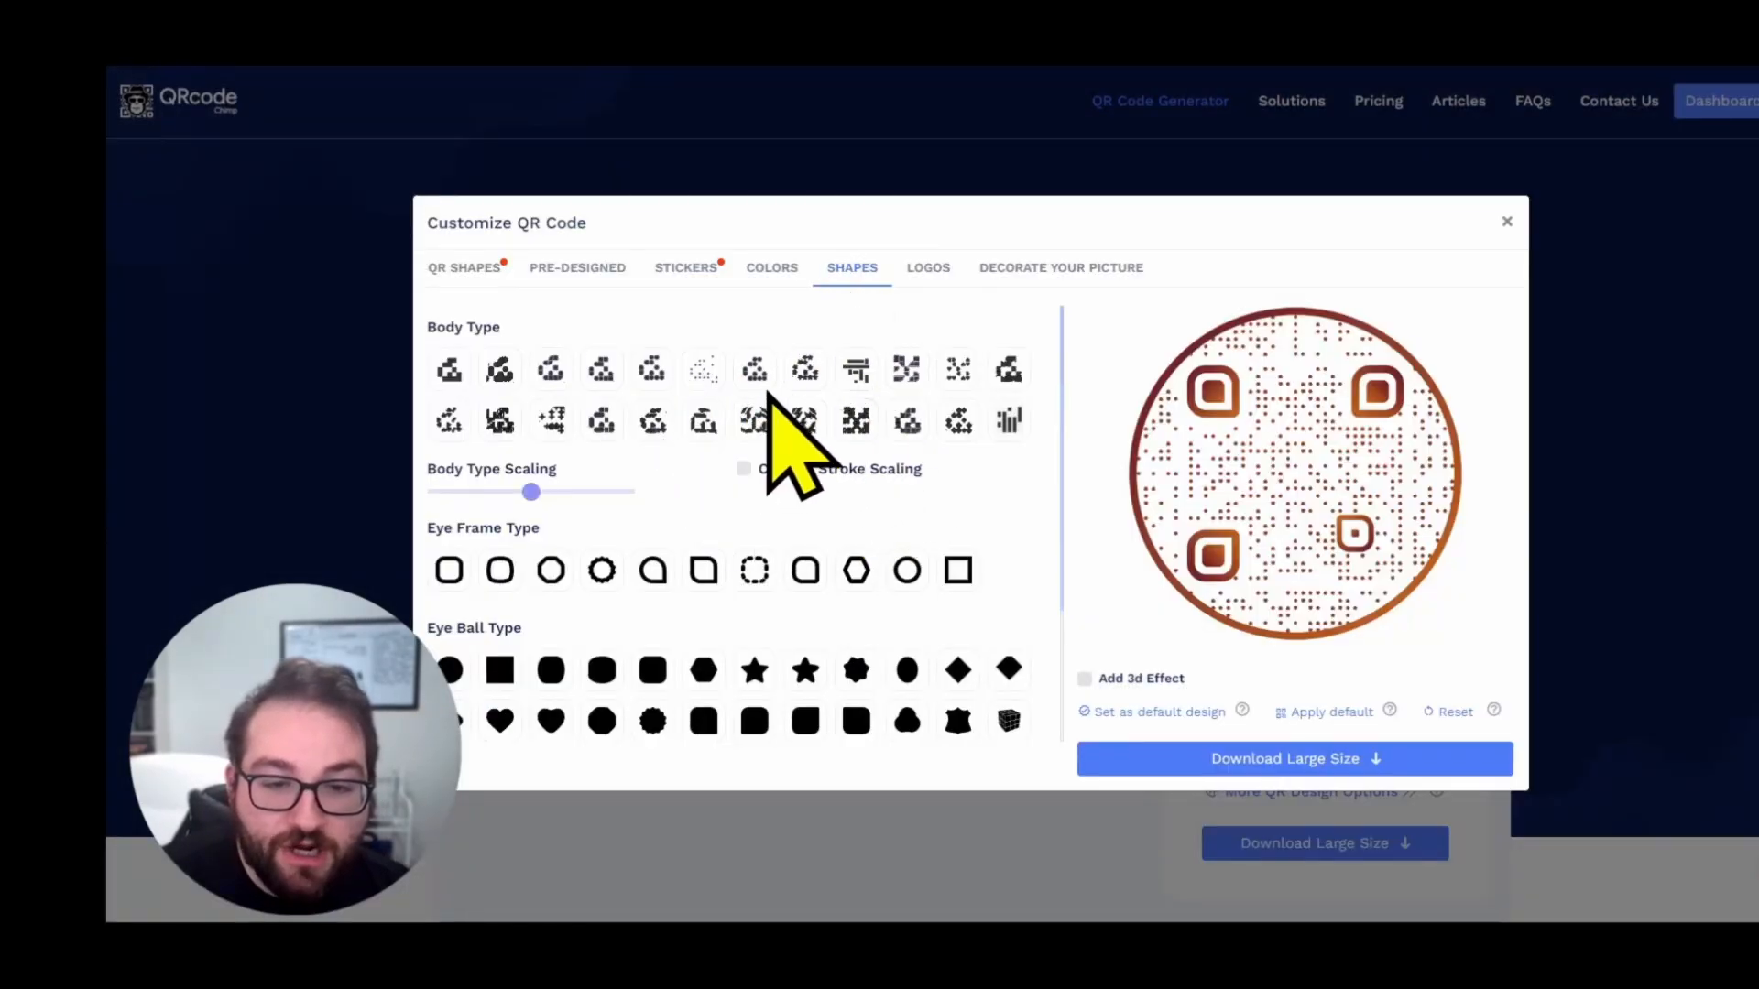
left_click(906, 370)
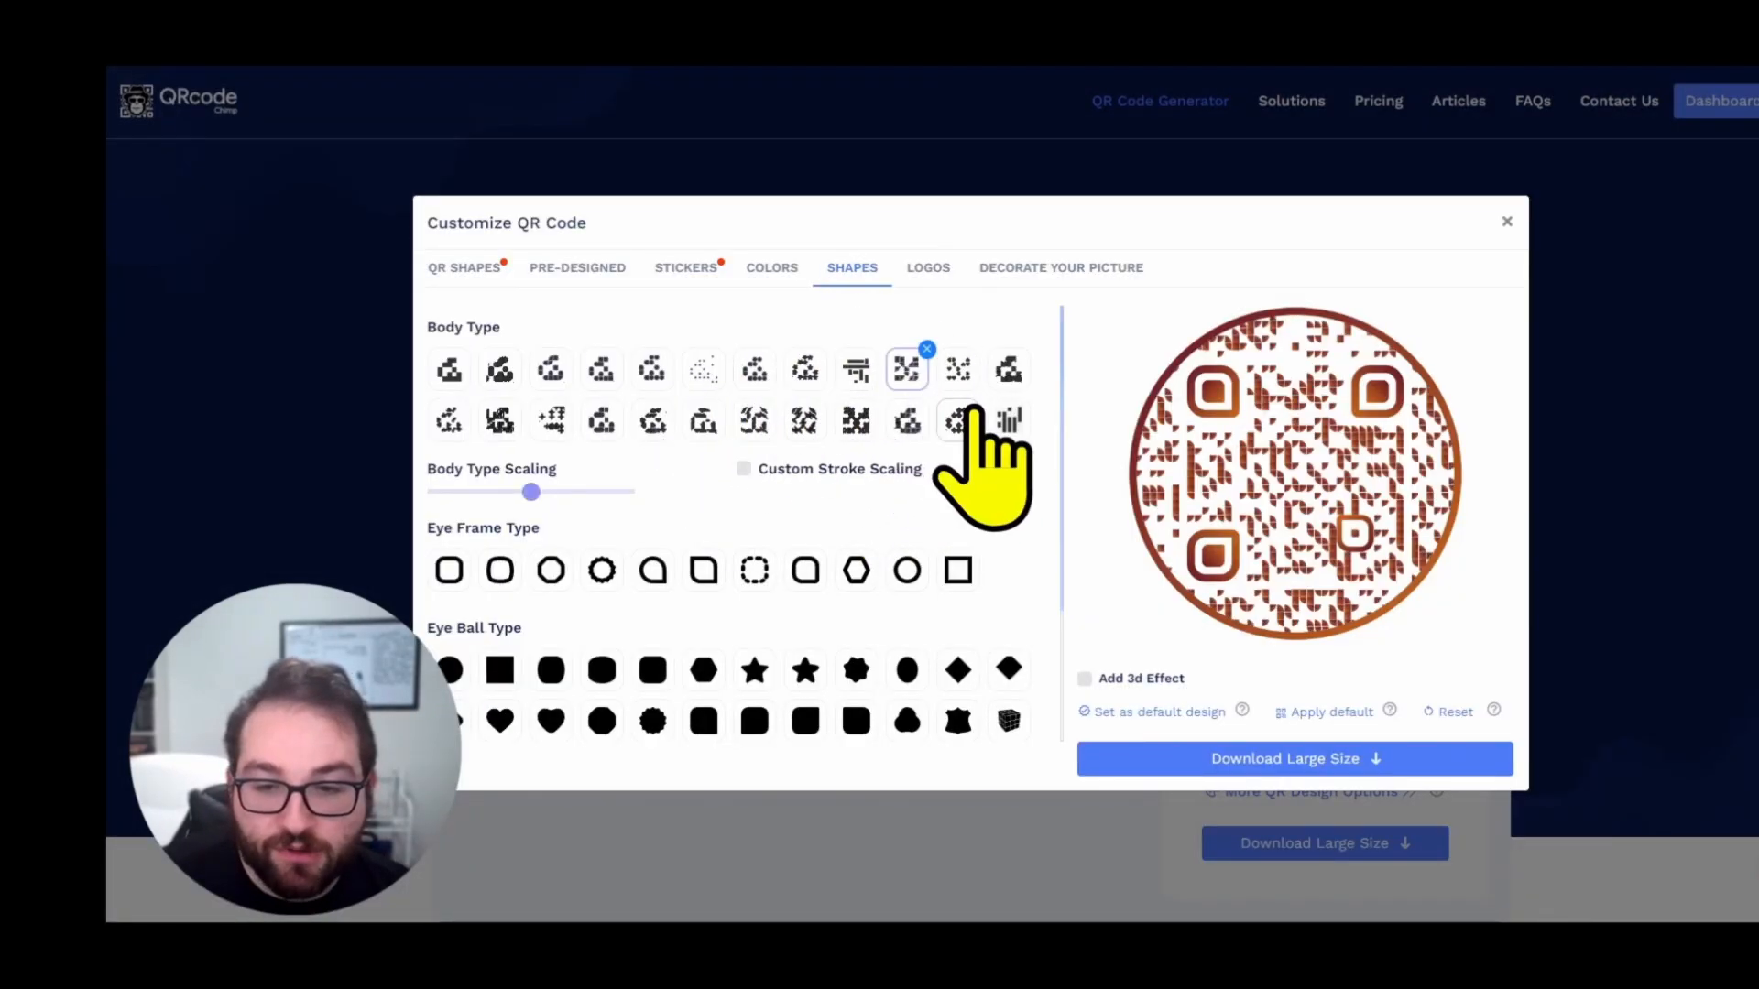
left_click(464, 267)
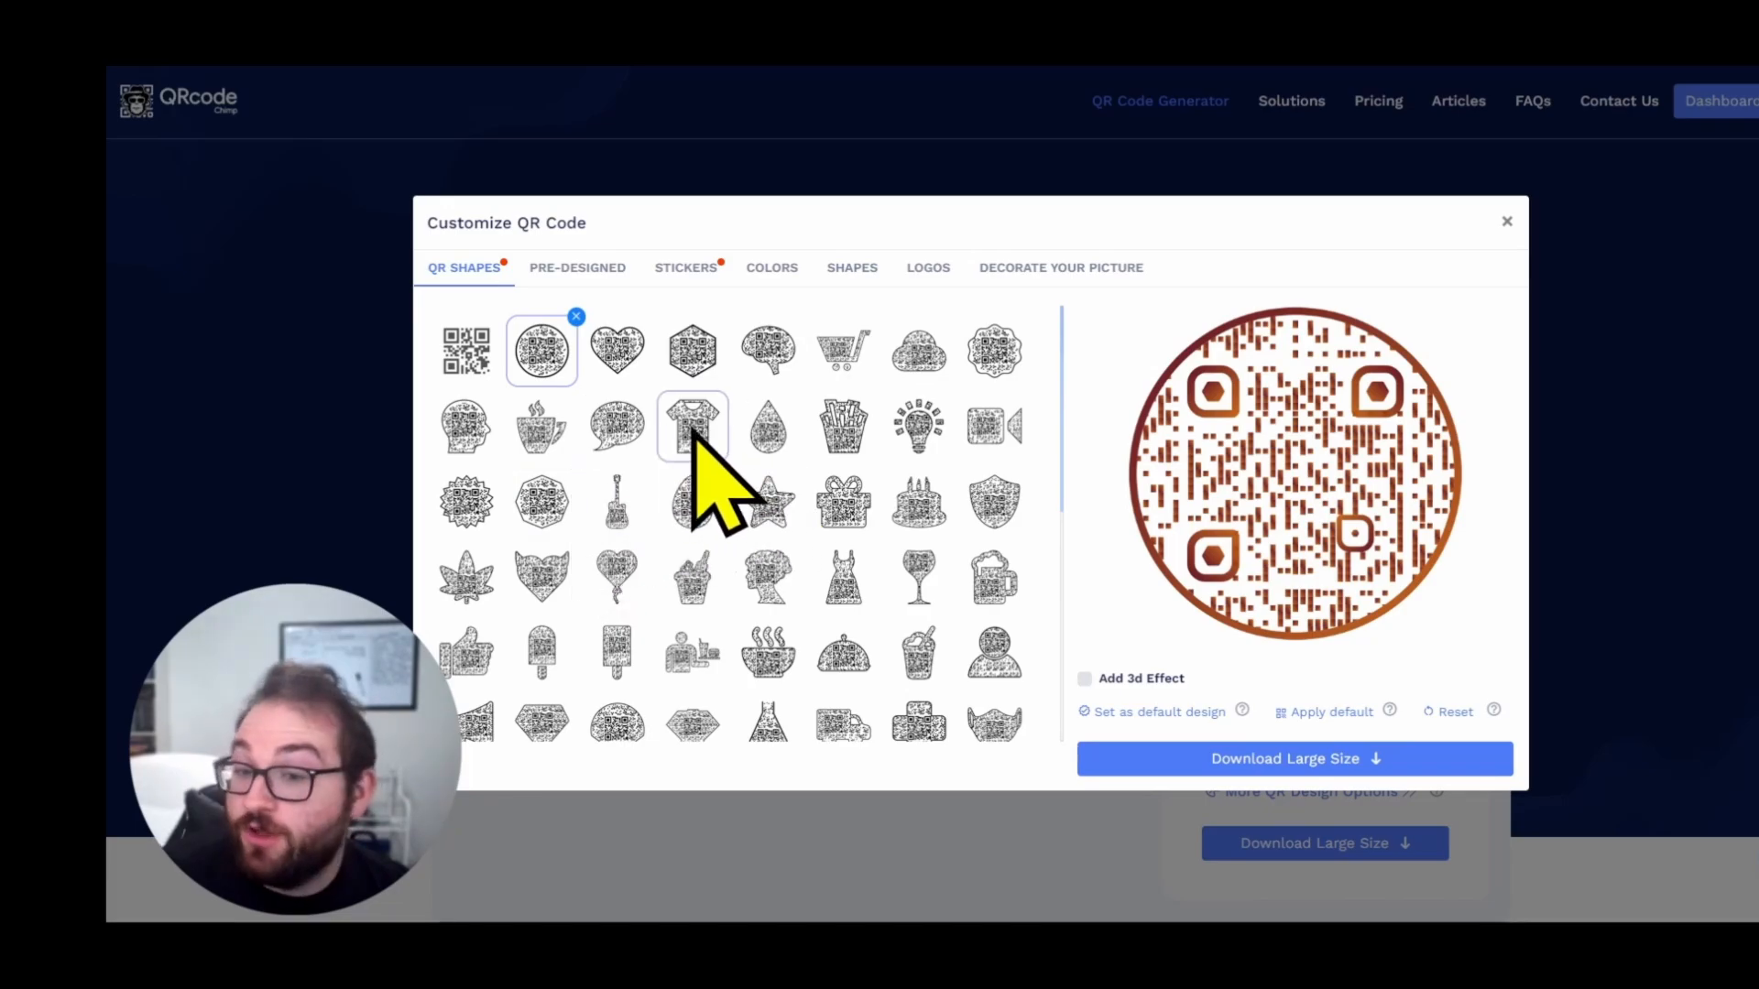
left_click(692, 350)
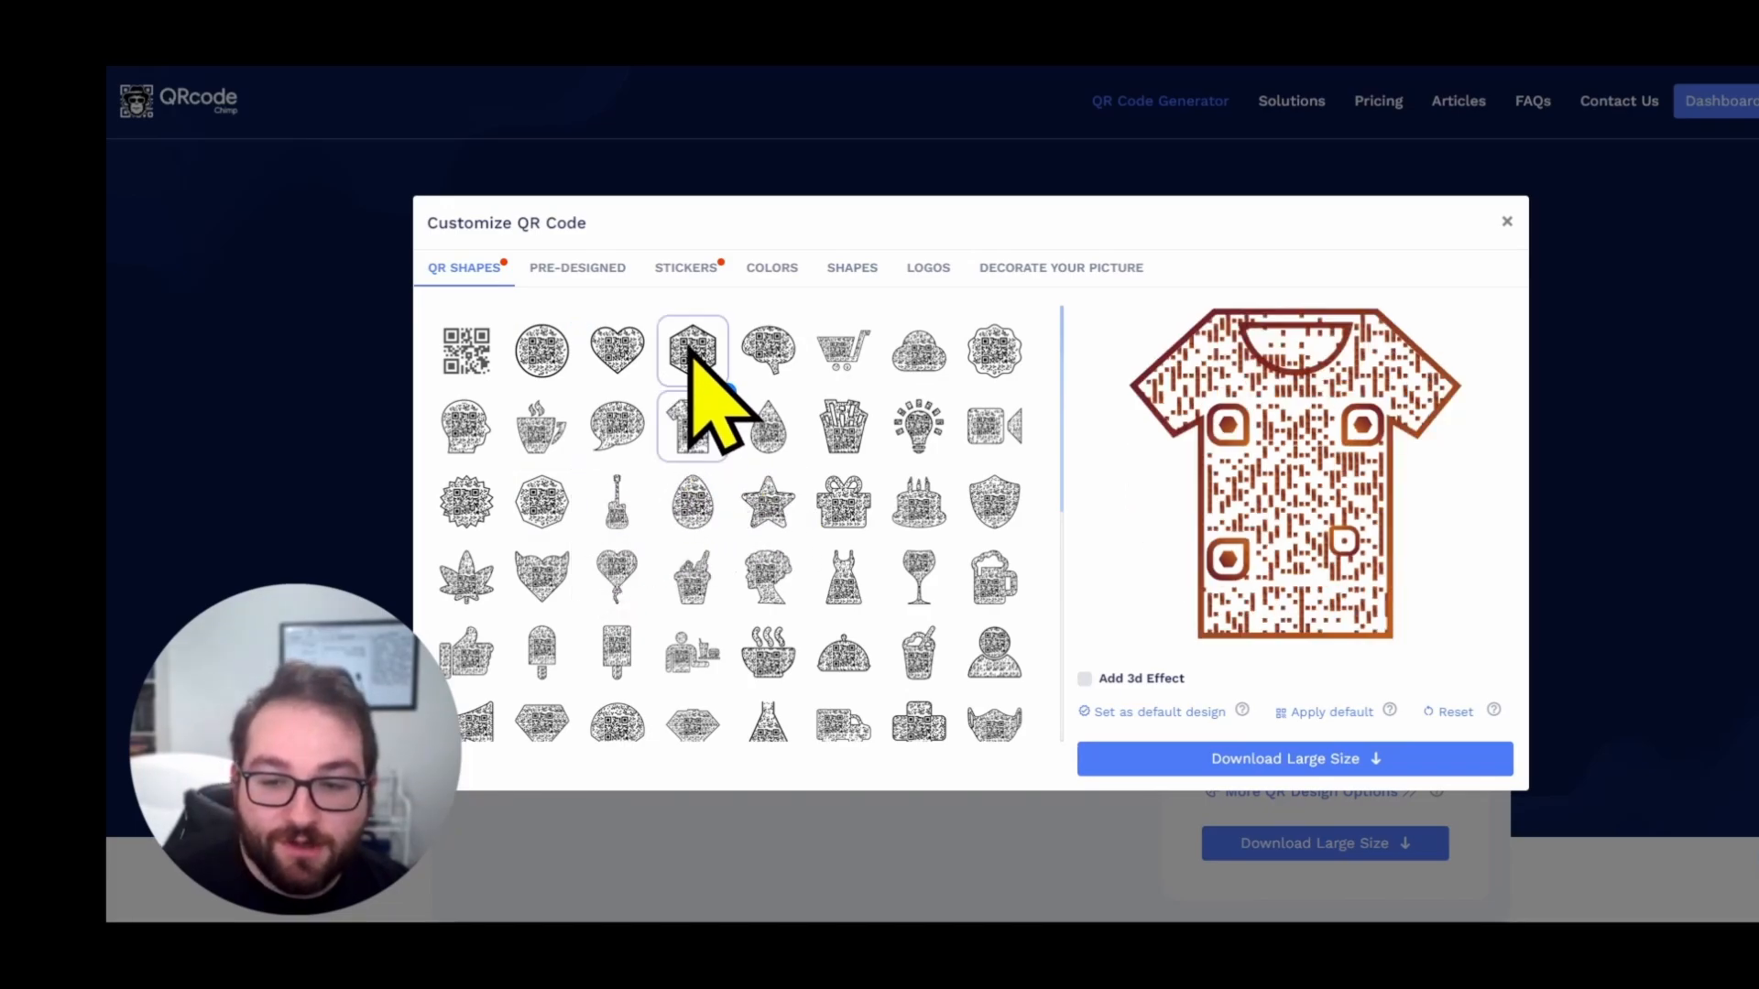
left_click(843, 500)
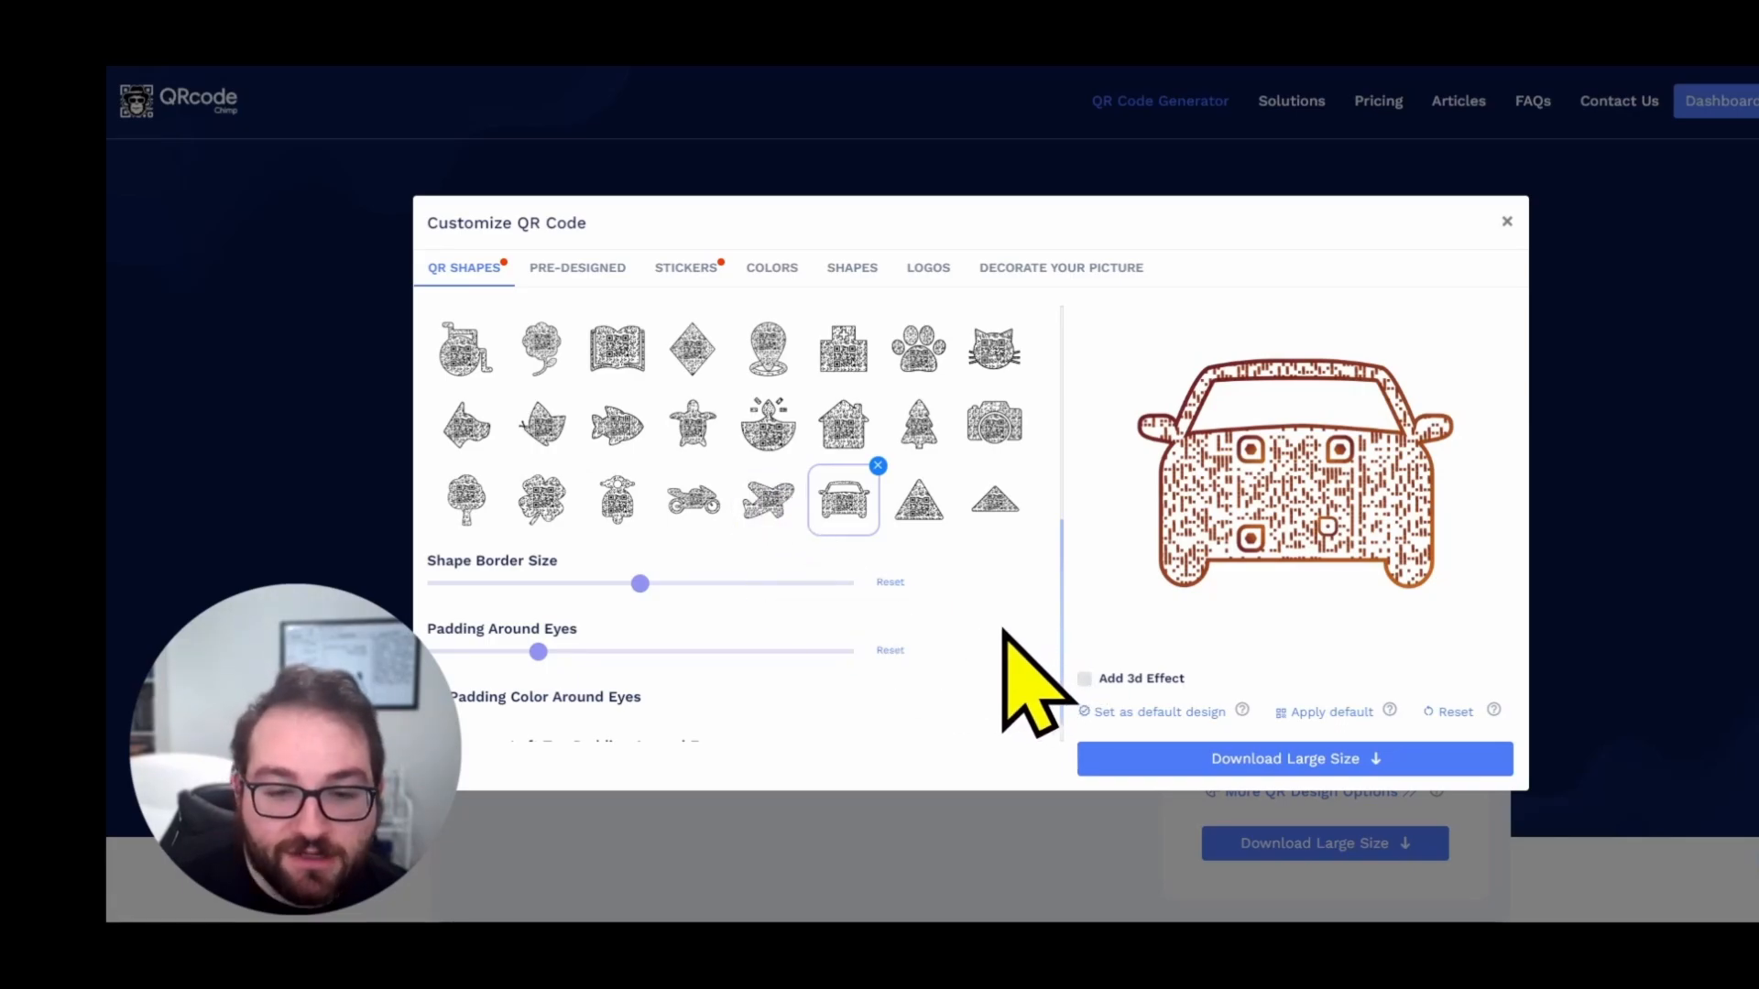
Step: Set the car-shaped code's foreground colour to bright green #4fef04ff
left_click(771, 266)
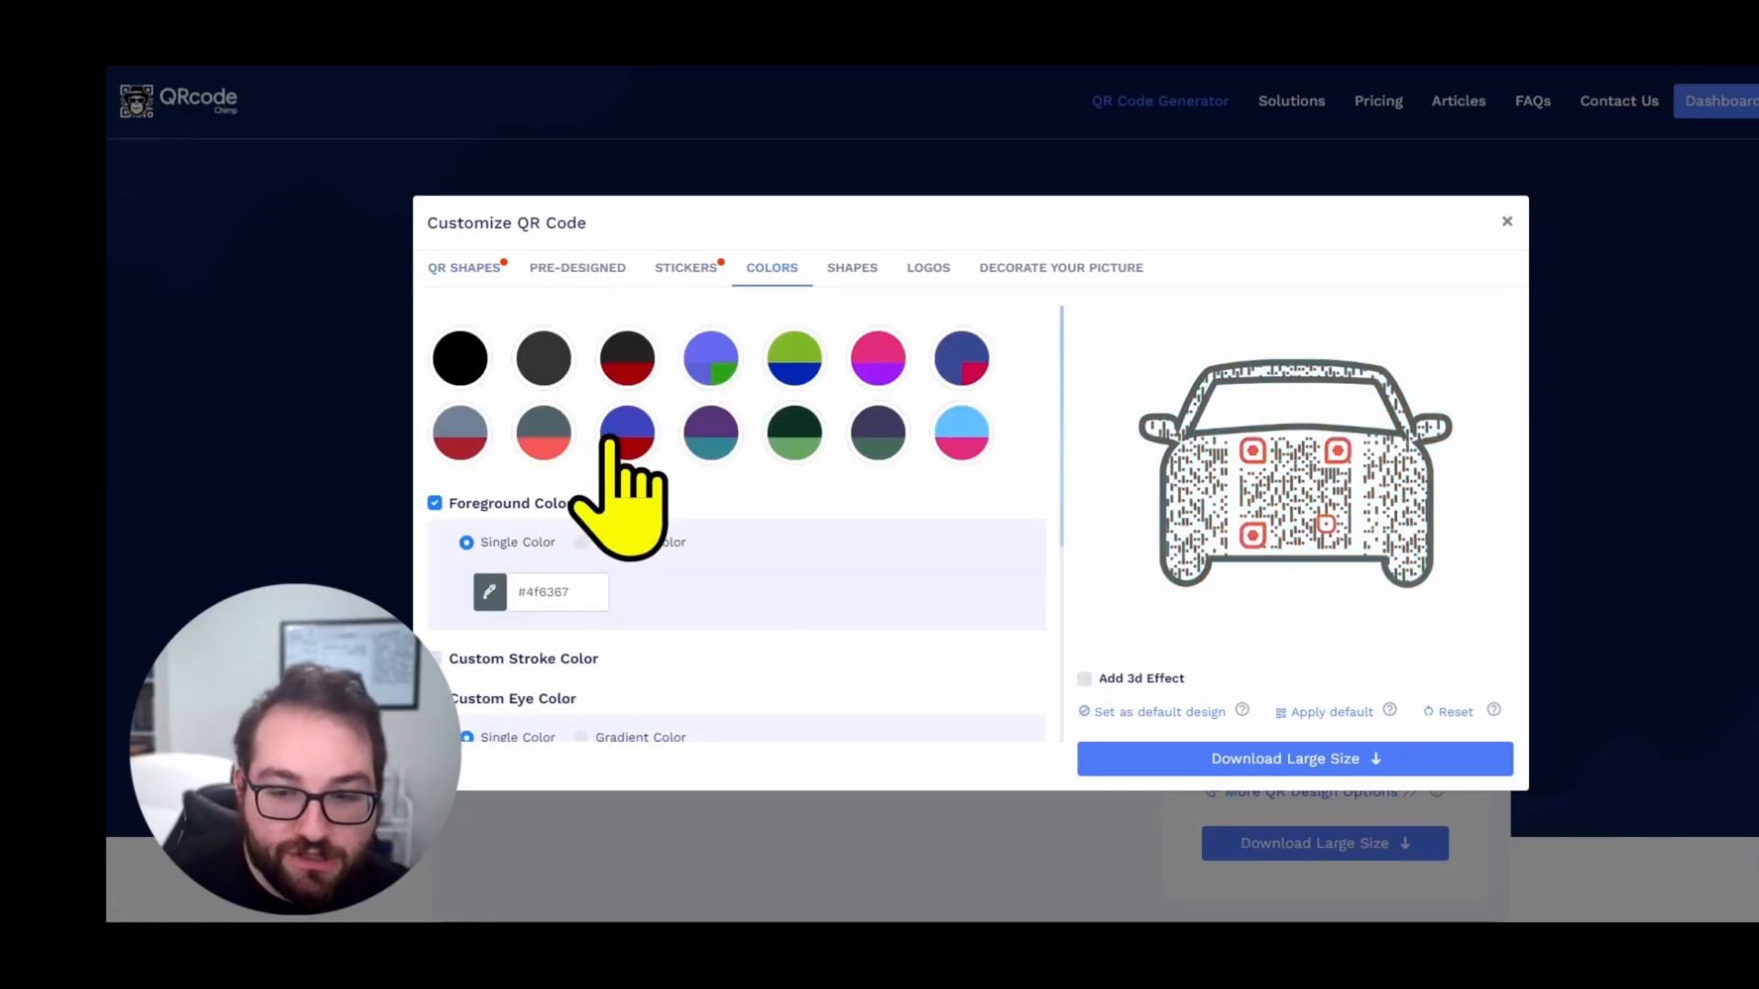
left_click(625, 434)
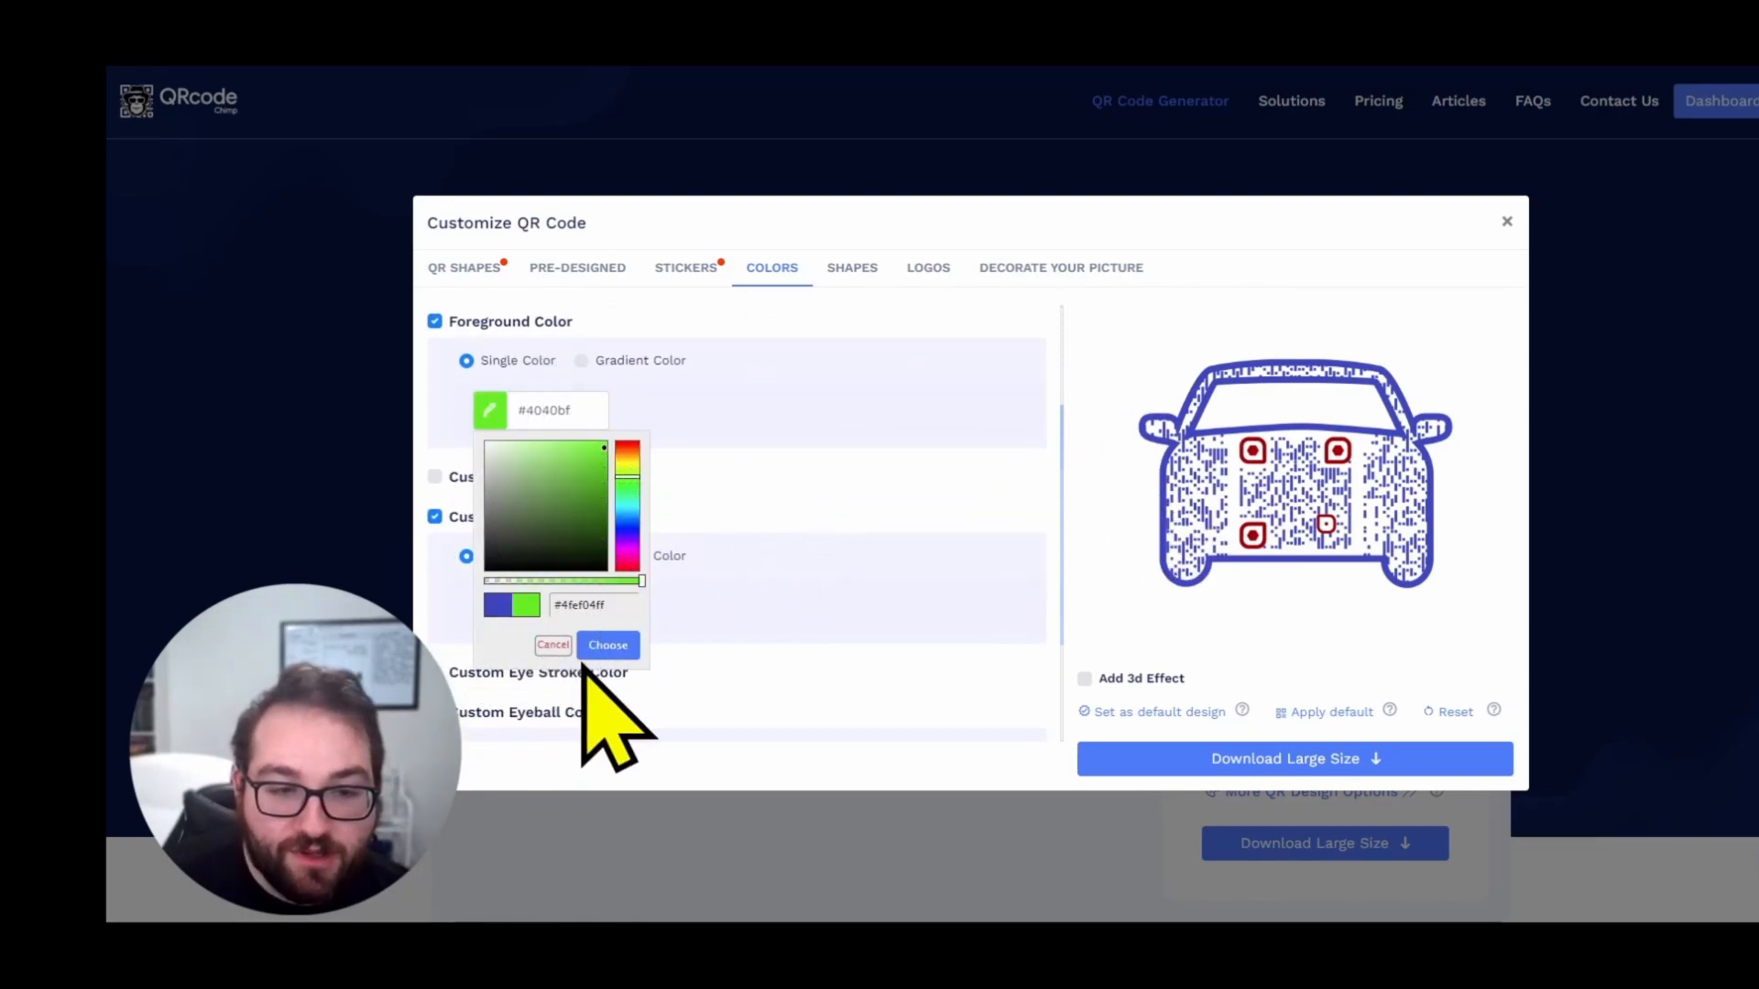
left_click(607, 645)
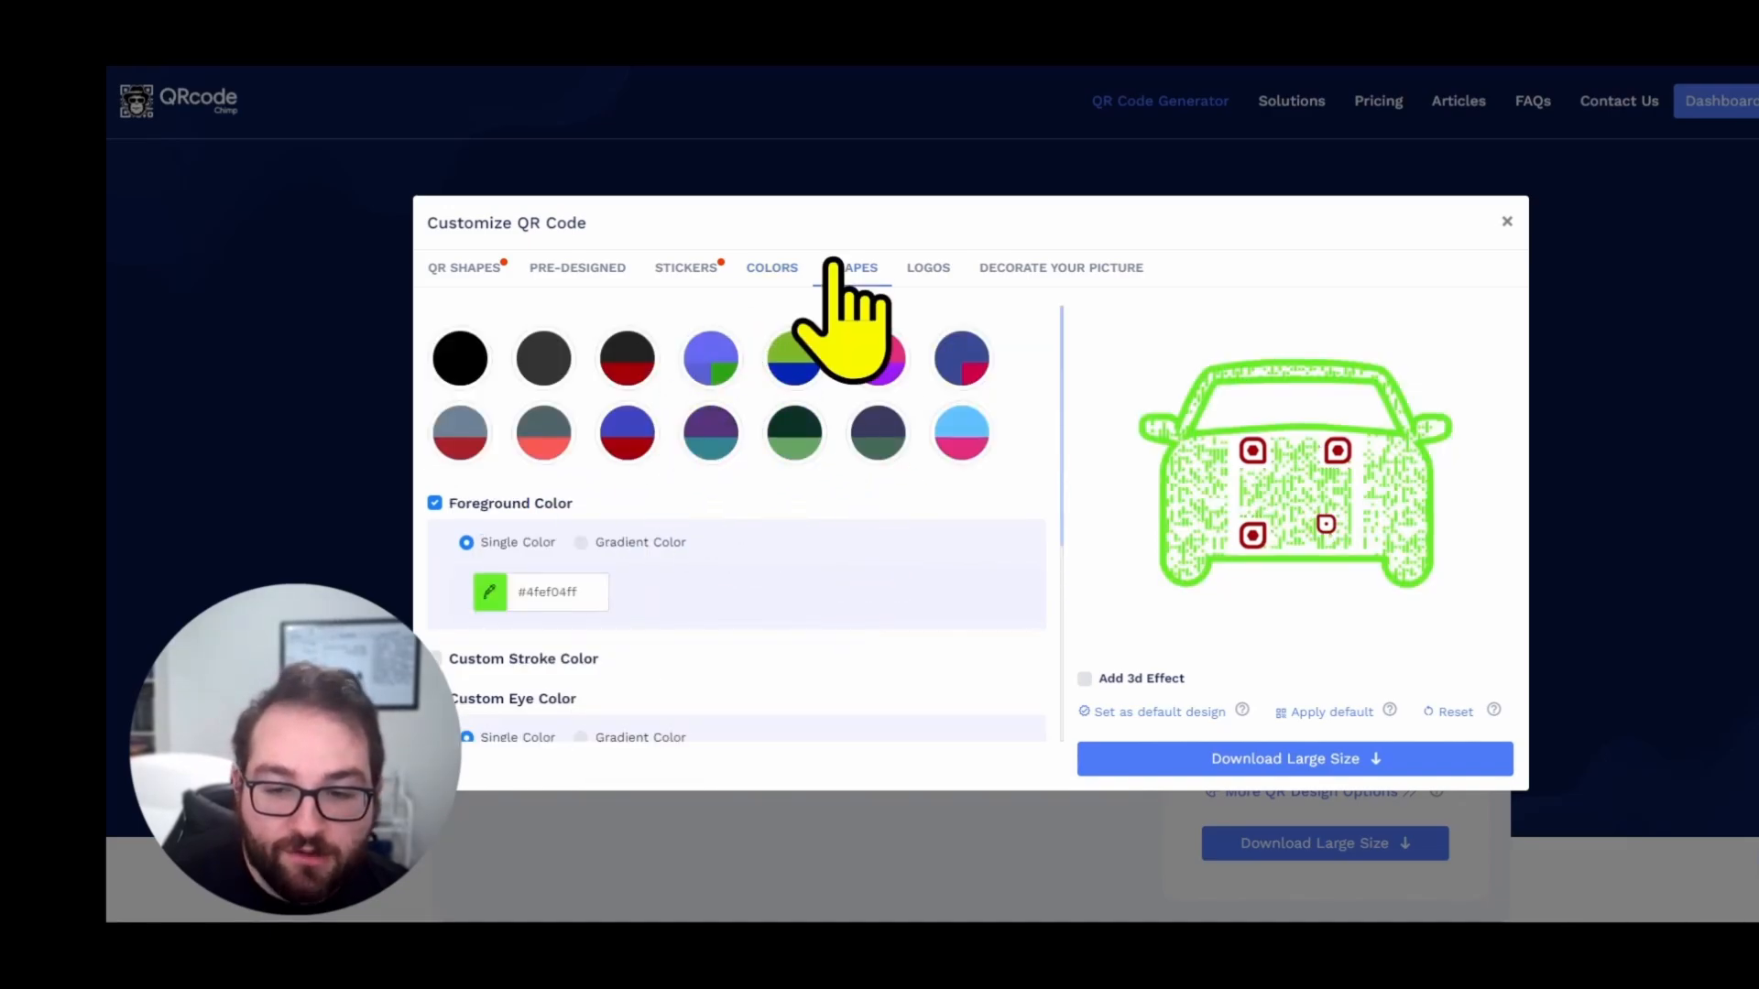
left_click(859, 267)
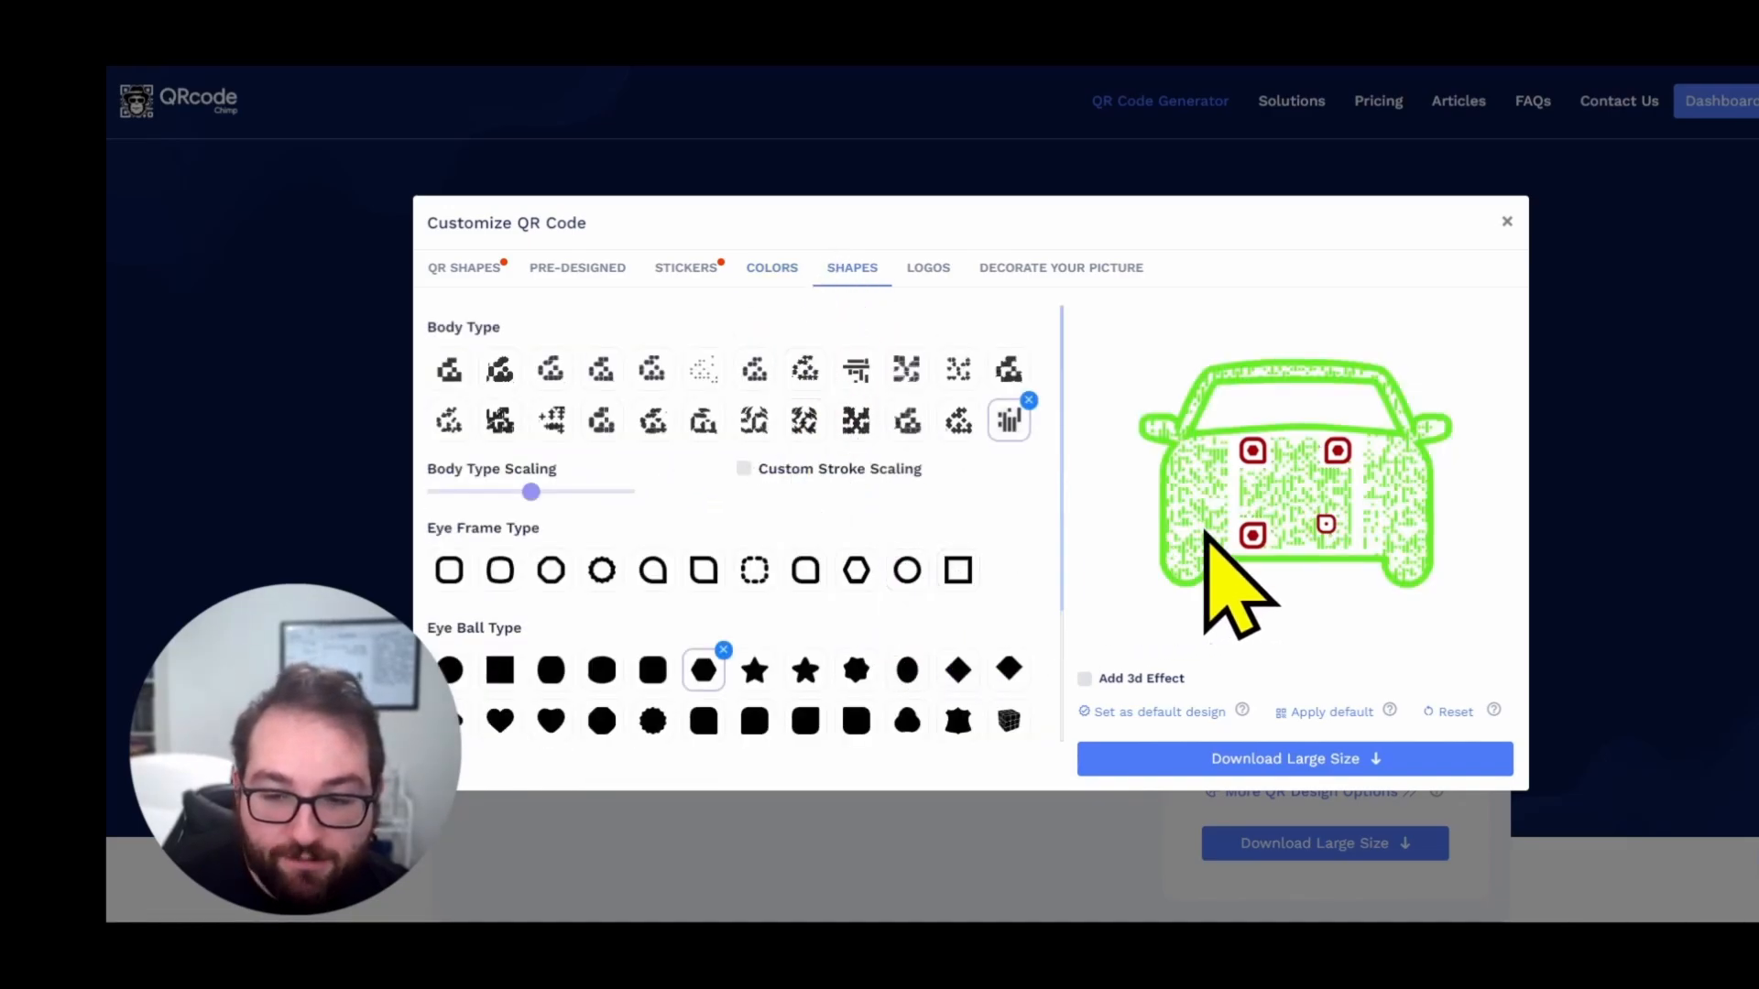
mouse_move(1218, 640)
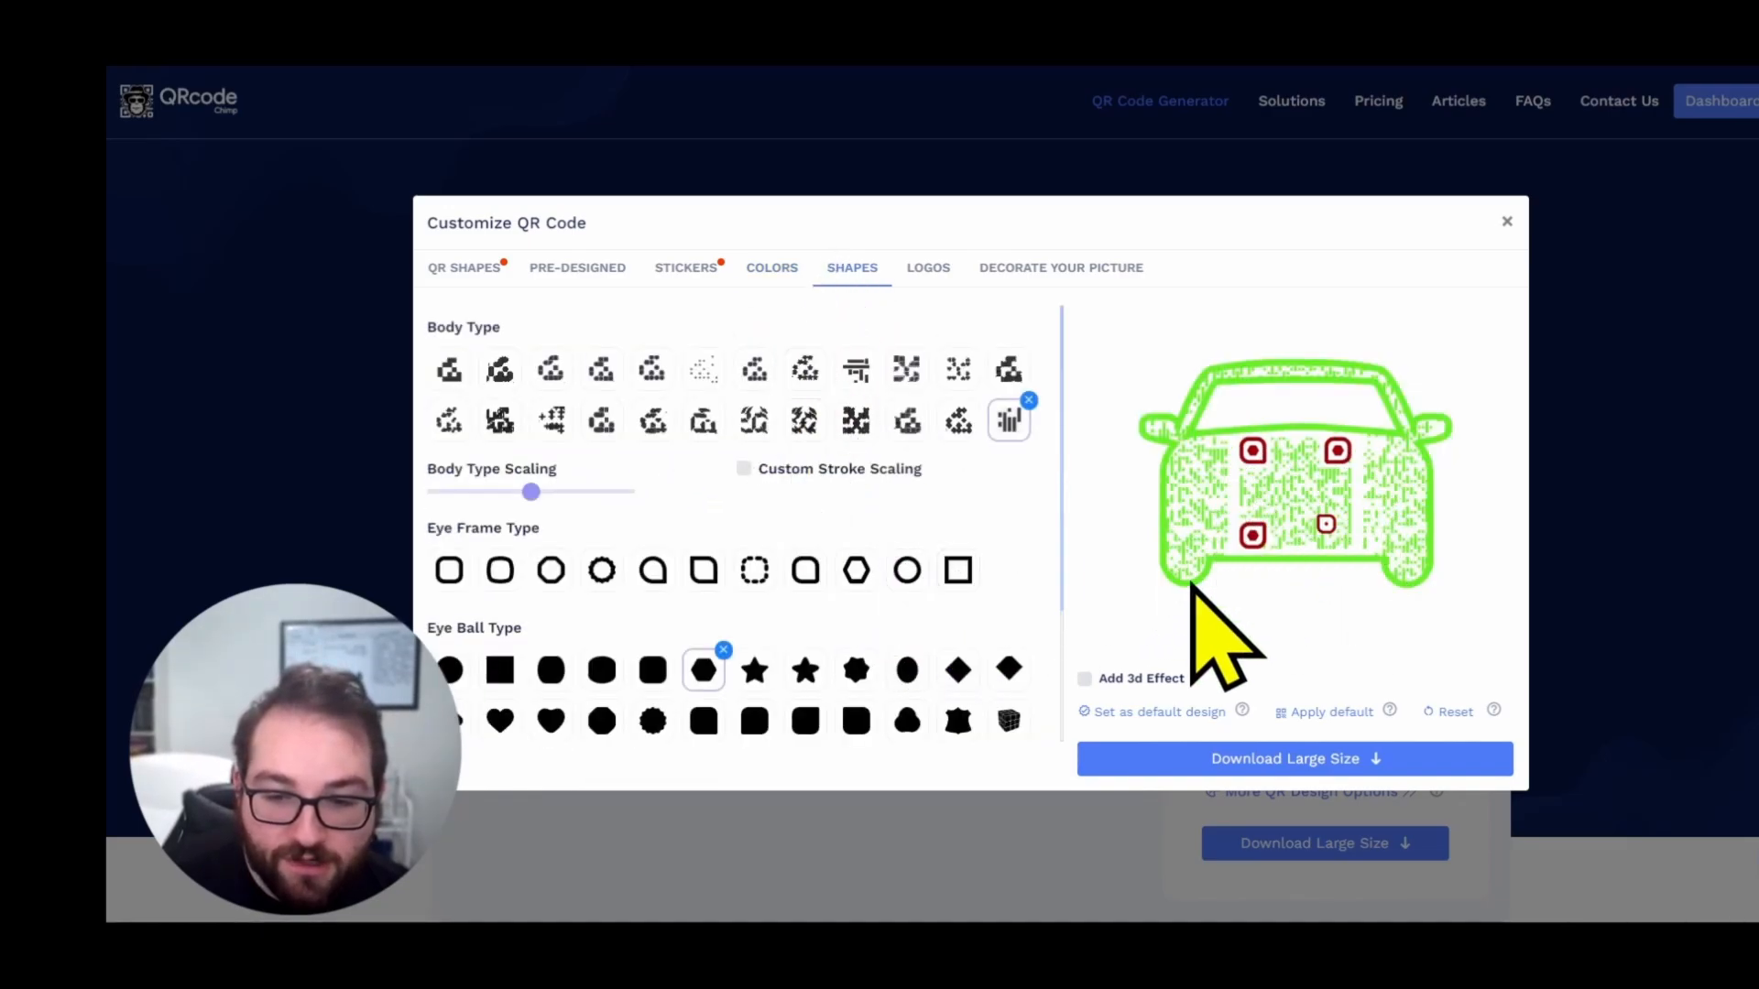
left_click(1059, 267)
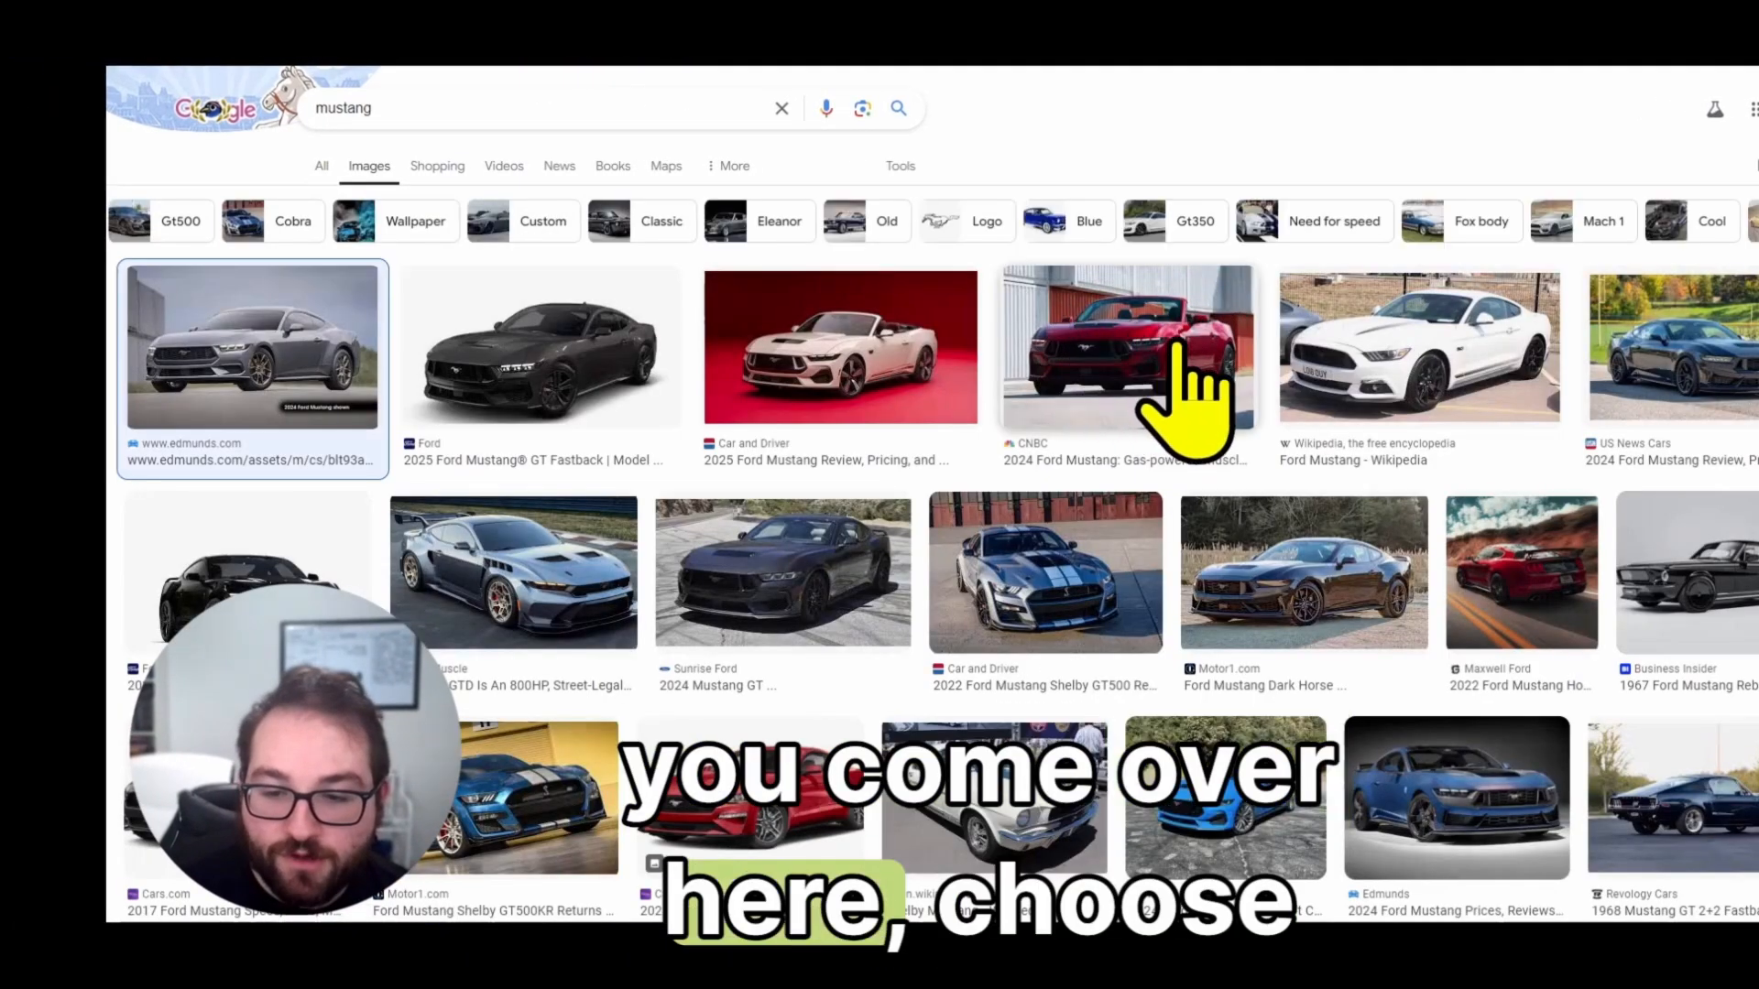
Step: Preview a grey Mustang photo from the Google Images 'mustang' results
left_click(253, 346)
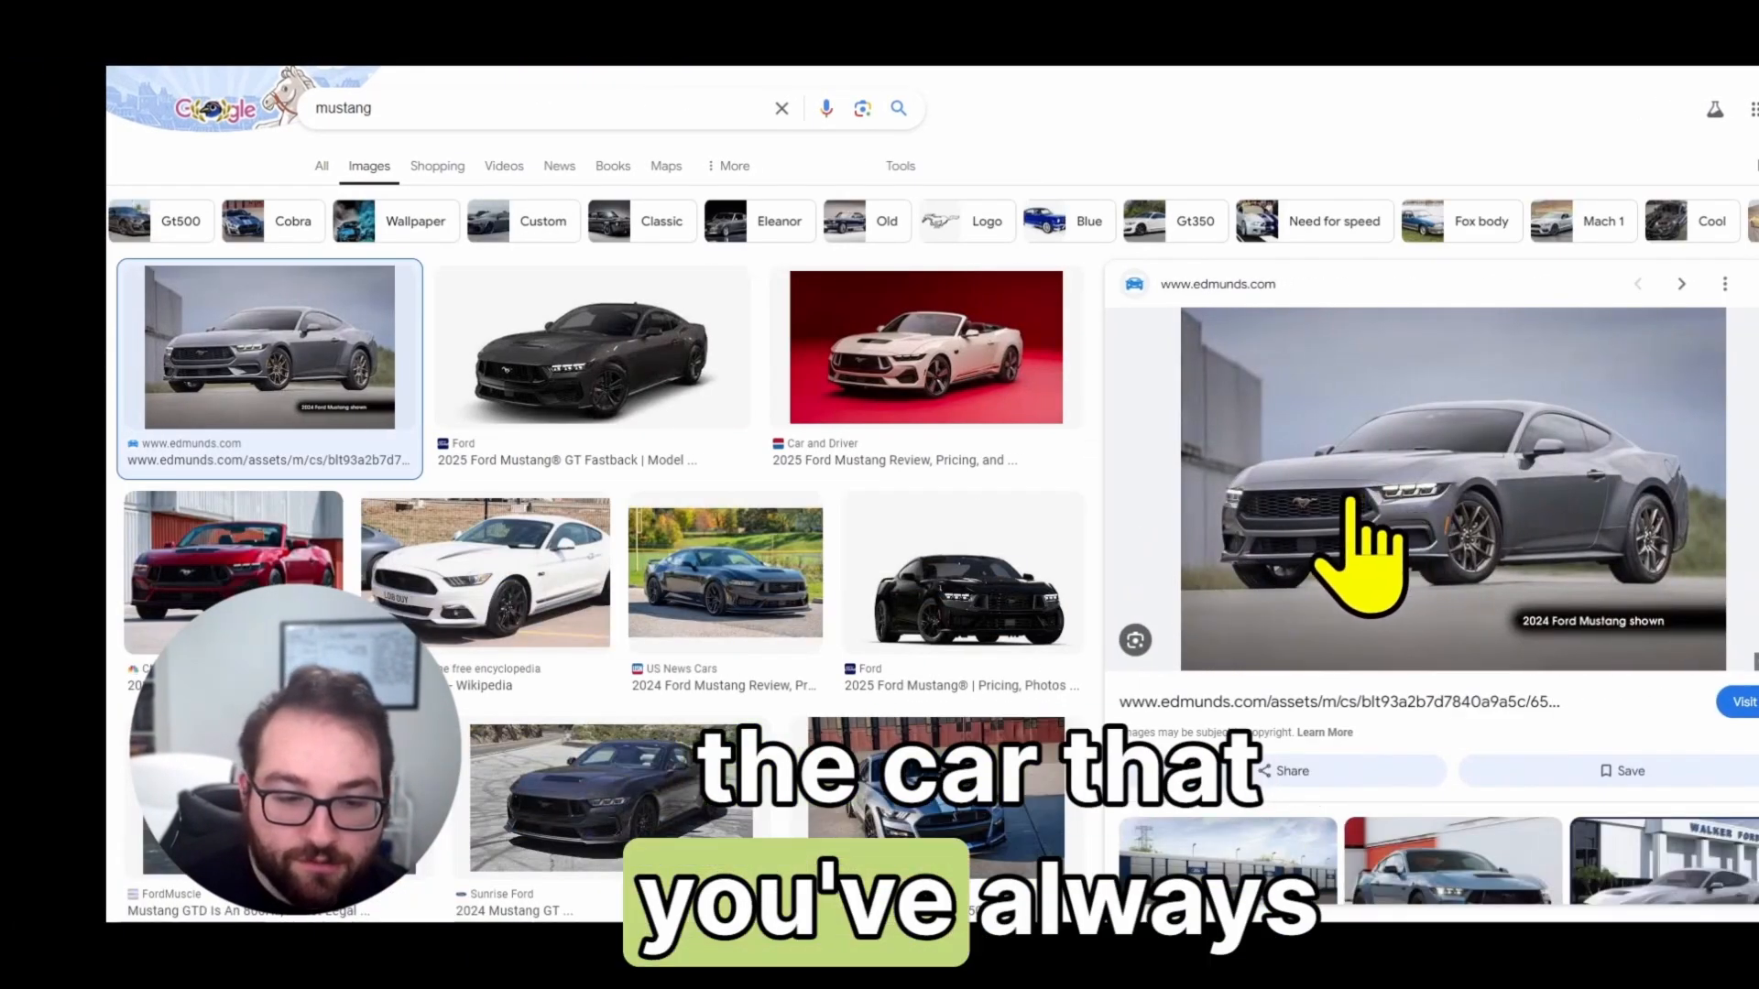
left_click(933, 759)
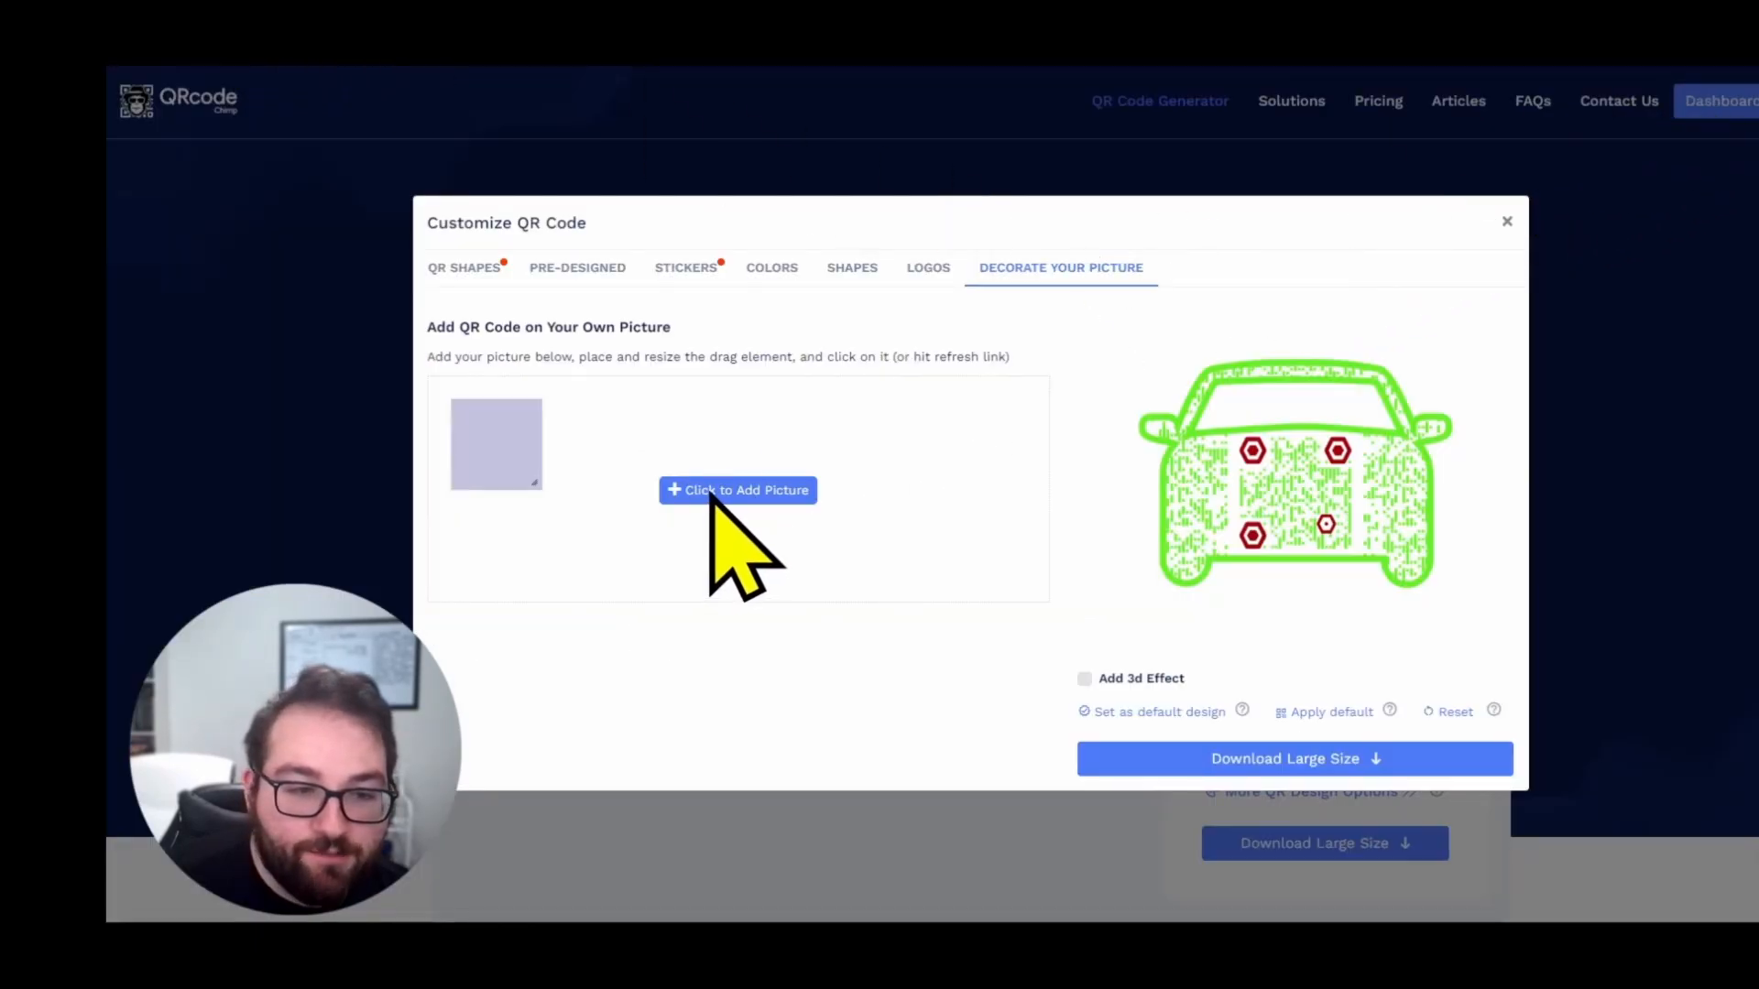
Step: Upload the silver Mustang photo behind the car-shaped code and close the customizer
left_click(739, 490)
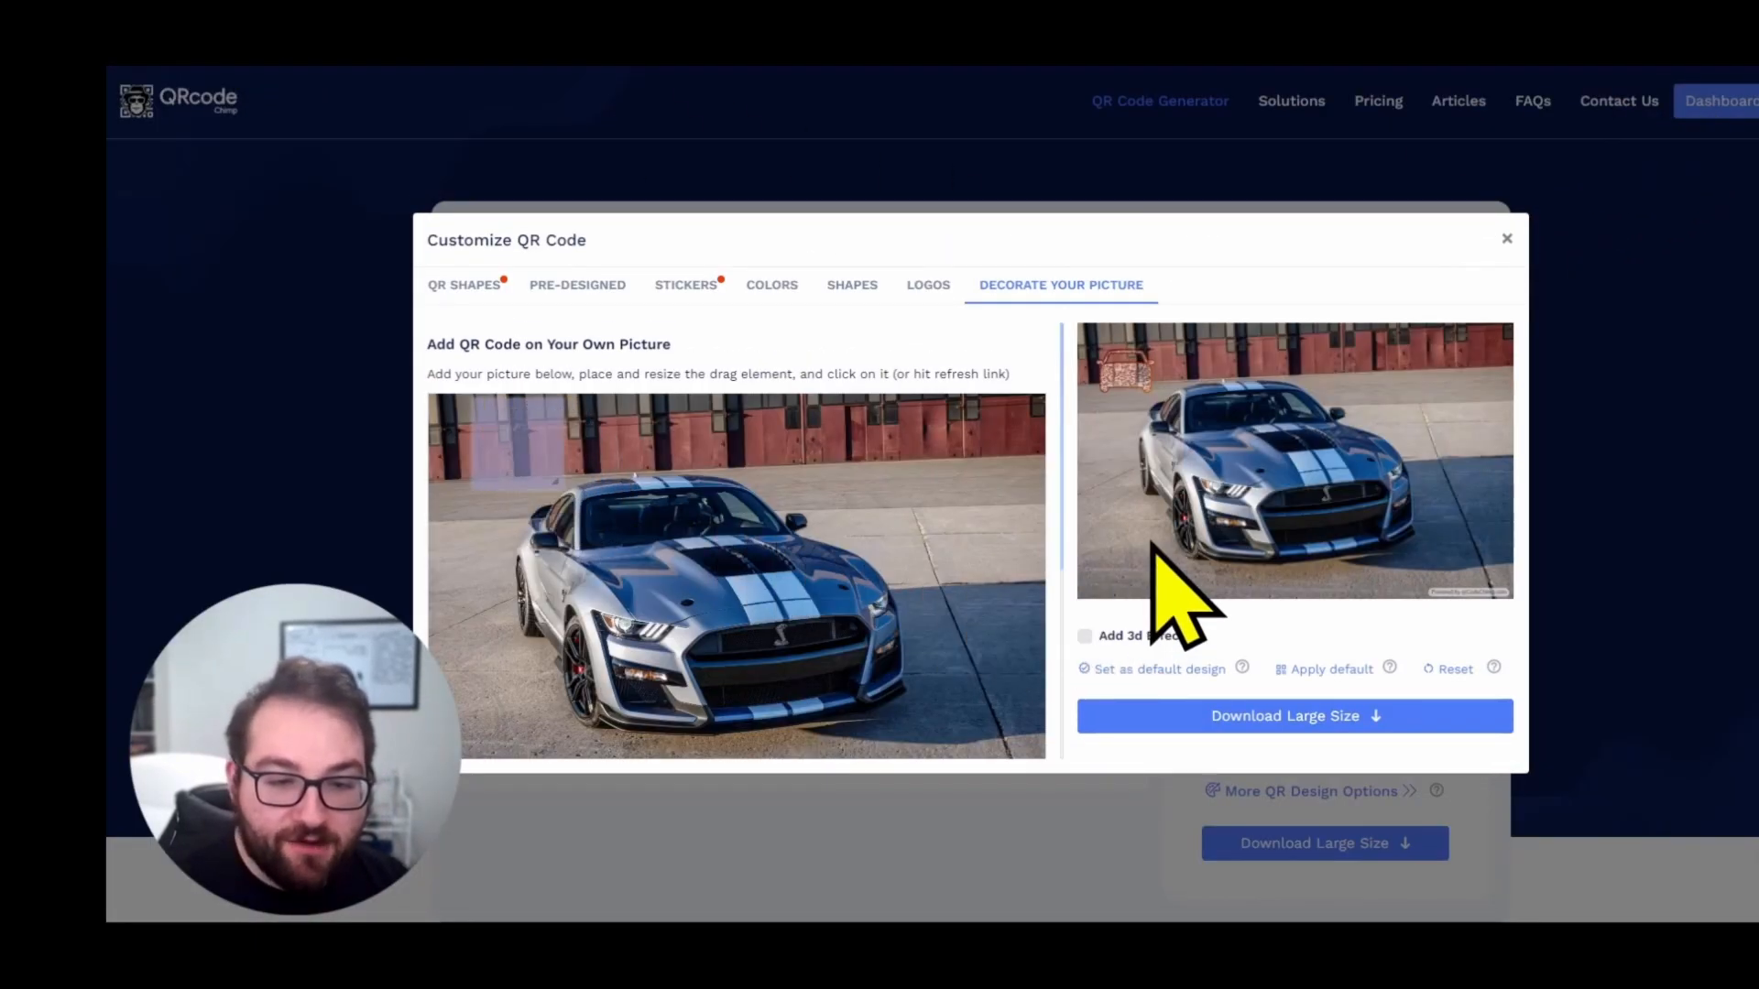
mouse_move(628, 606)
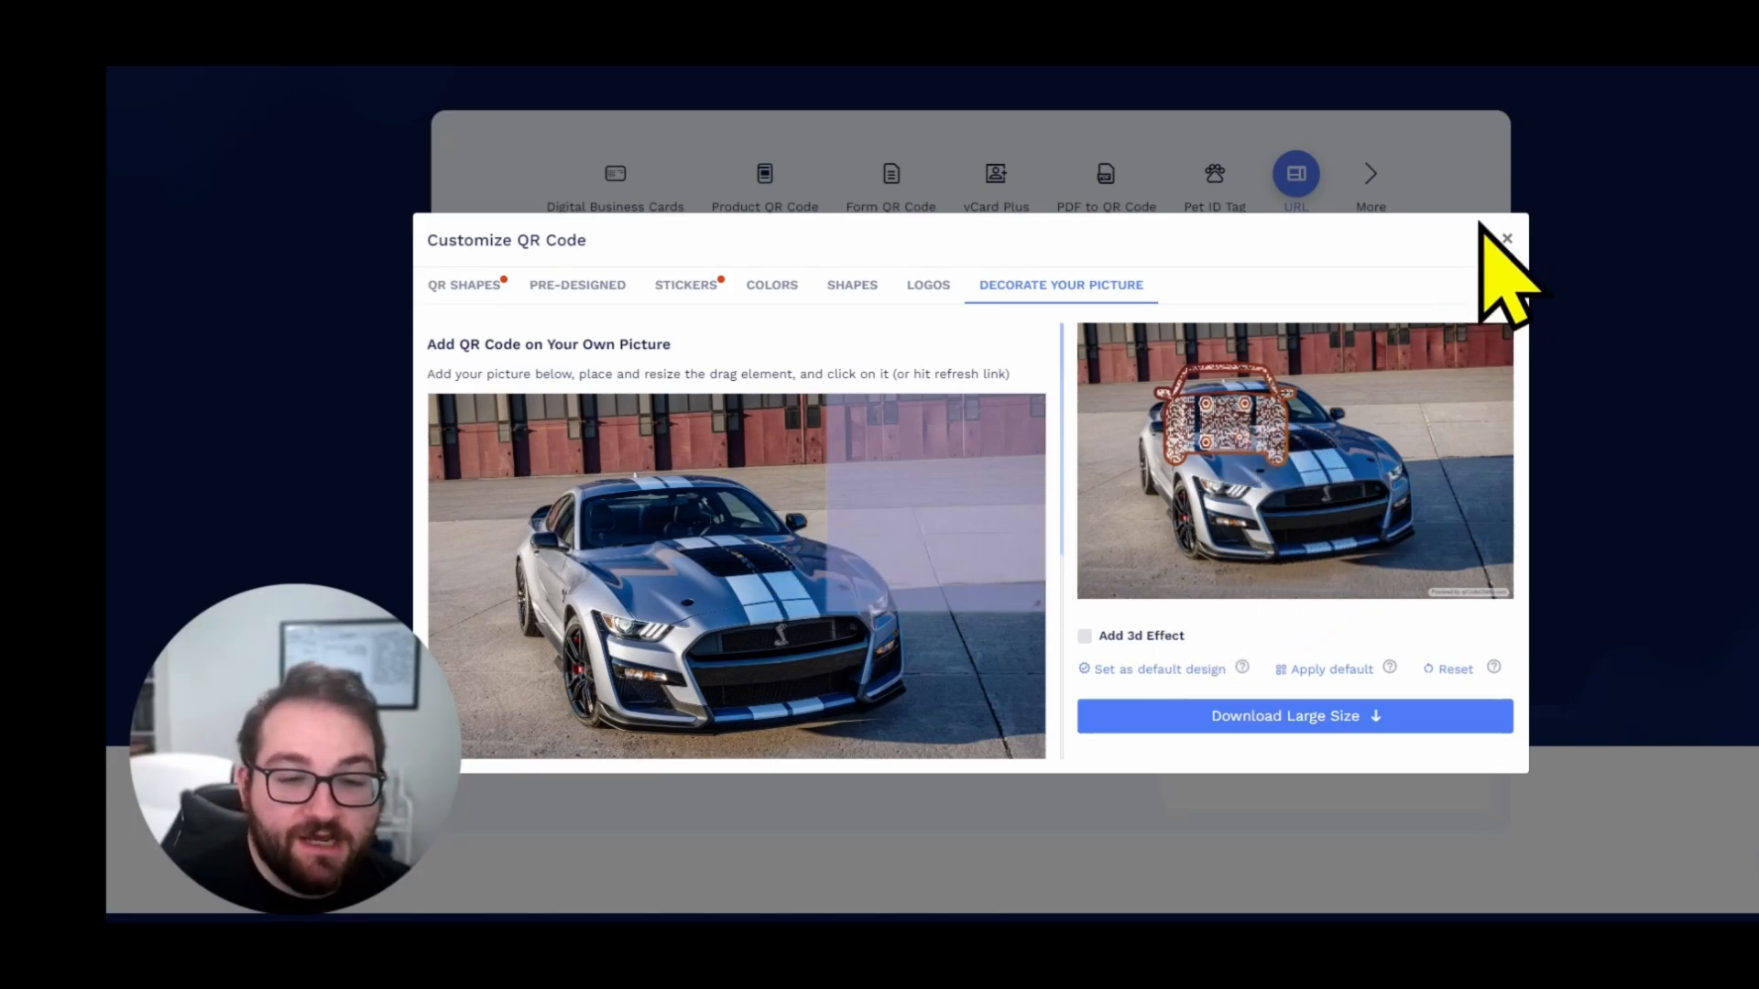
left_click(1507, 238)
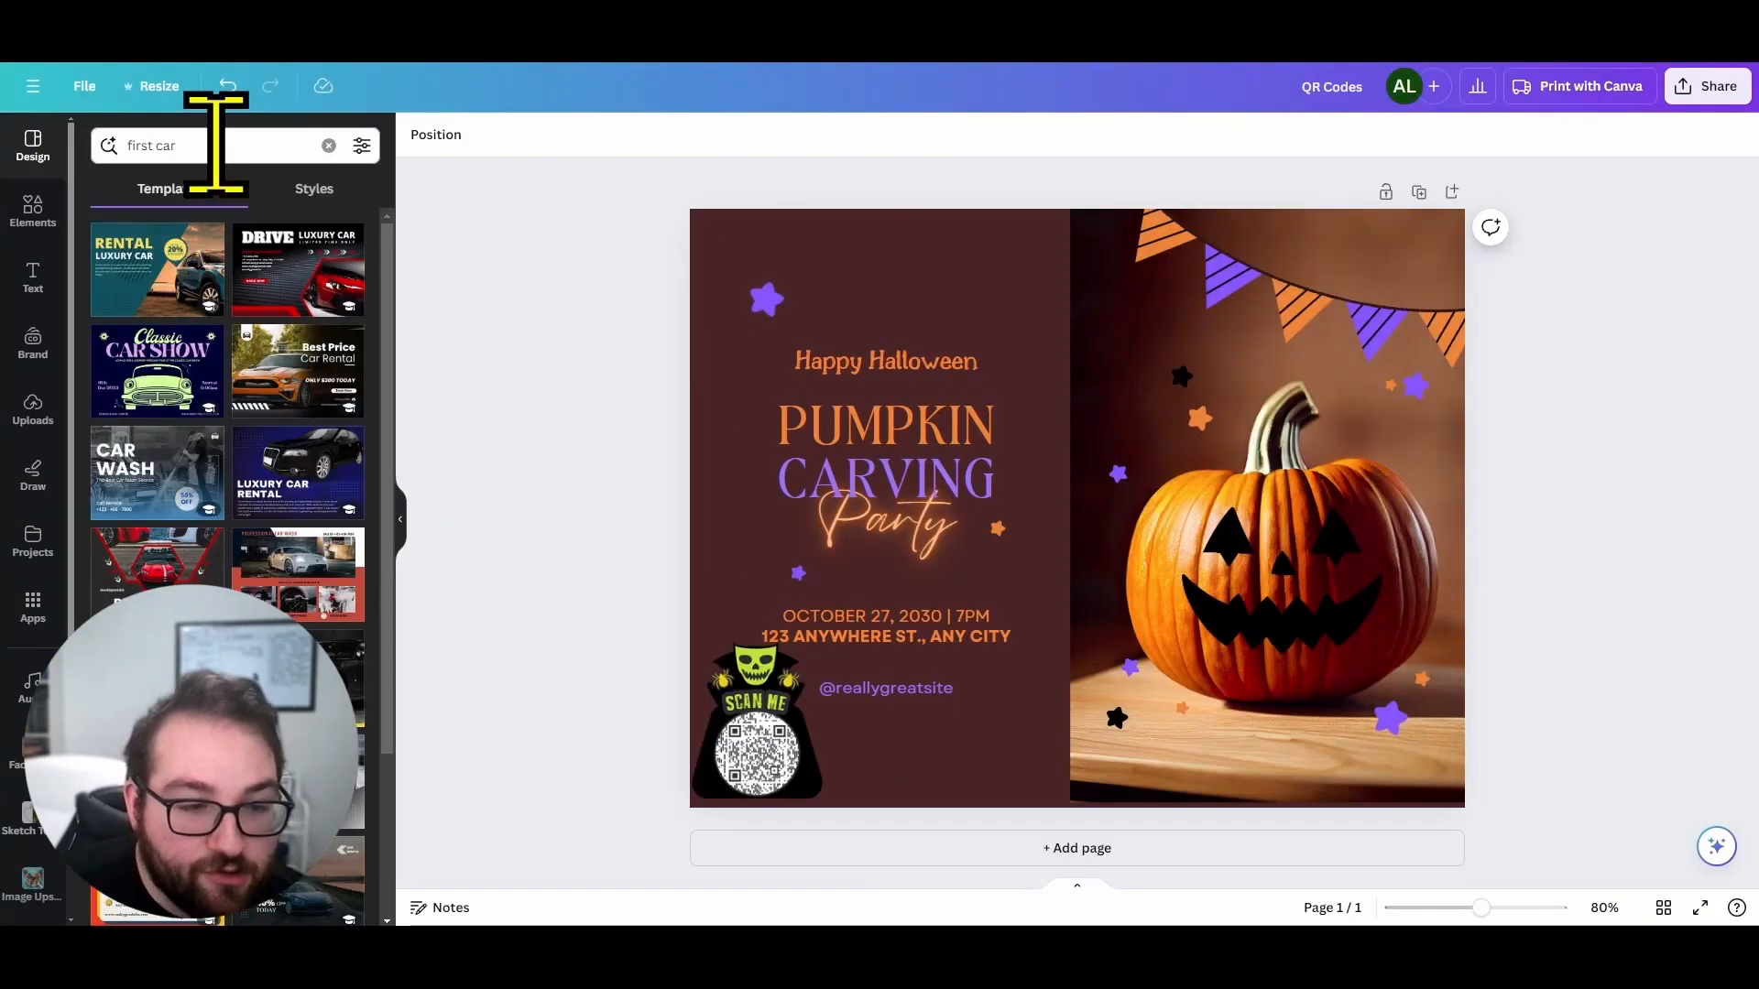
Step: Add the Mustang and car-shaped QR images to the Classic Car Show flyer, QR bottom-right
left_click(156, 370)
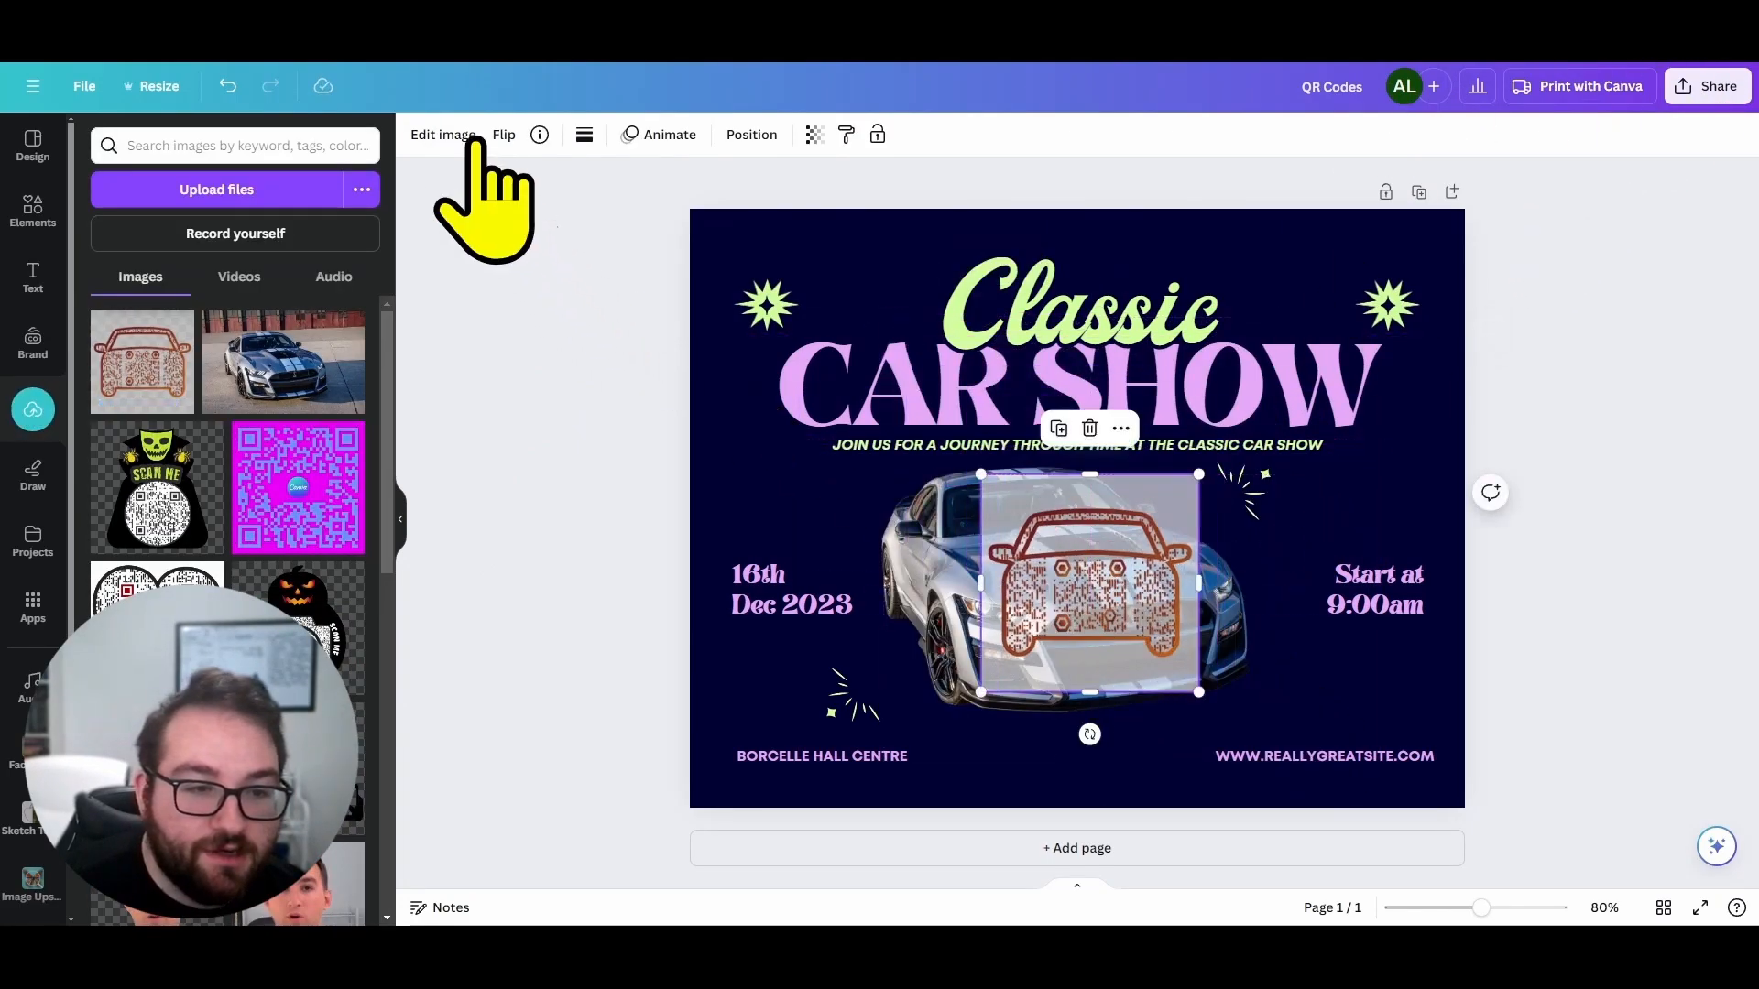
left_click(442, 135)
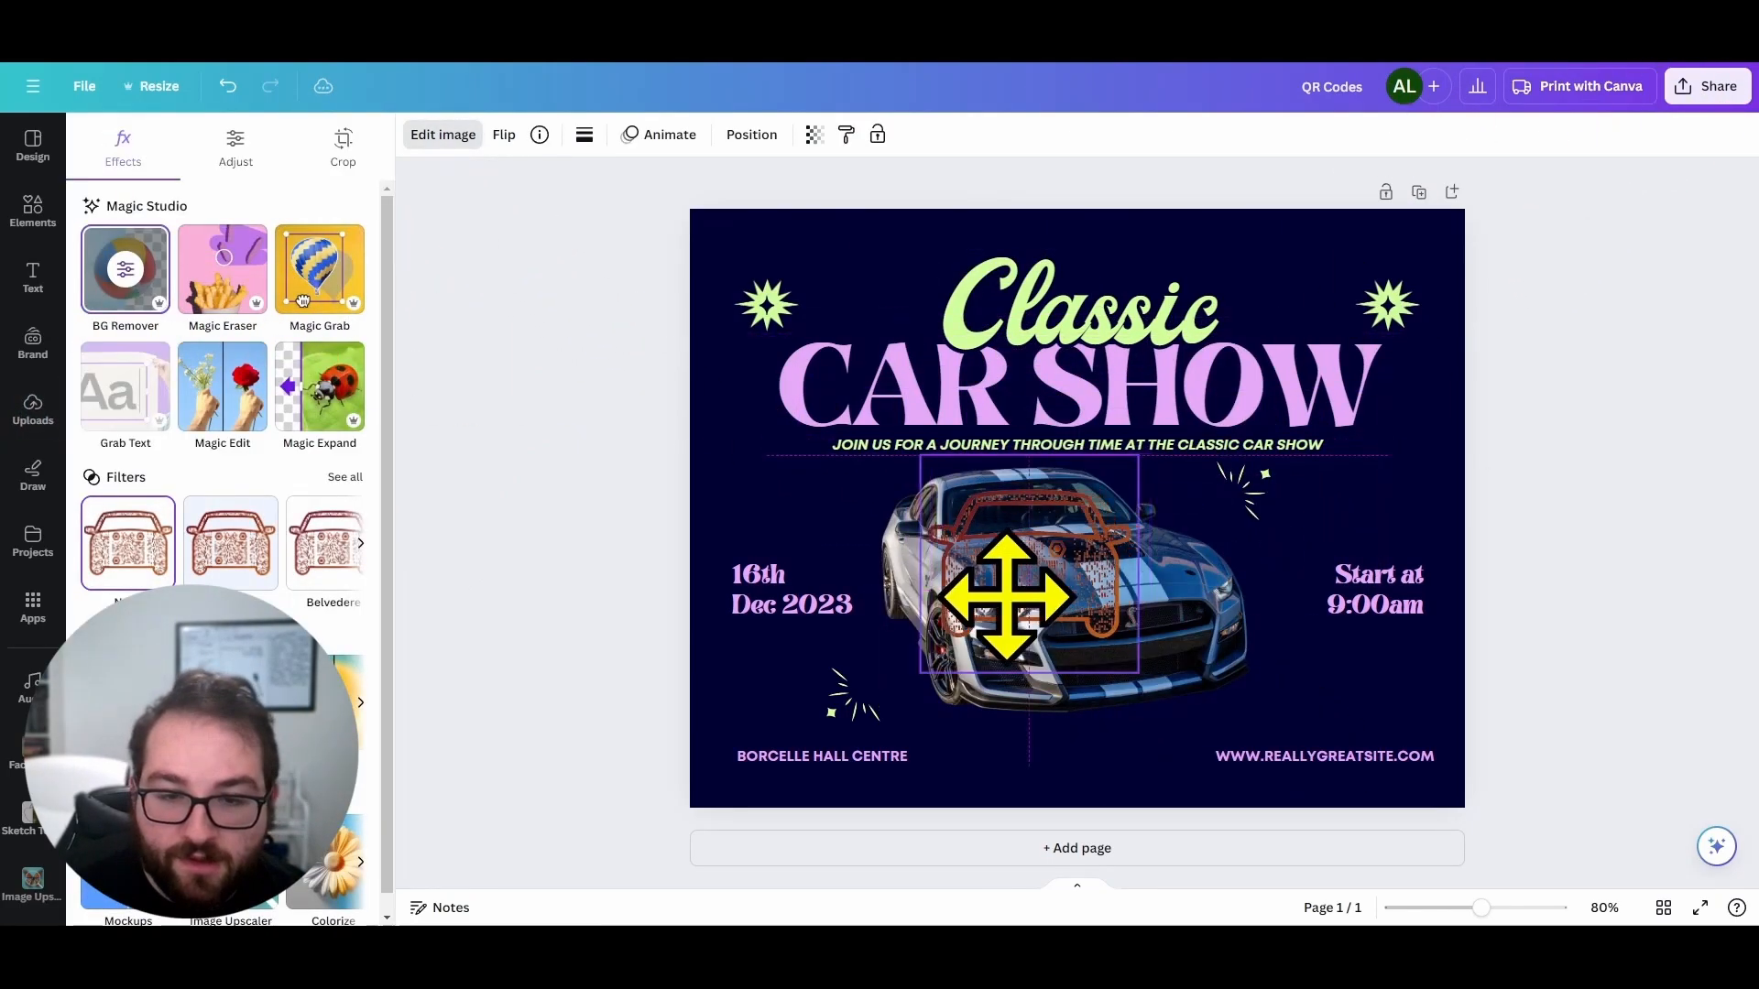
left_click_drag(1006, 598, 1204, 615)
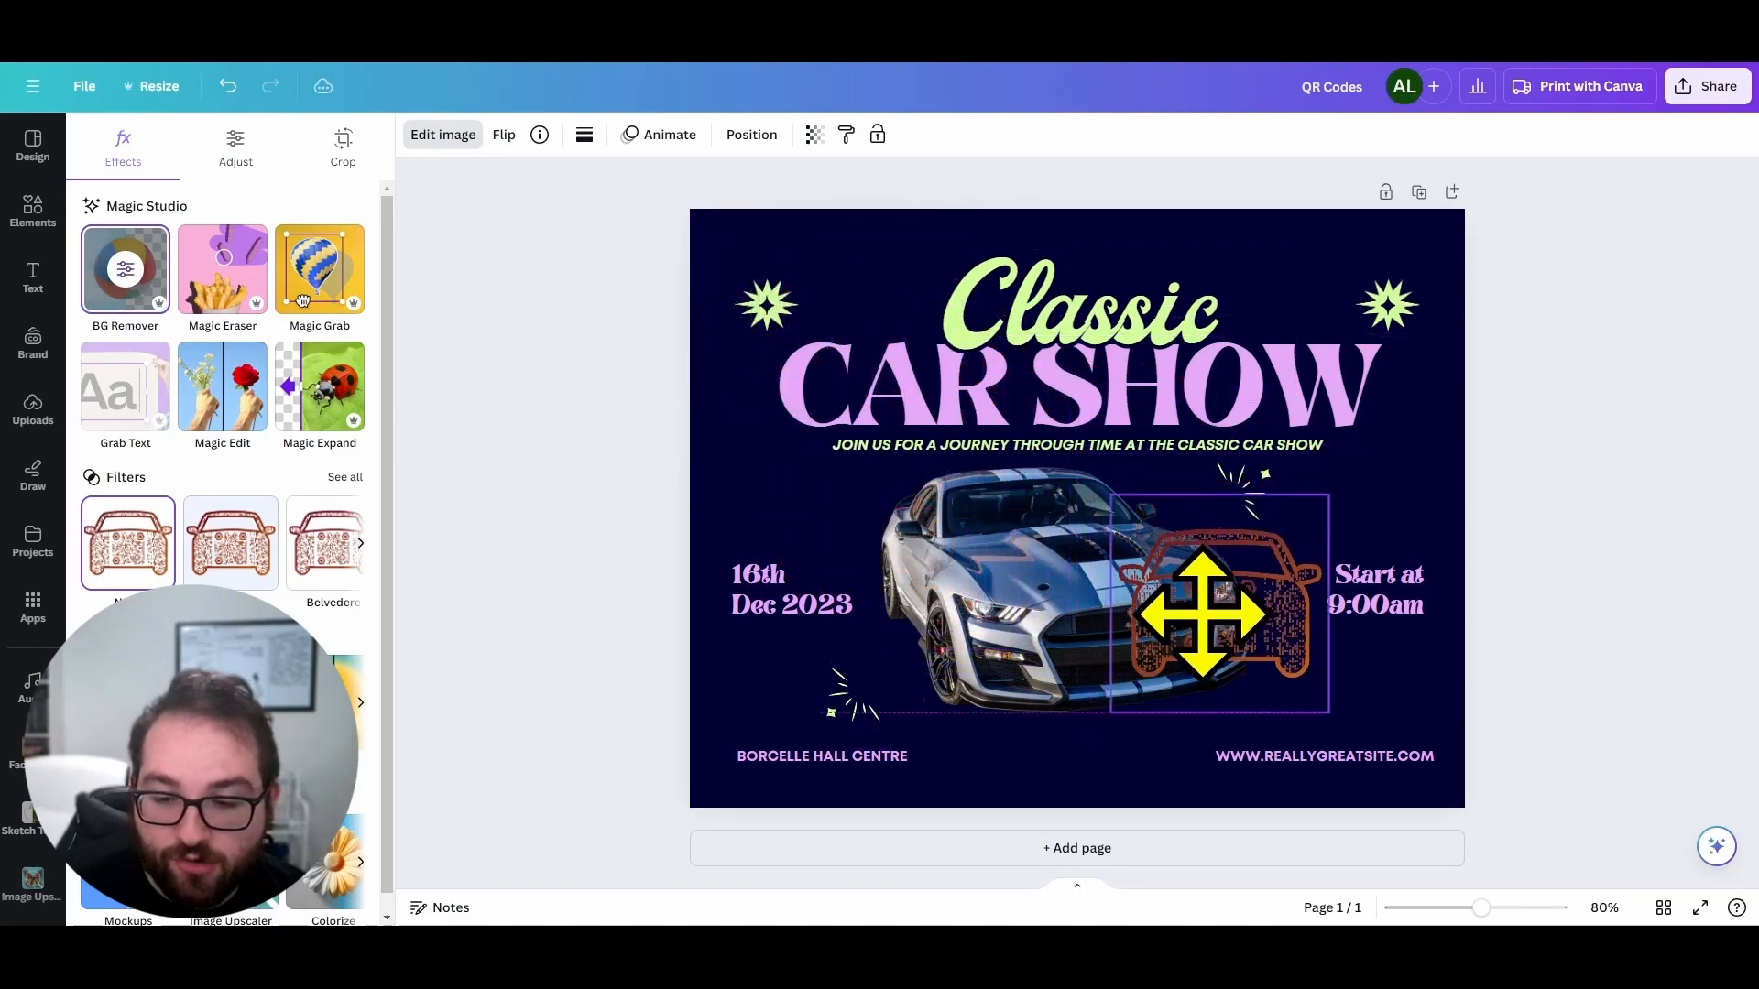
left_click_drag(1204, 614, 1353, 634)
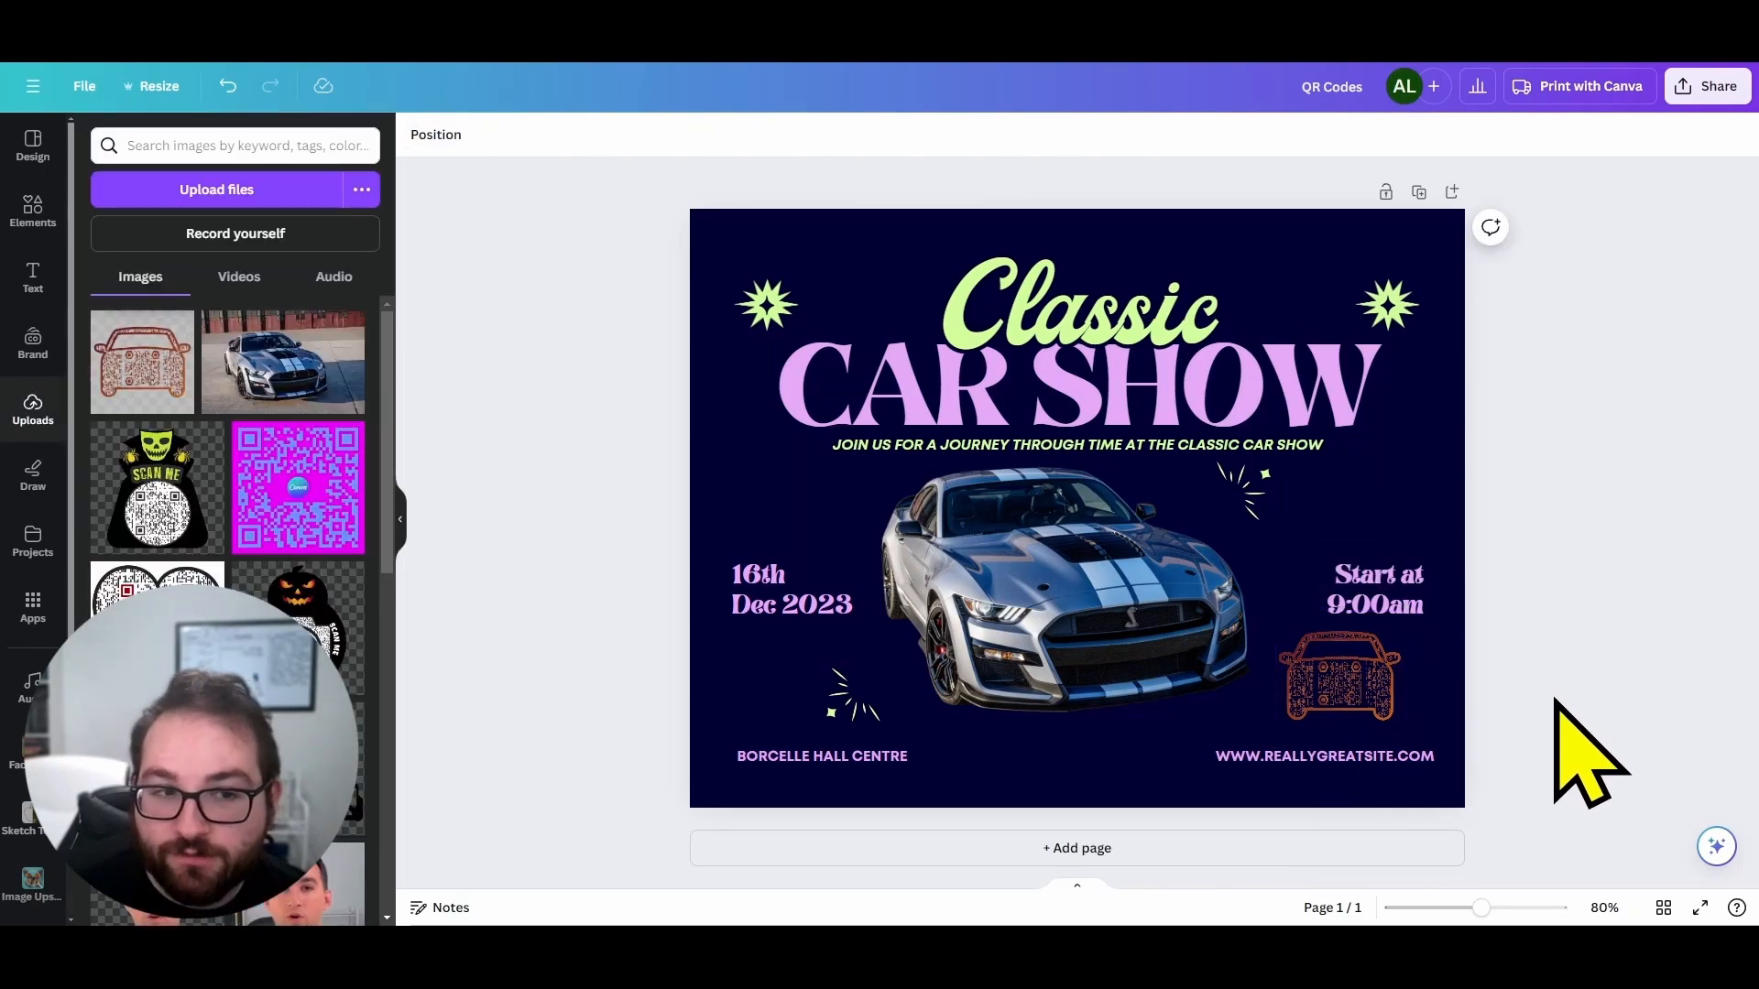
mouse_move(584, 483)
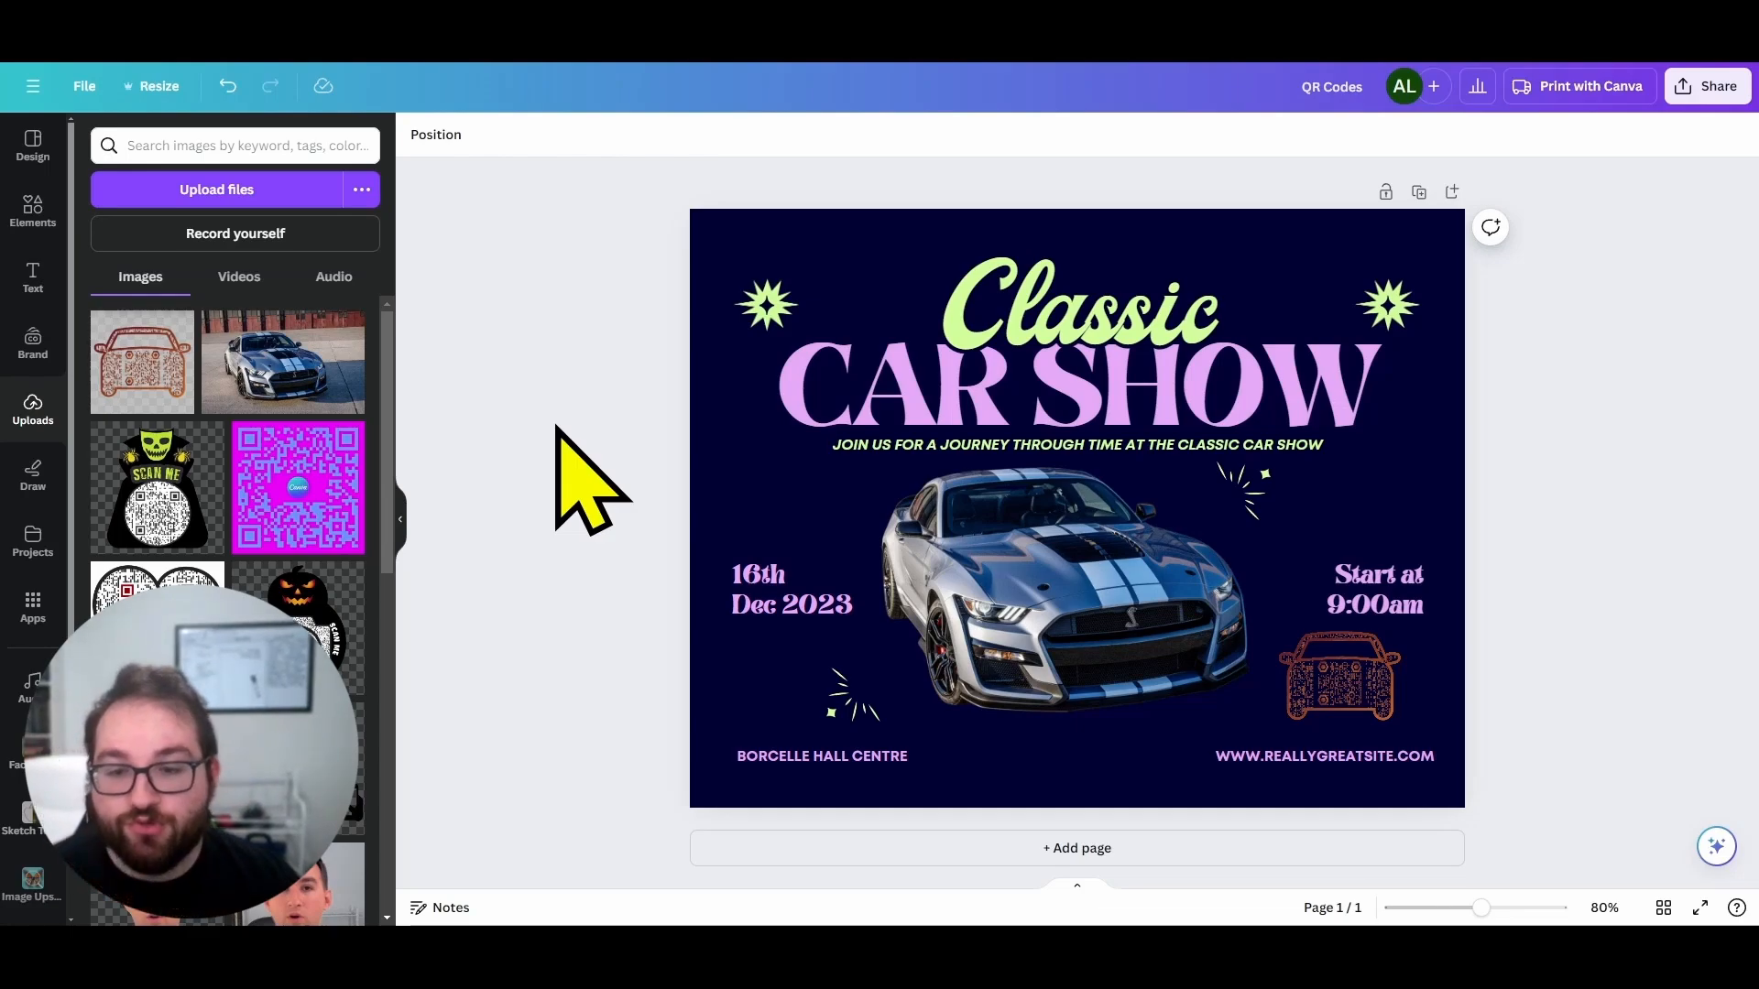
mouse_move(1576, 571)
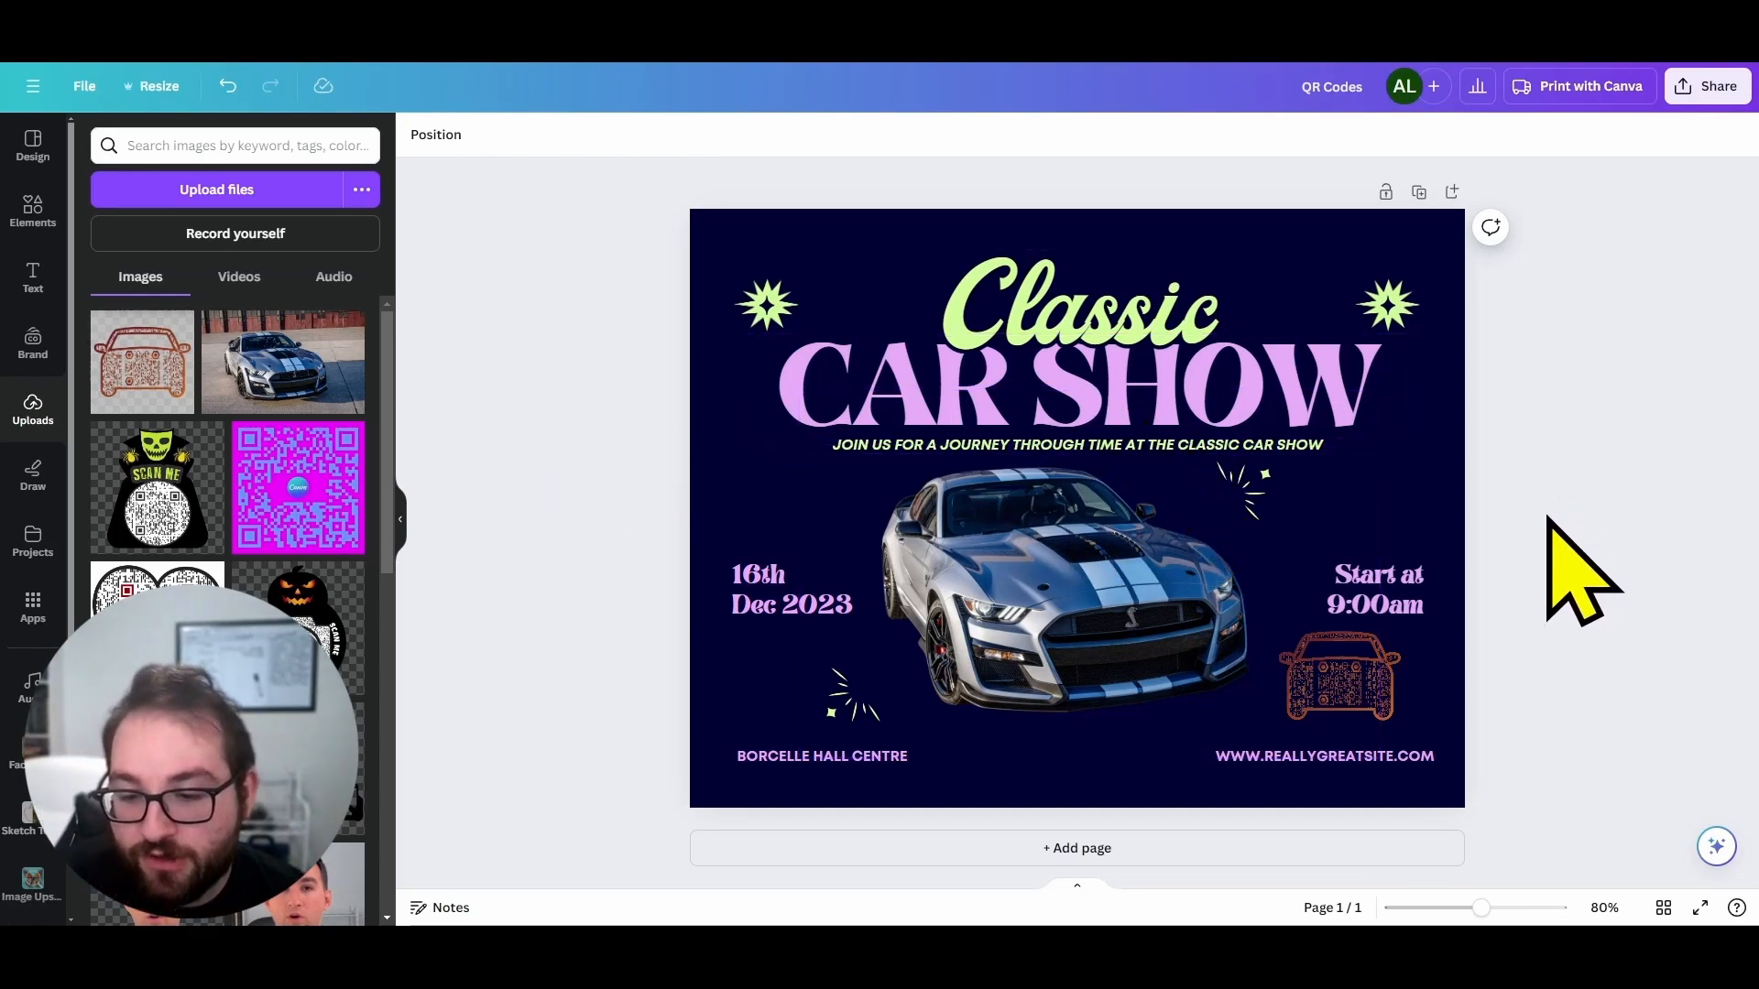
left_click(1338, 674)
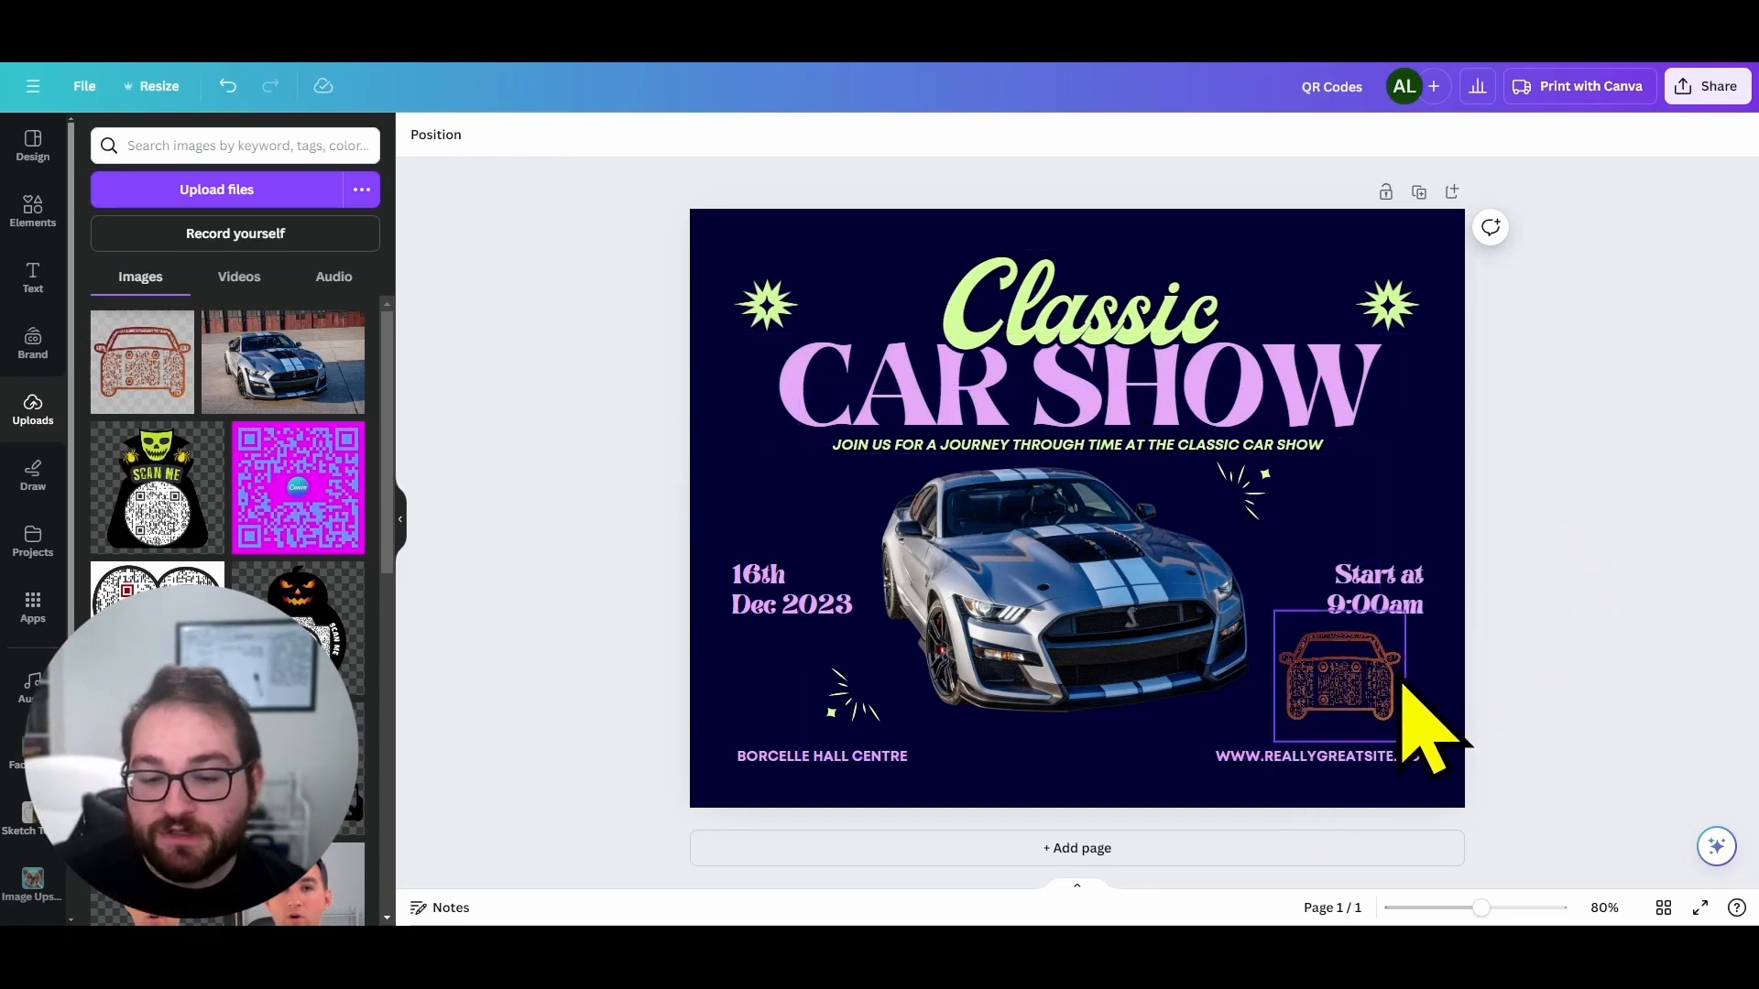
left_click(1331, 86)
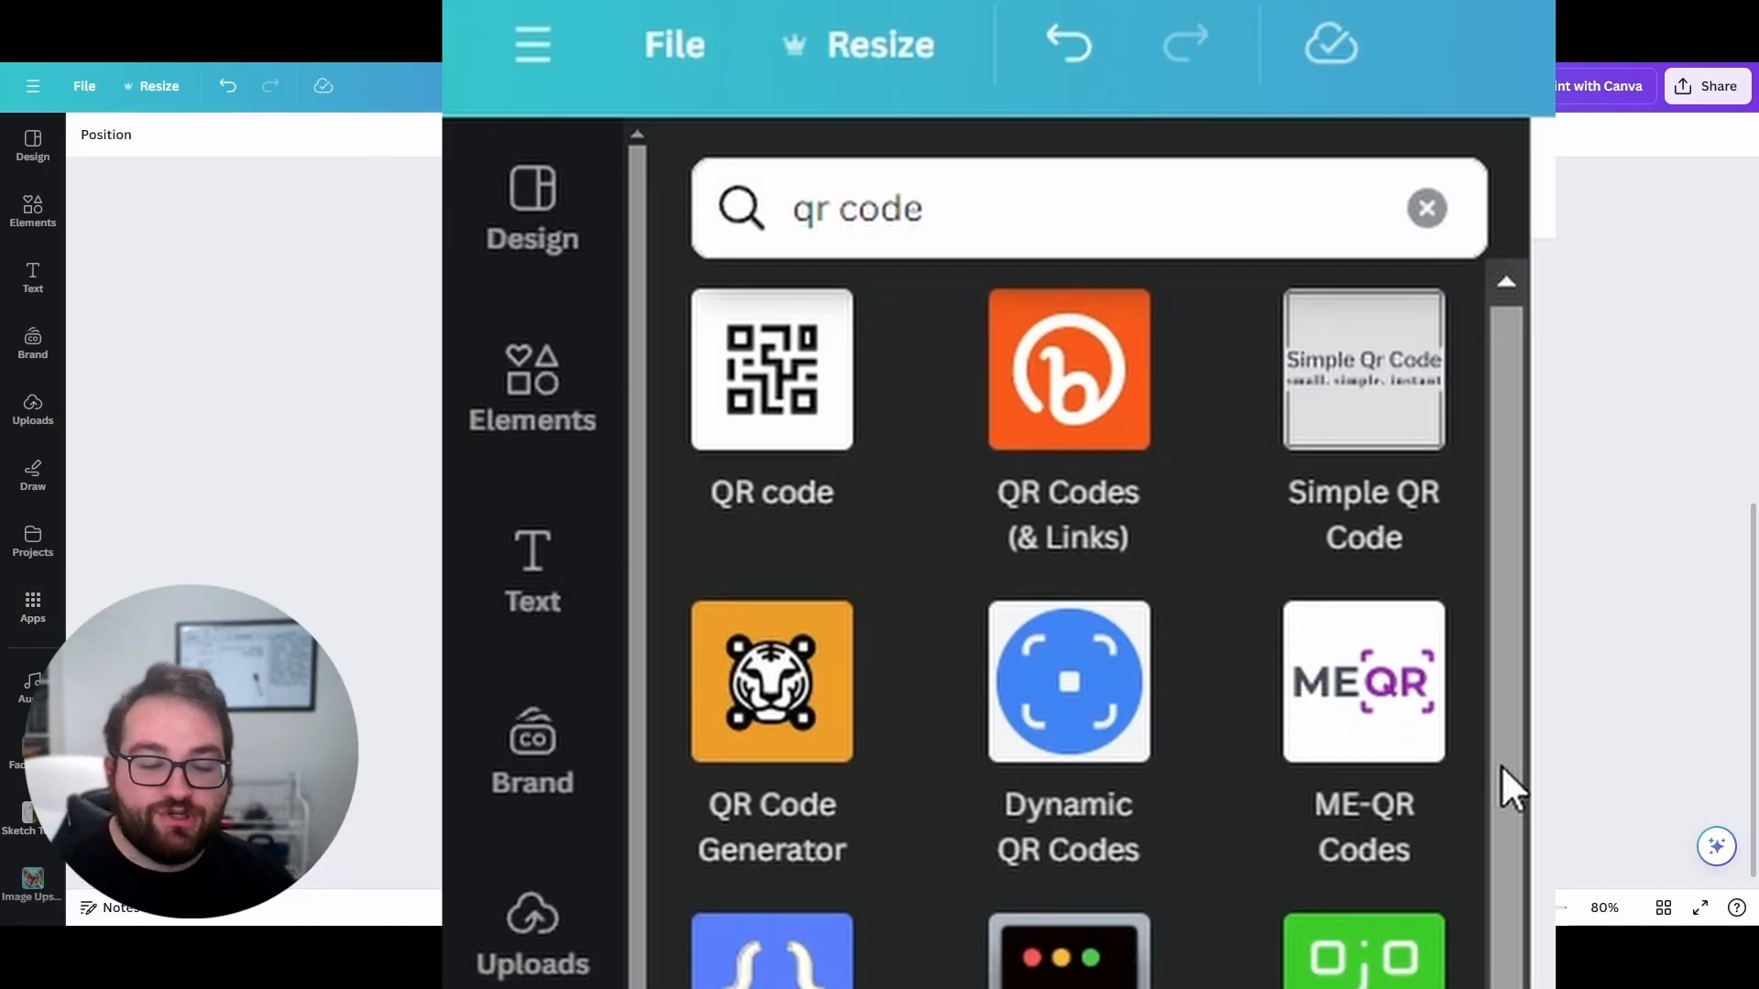
scroll("down", 3)
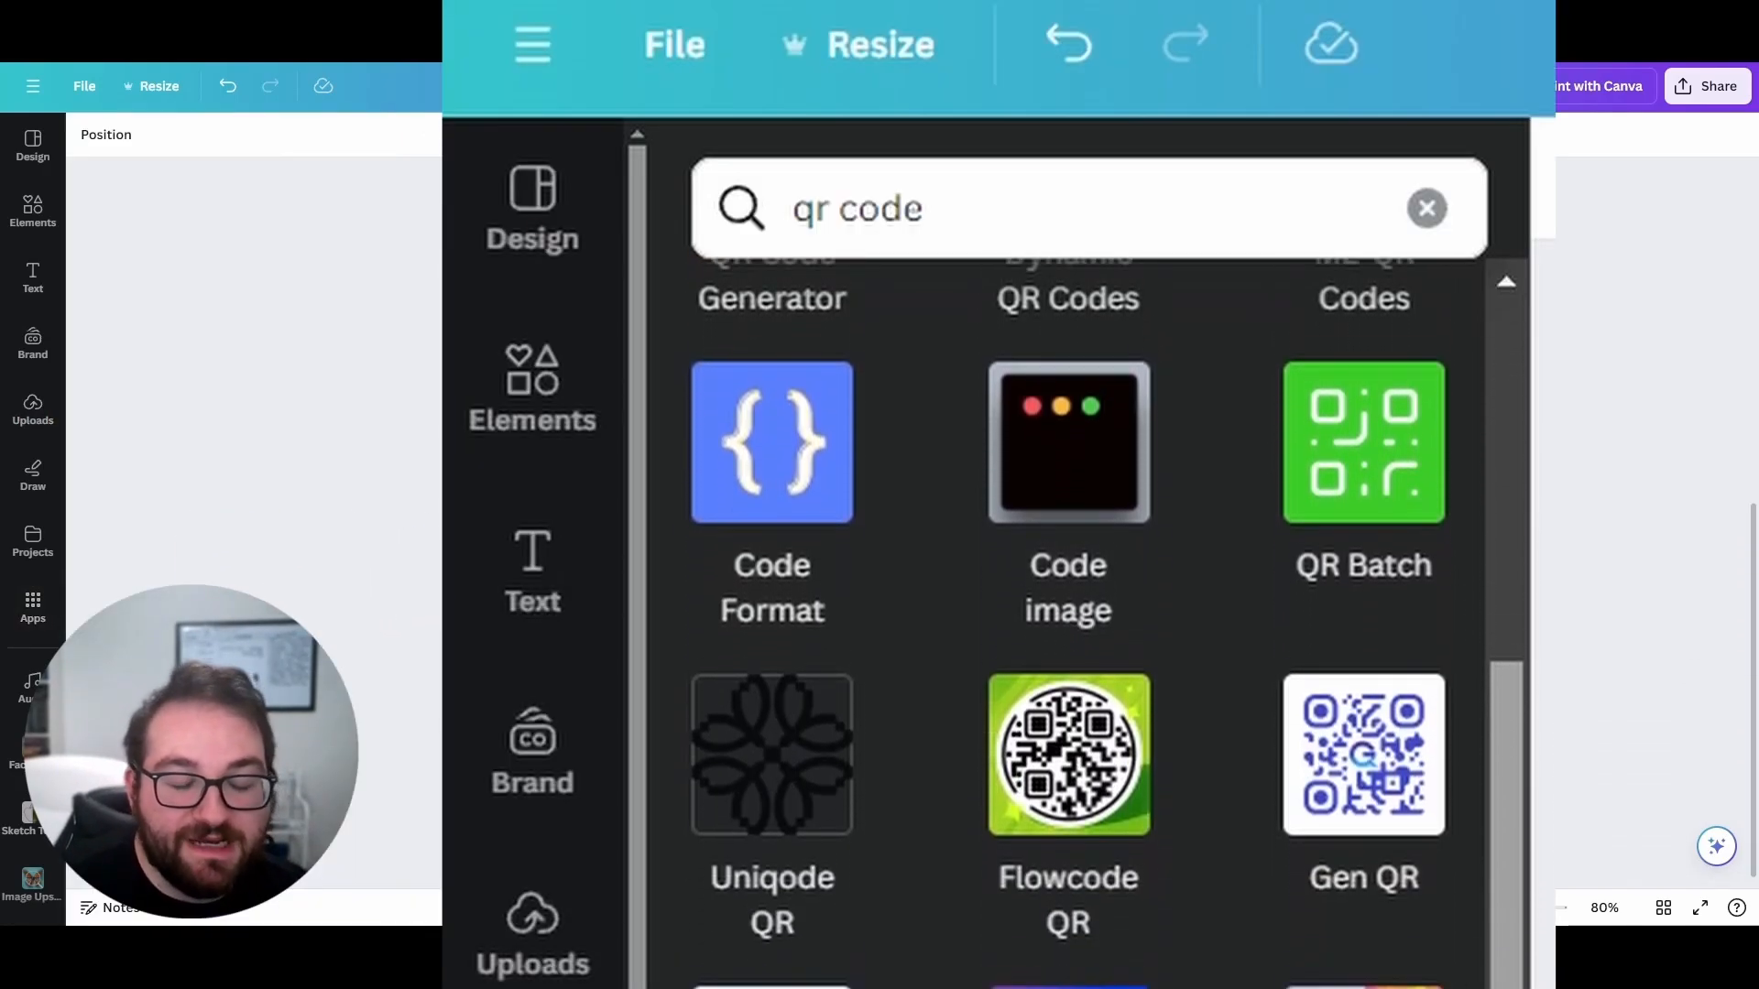
scroll("down", 3)
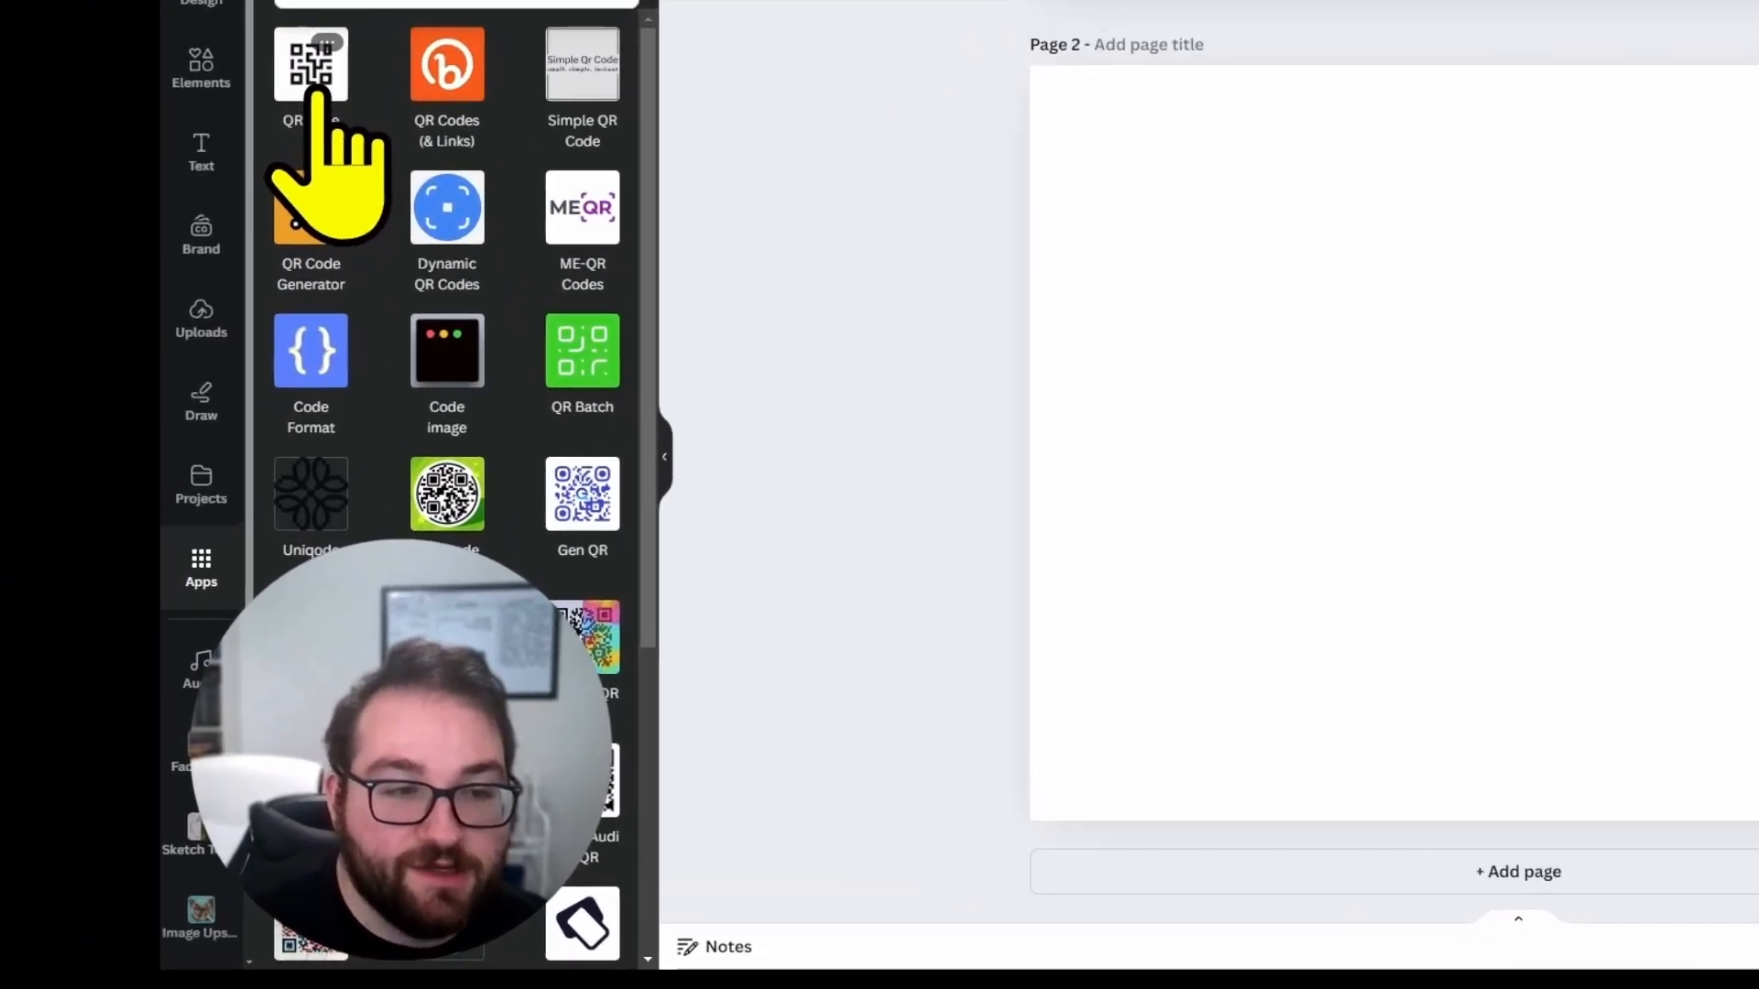
left_click(310, 64)
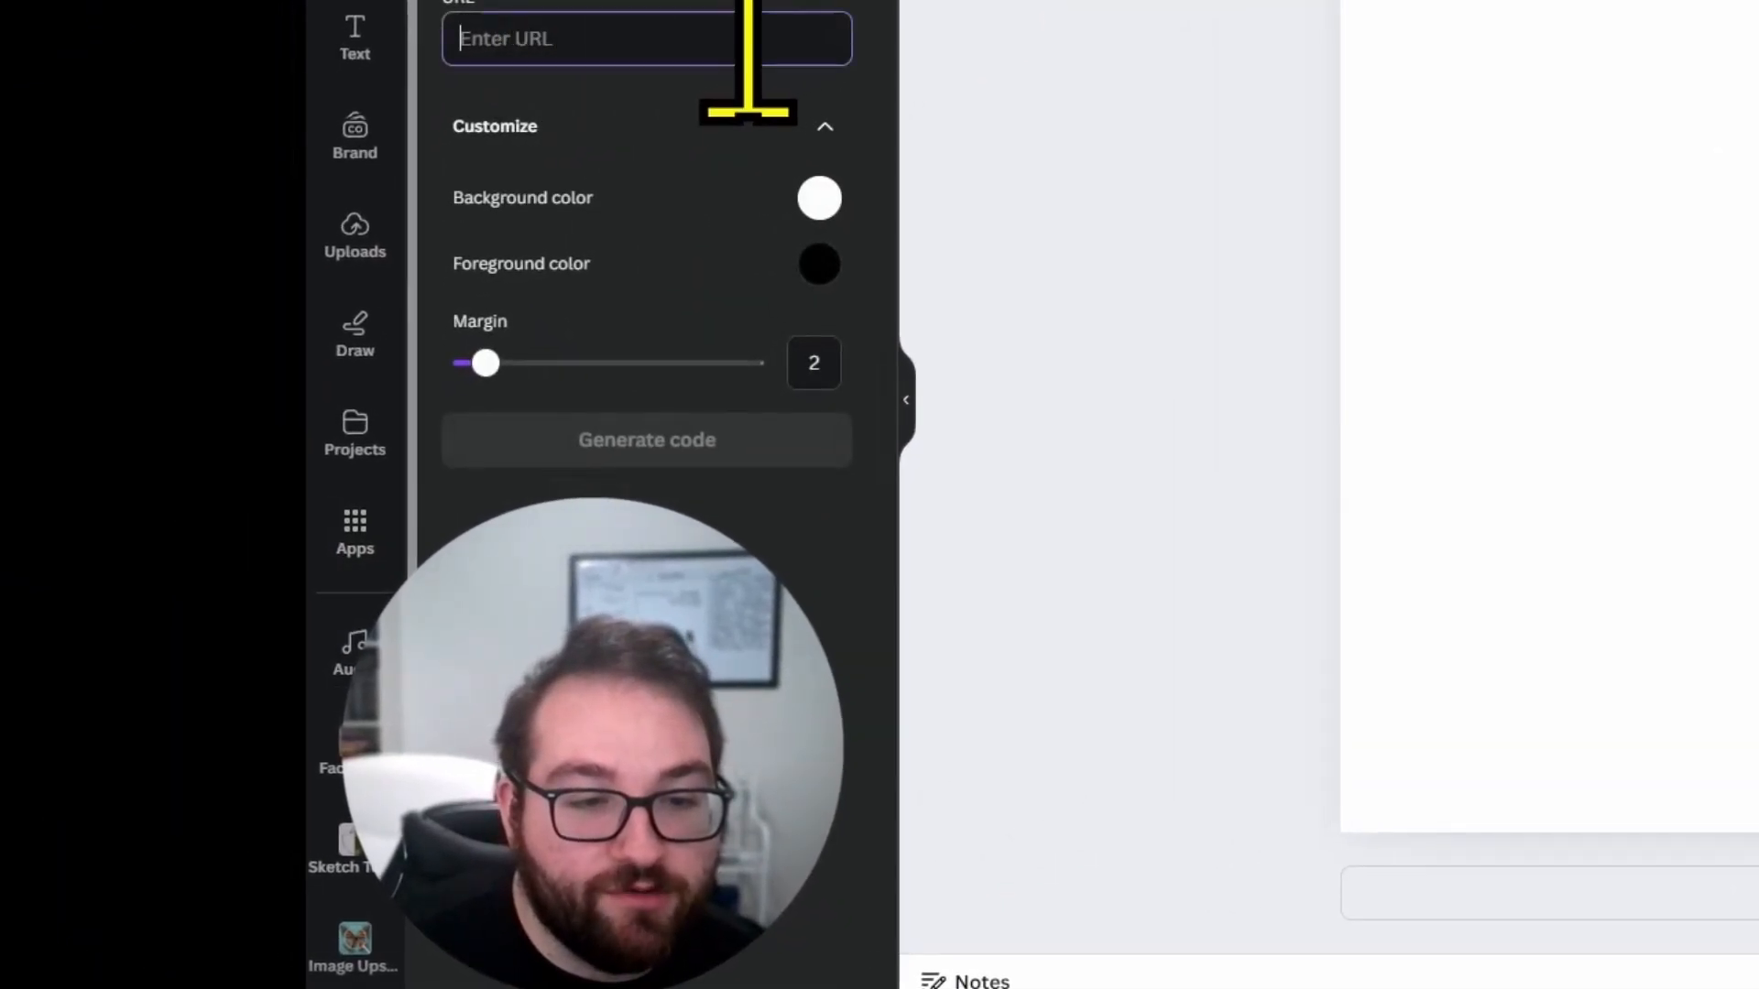
type("https://www.theknot.com/")
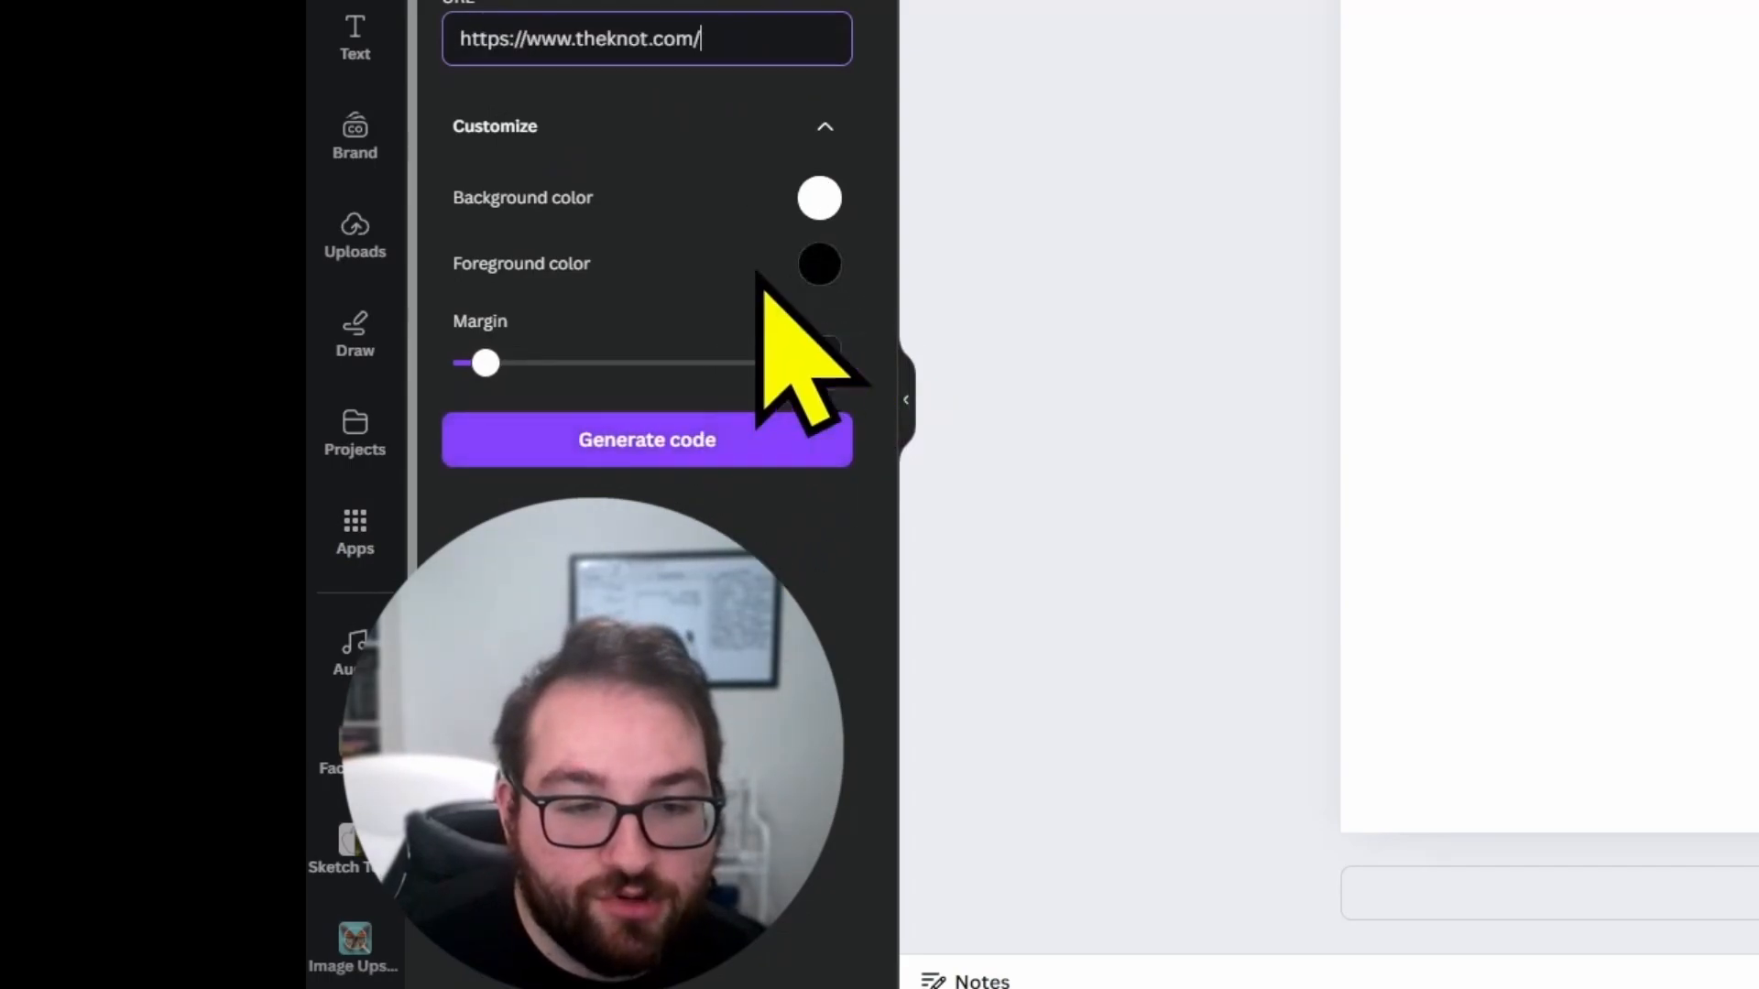
left_click(819, 199)
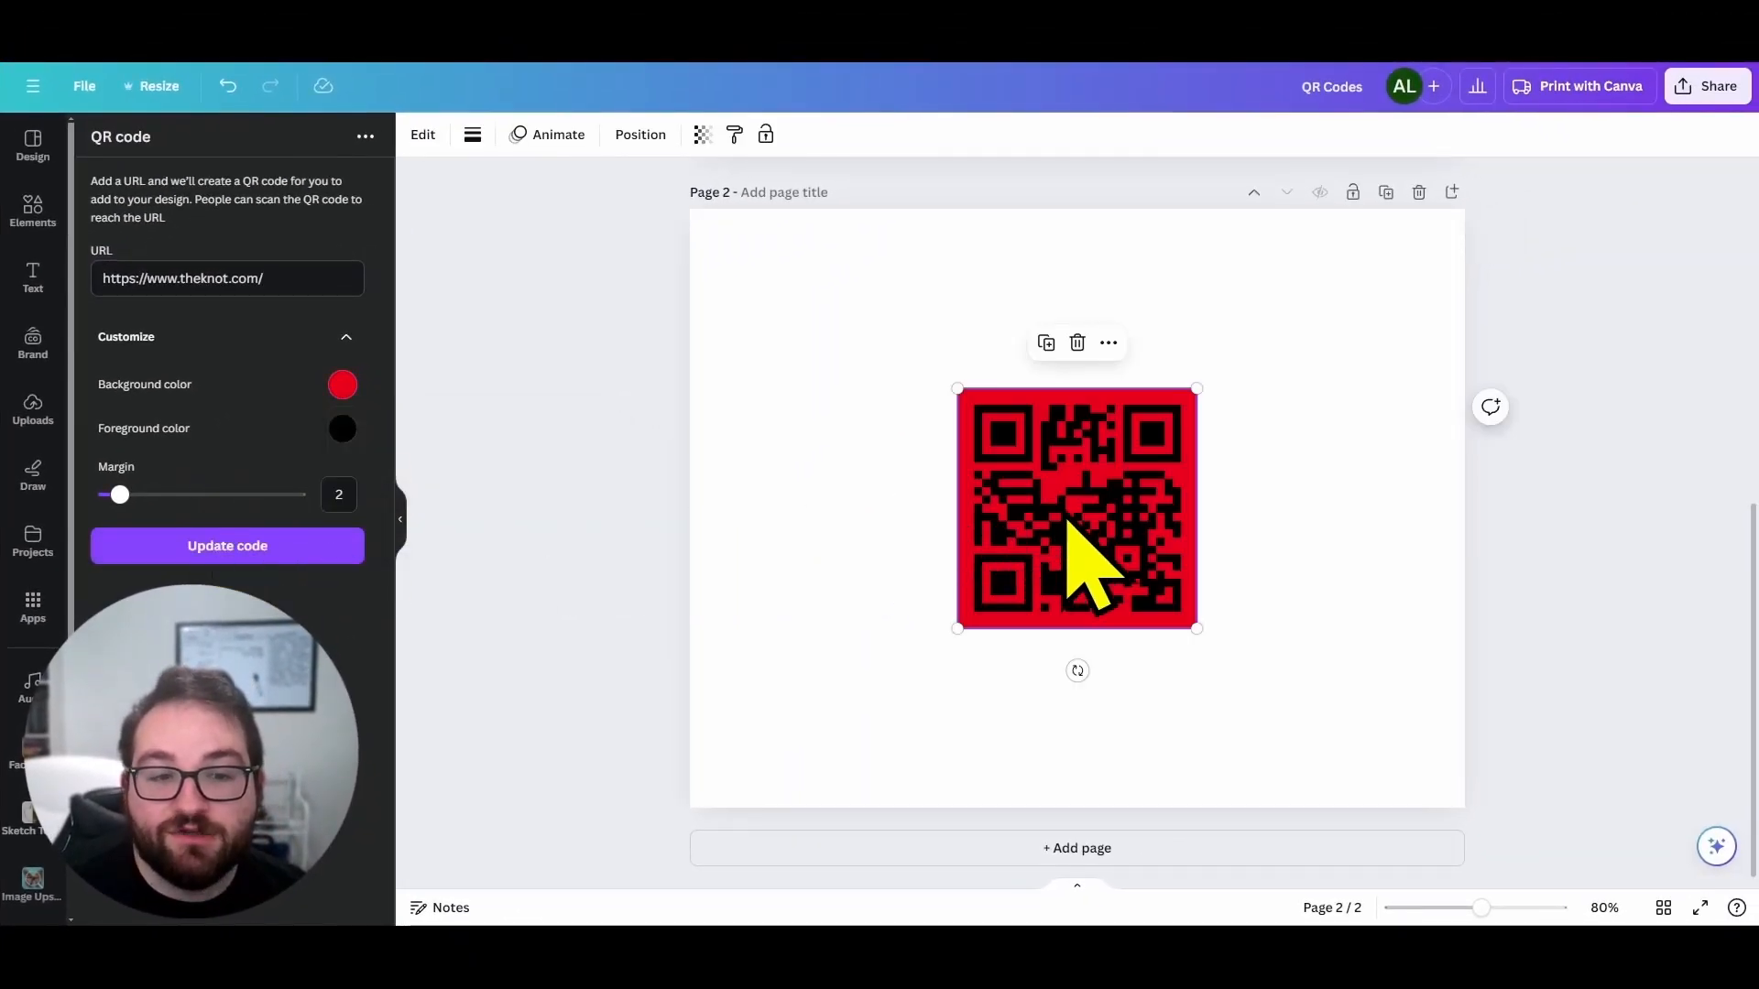
left_click(226, 545)
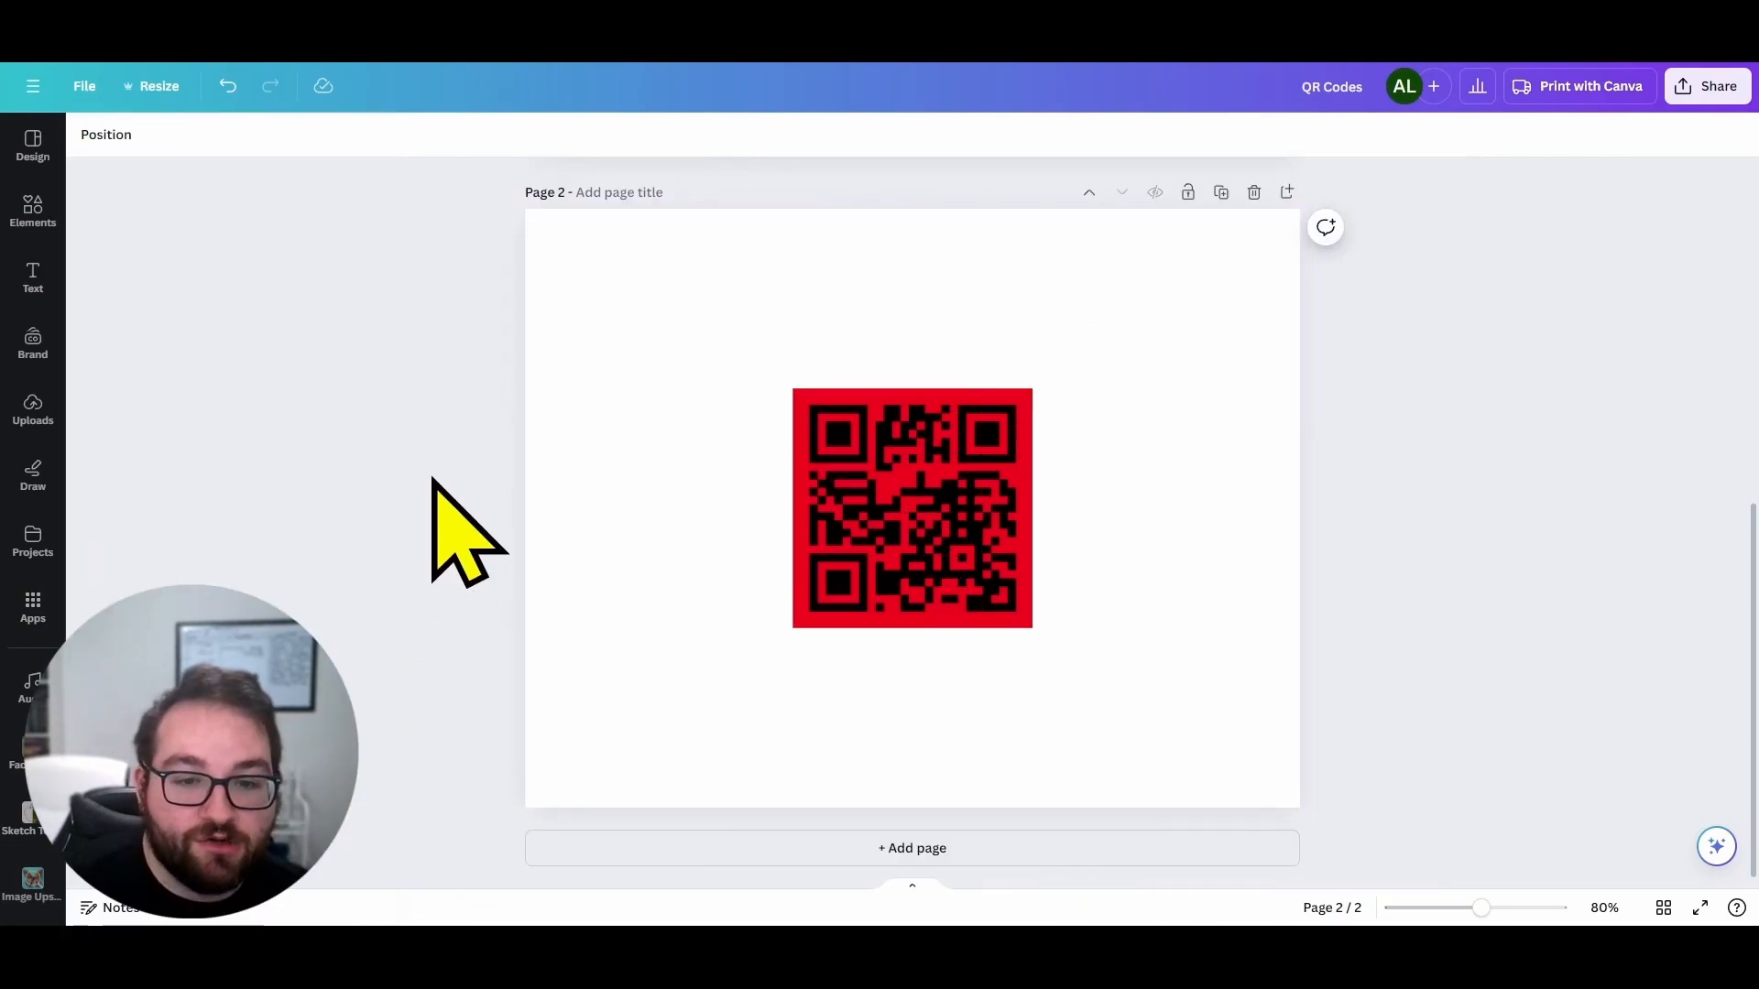
left_click(911, 506)
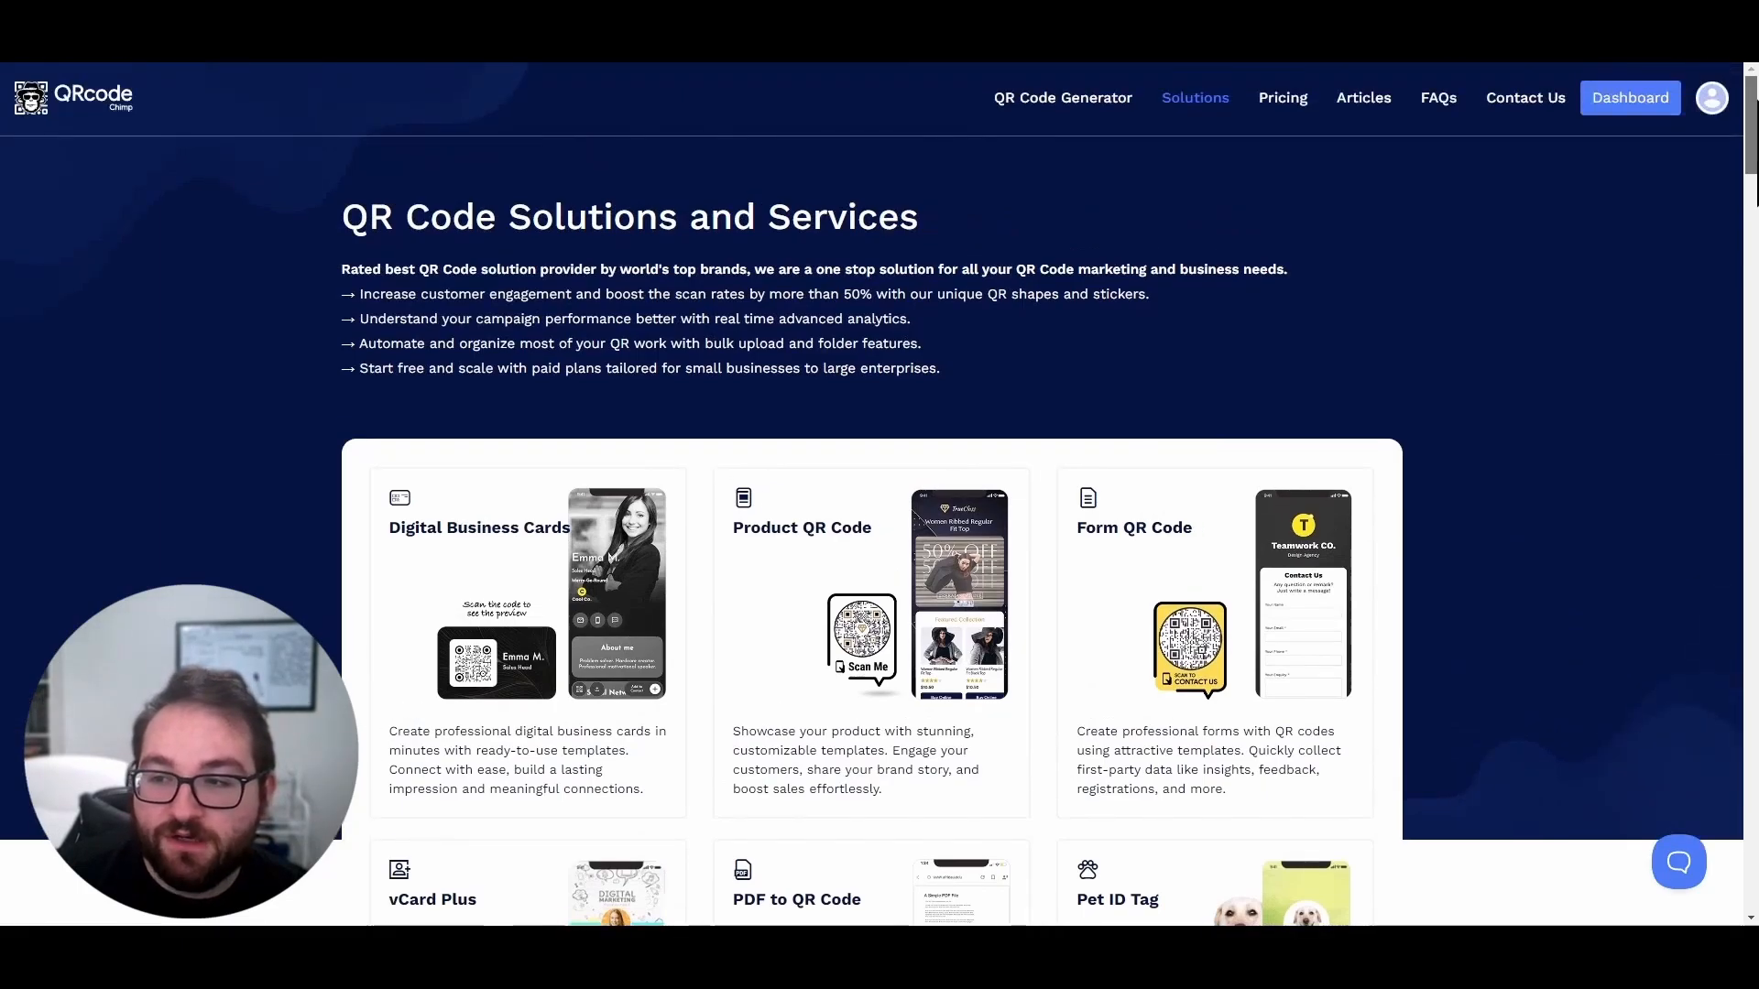
Step: Scroll through the solution cards to see Event, Coupon, Business, Feedback, Google Forms and Facebook types
scroll("down", 3)
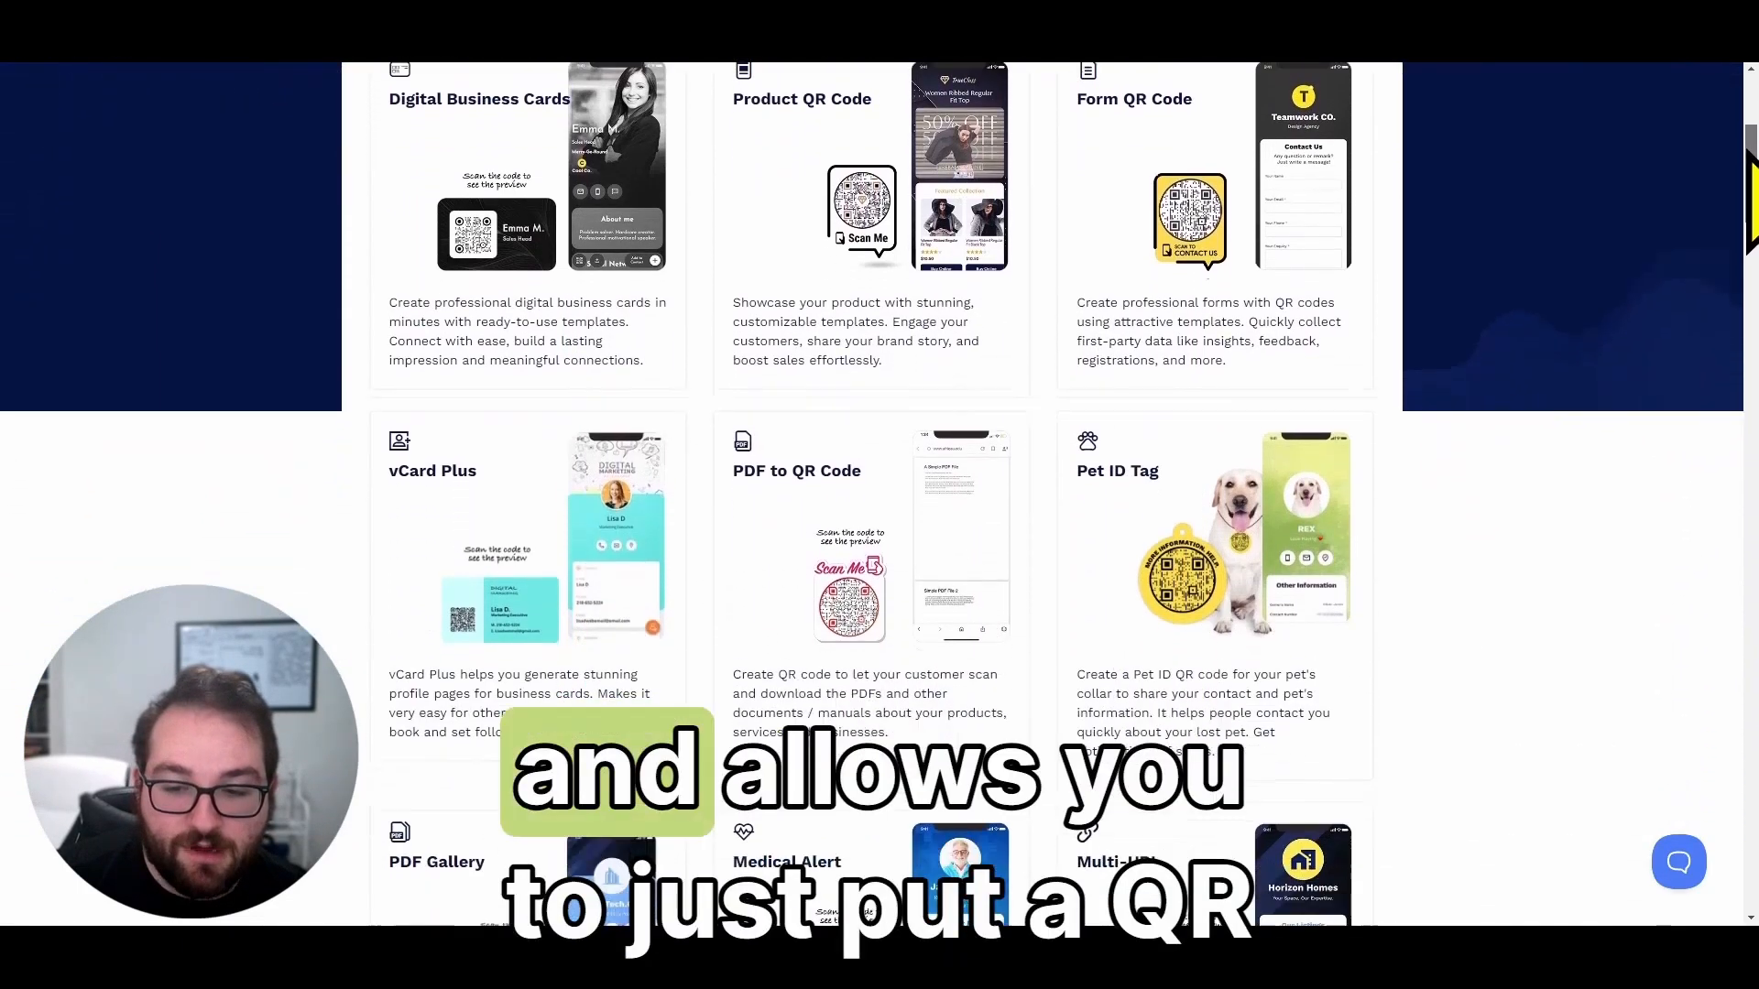
scroll("down", 3)
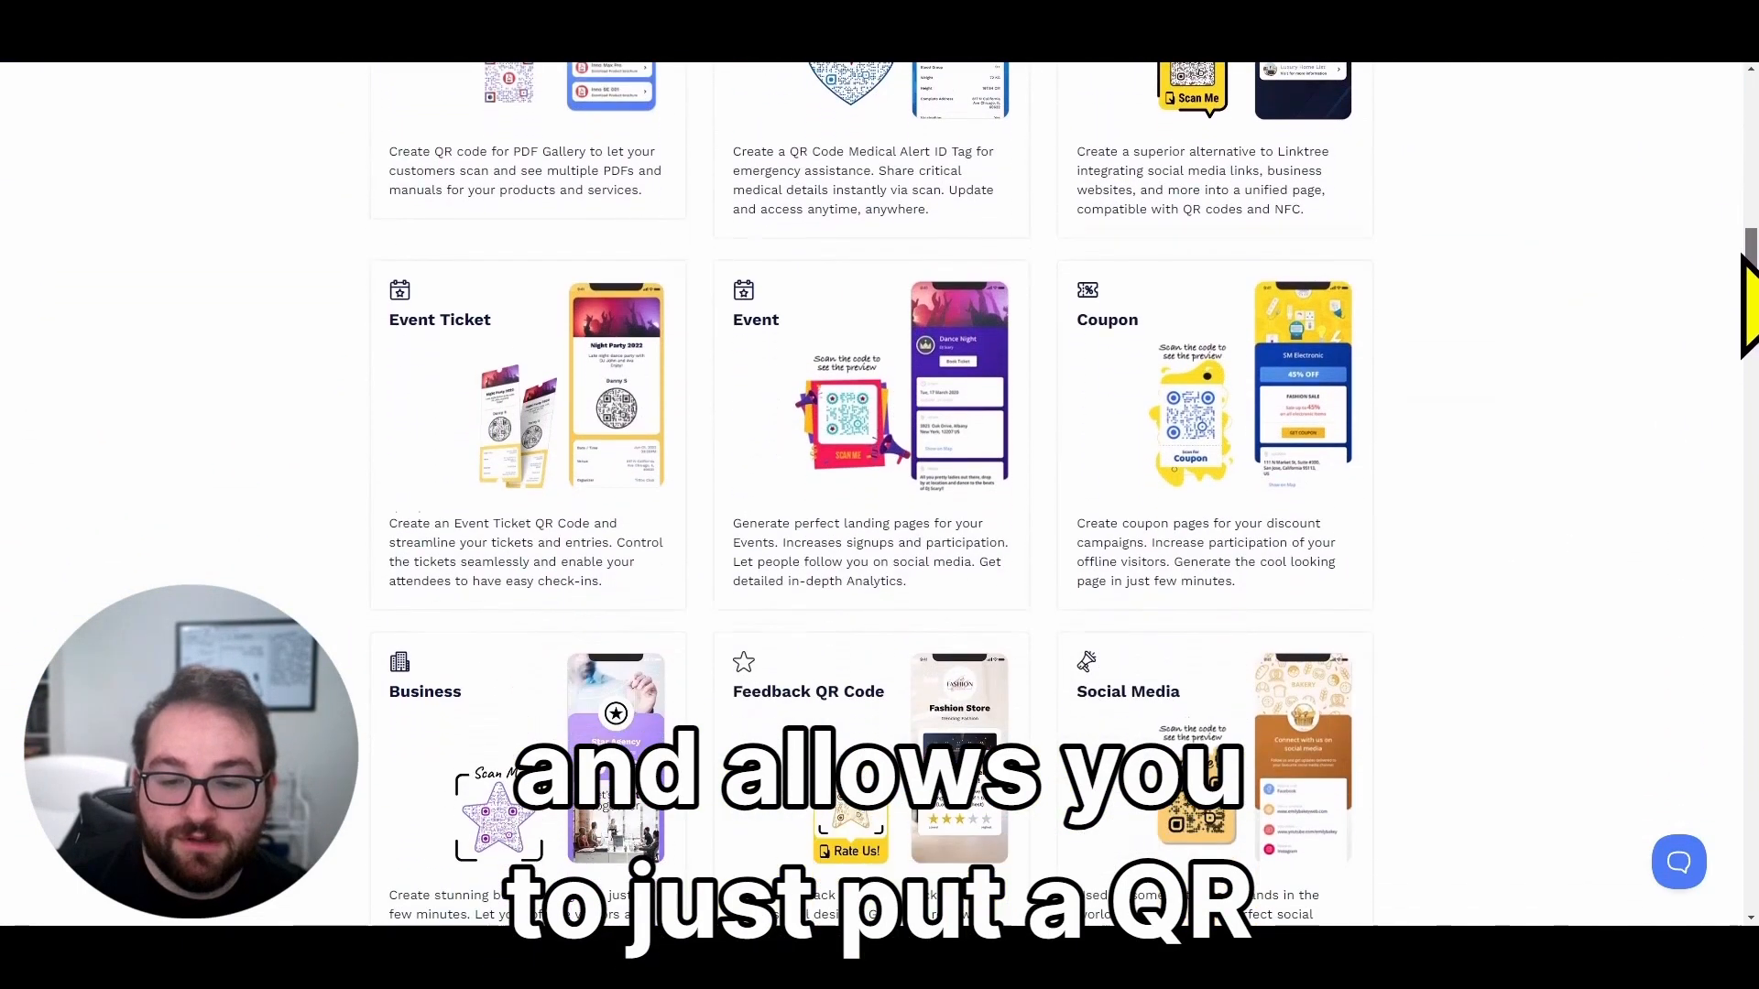
scroll("down", 3)
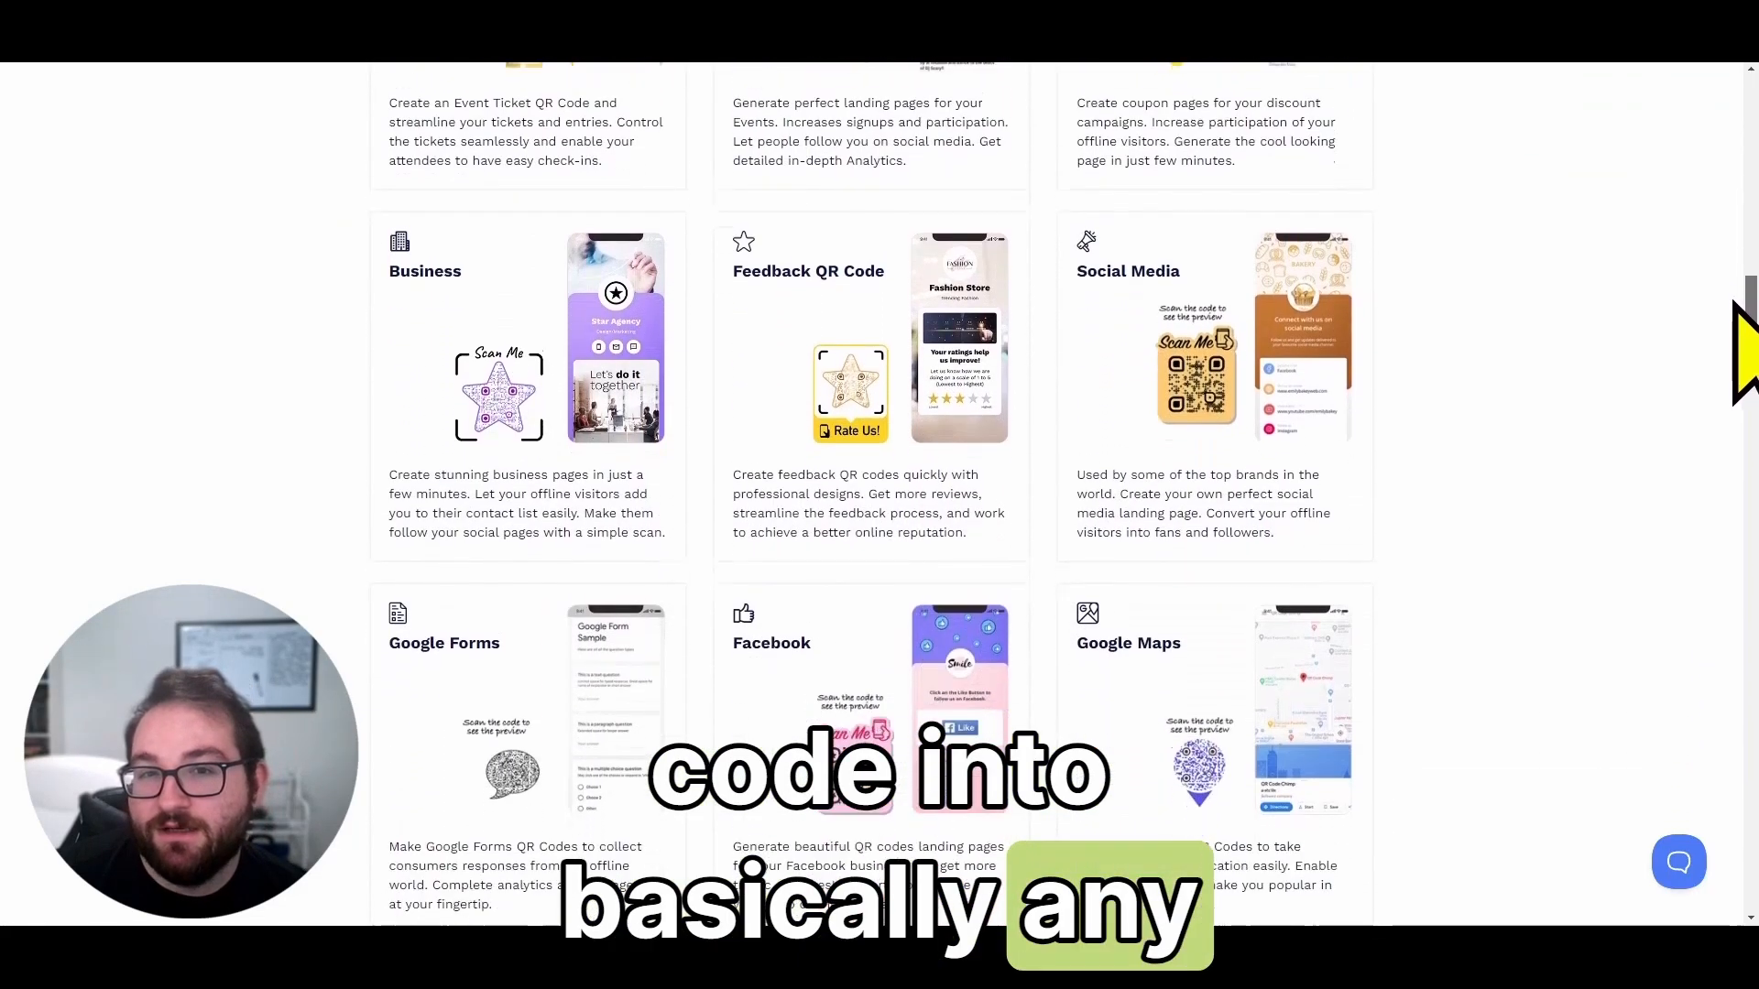